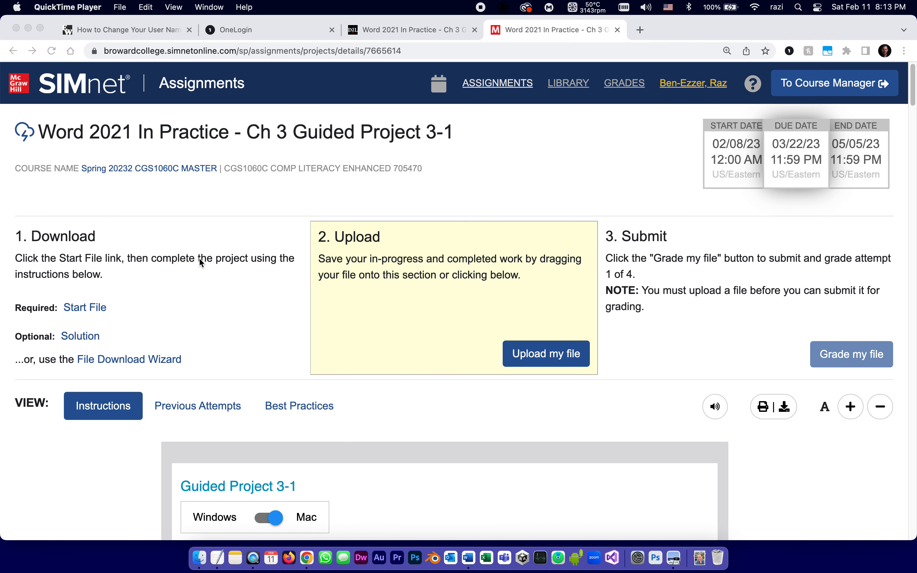
pyautogui.moveTo(60, 133)
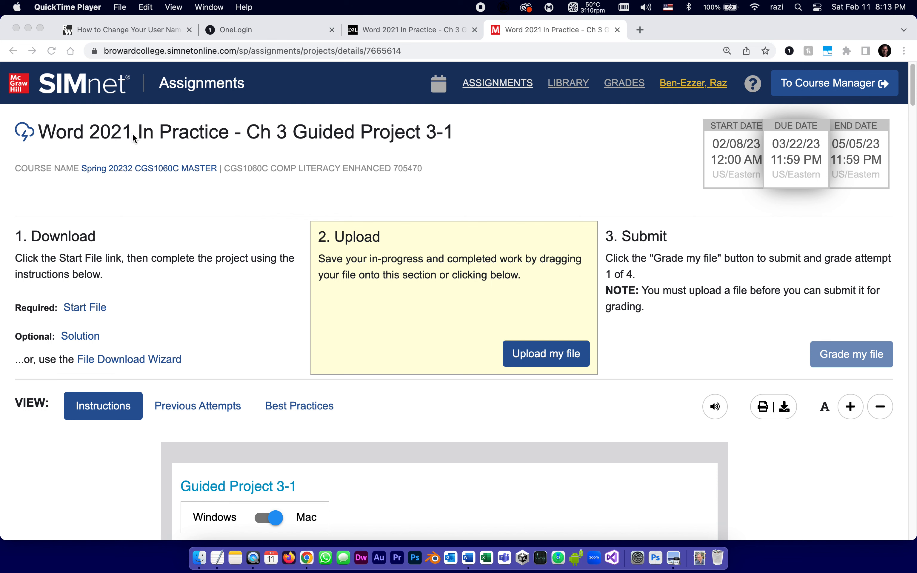
pyautogui.moveTo(372, 131)
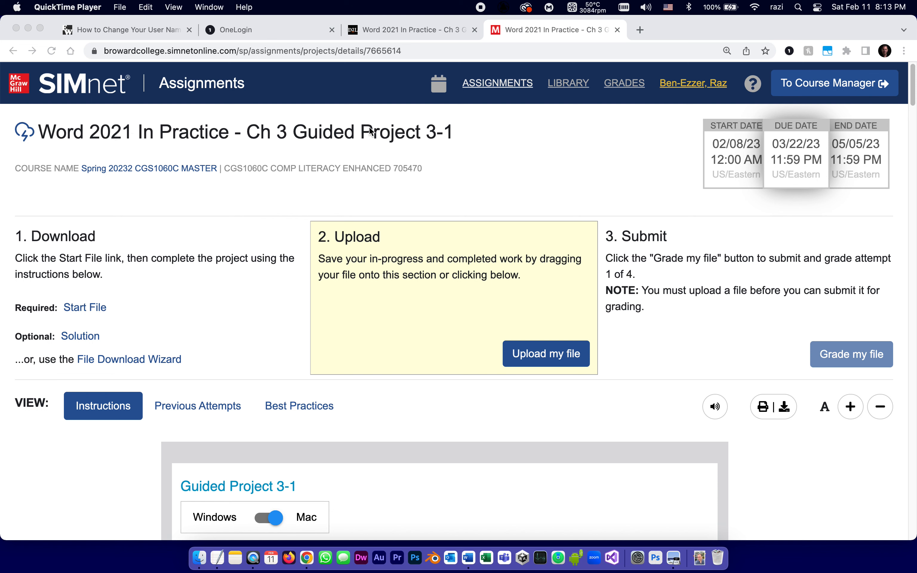
pyautogui.moveTo(457, 135)
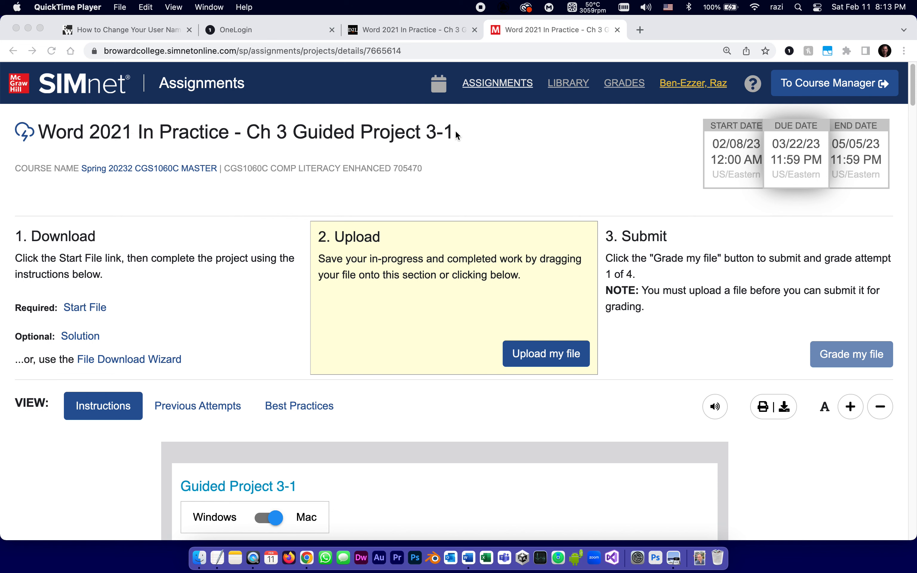
# Scroll the Guided Project 3-1 instructions down to steps 7 and 8 on properties and styles.
pyautogui.scroll(-3)
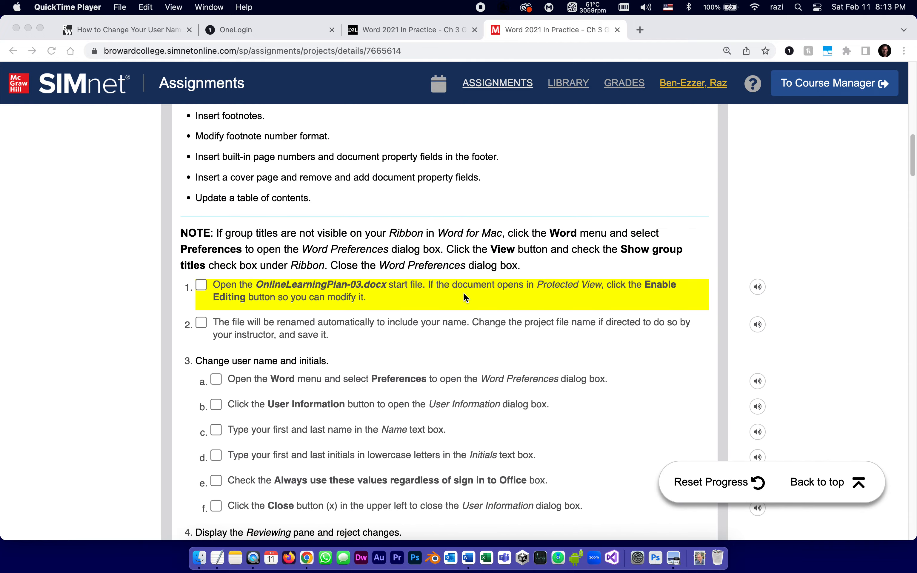
pyautogui.scroll(-3)
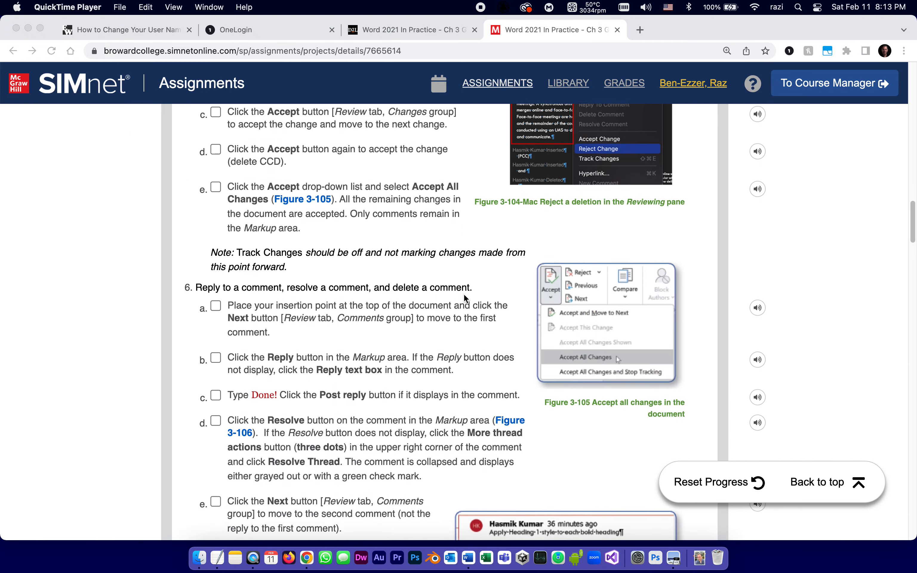
pyautogui.scroll(-3)
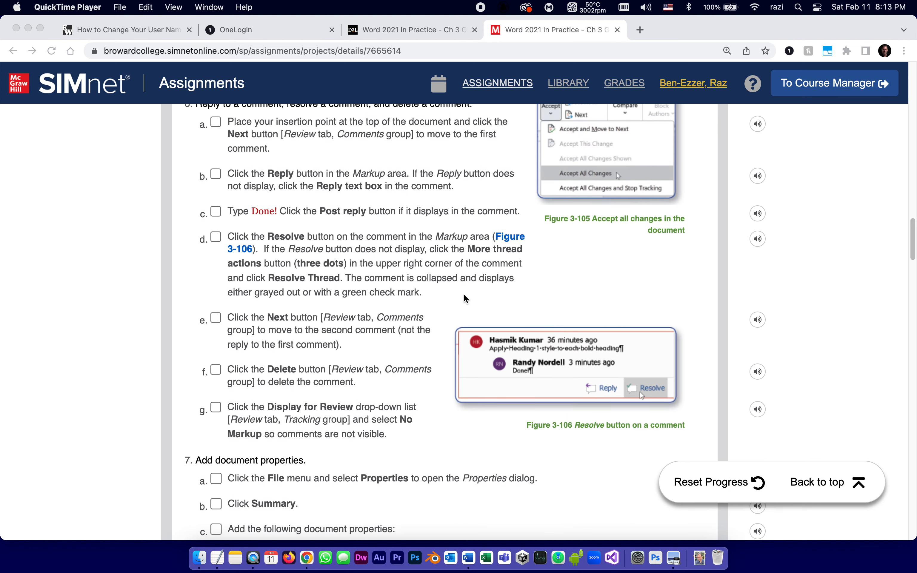
pyautogui.scroll(3)
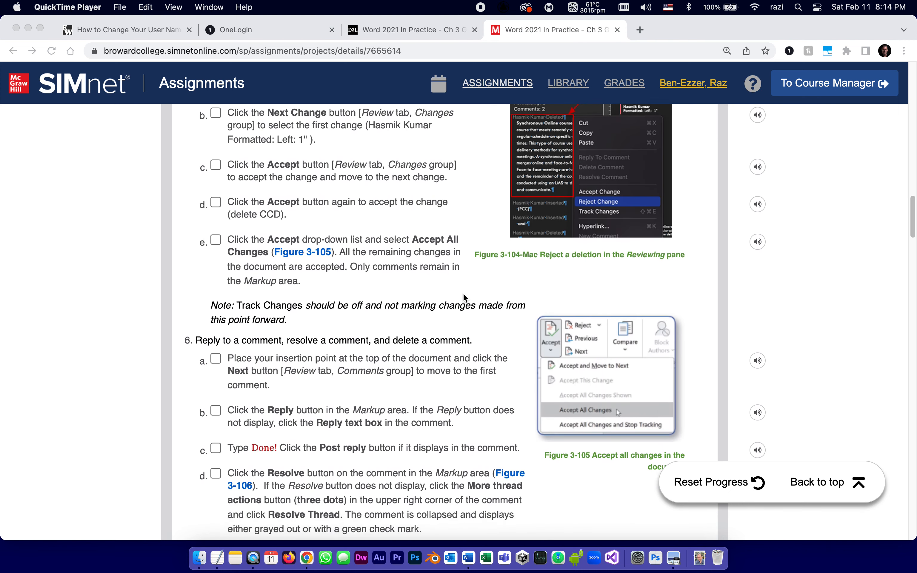
pyautogui.scroll(-3)
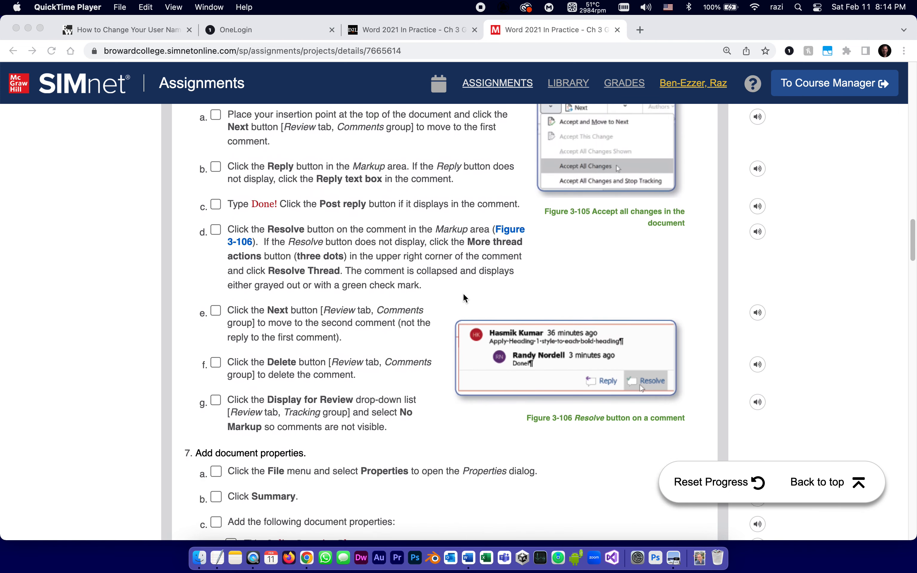
pyautogui.scroll(-3)
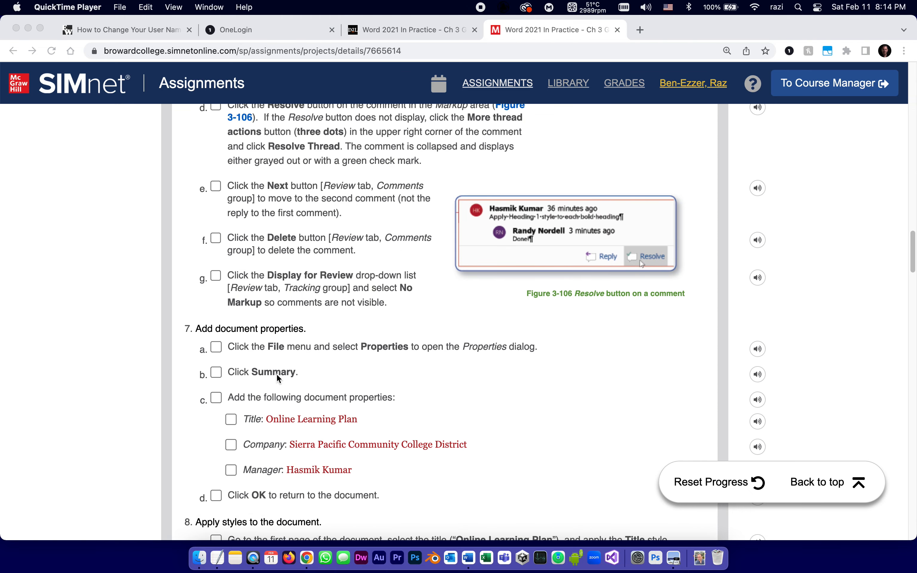
pyautogui.moveTo(369, 328)
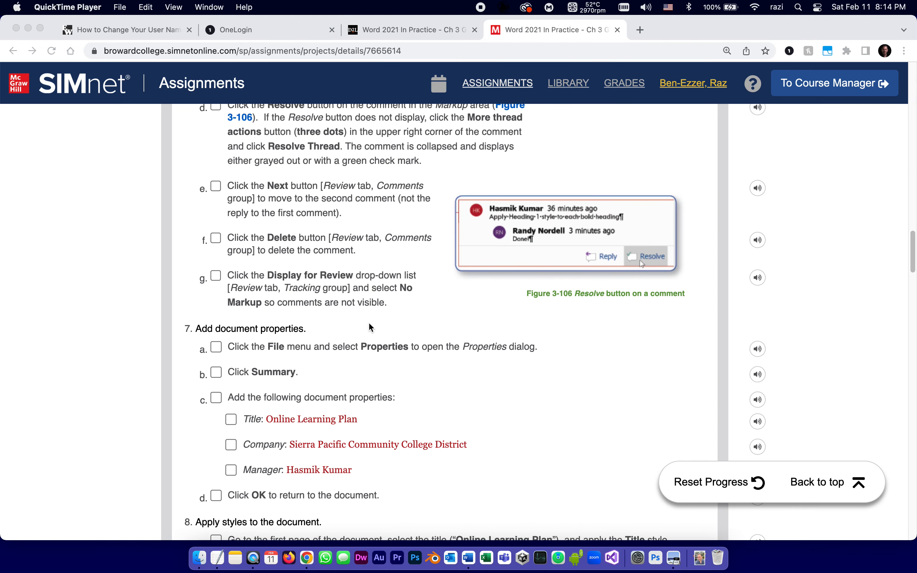
pyautogui.scroll(-3)
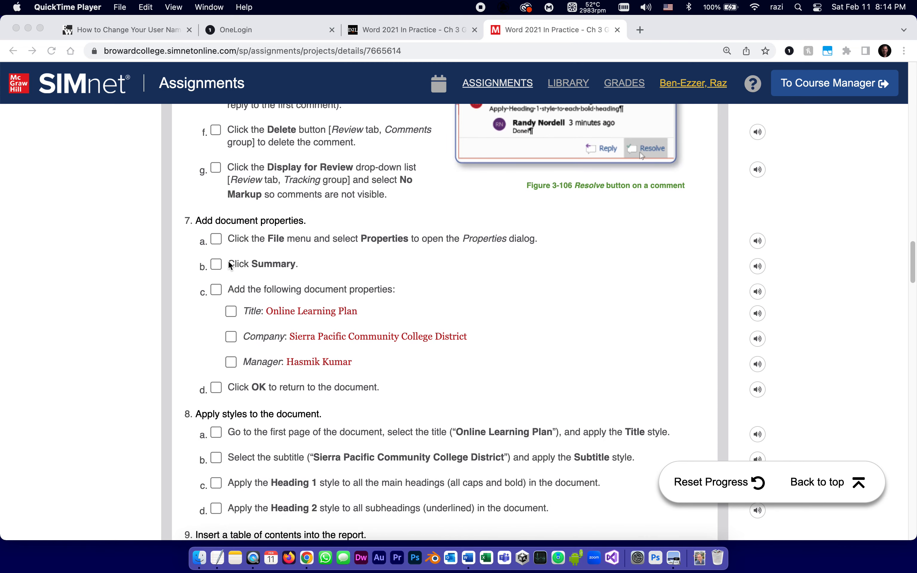
pyautogui.moveTo(319, 295)
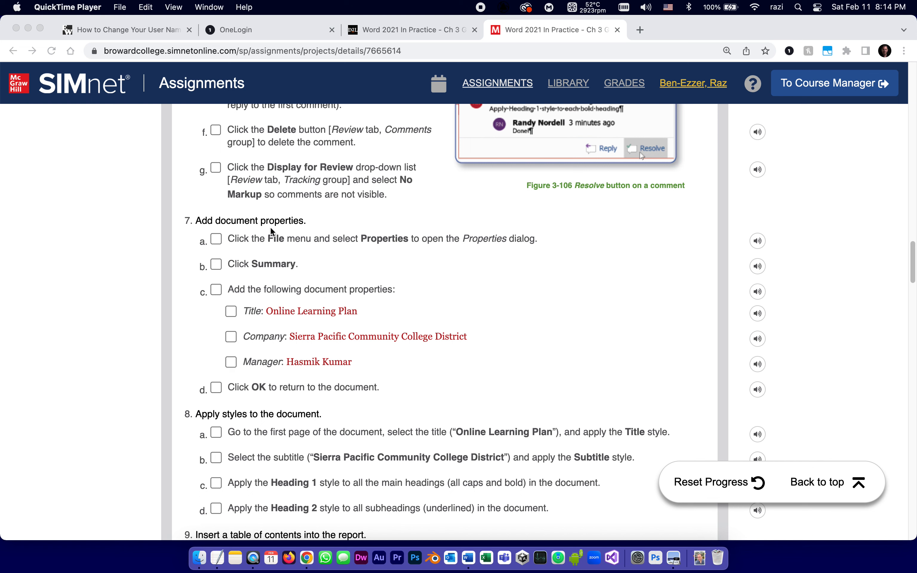
pyautogui.moveTo(379, 239)
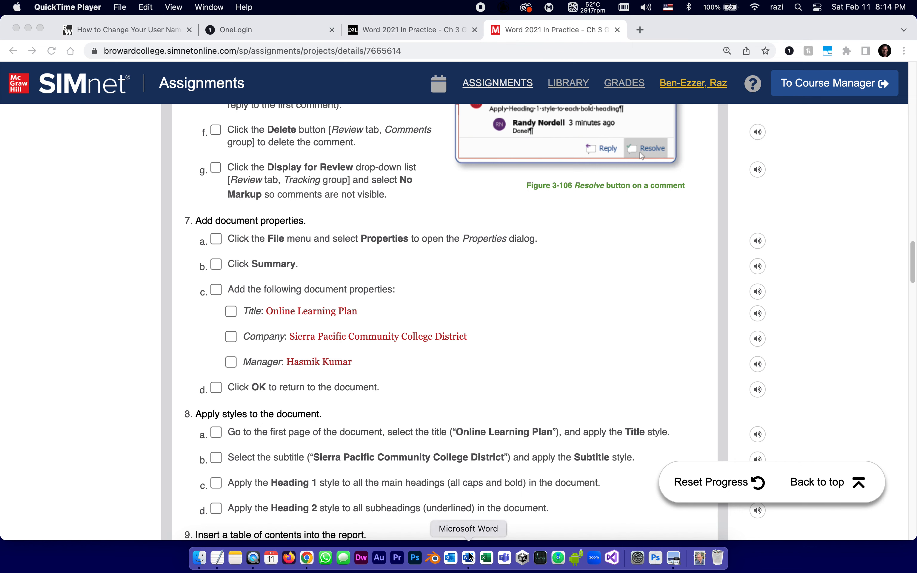
# View the Word document's Summary properties with empty Title, Manager and Company, then return to SIMnet.
pyautogui.click(73, 7)
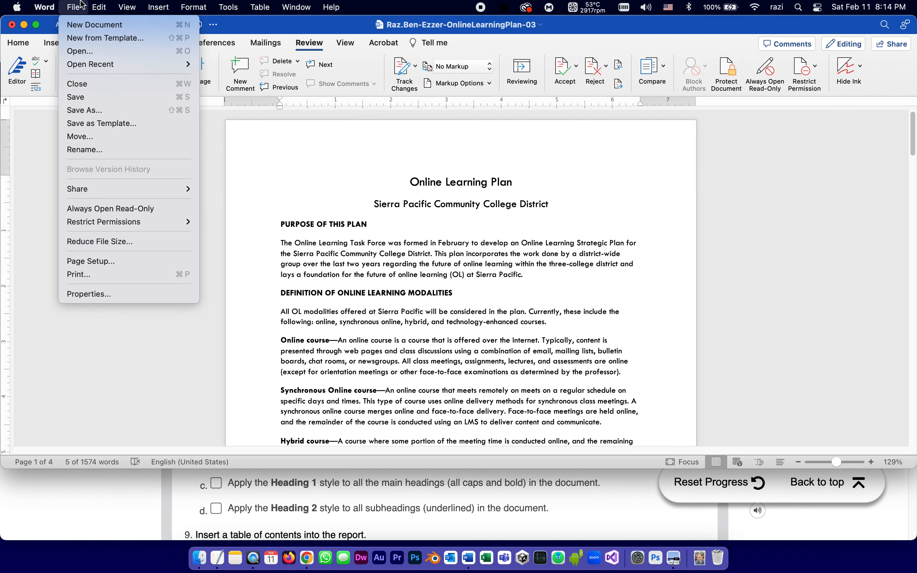
pyautogui.moveTo(51, 177)
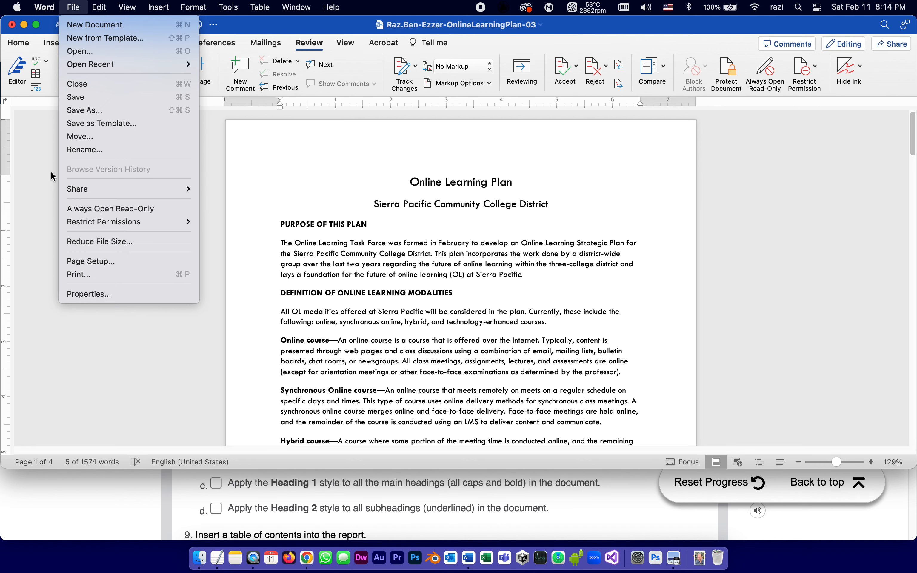
pyautogui.click(89, 294)
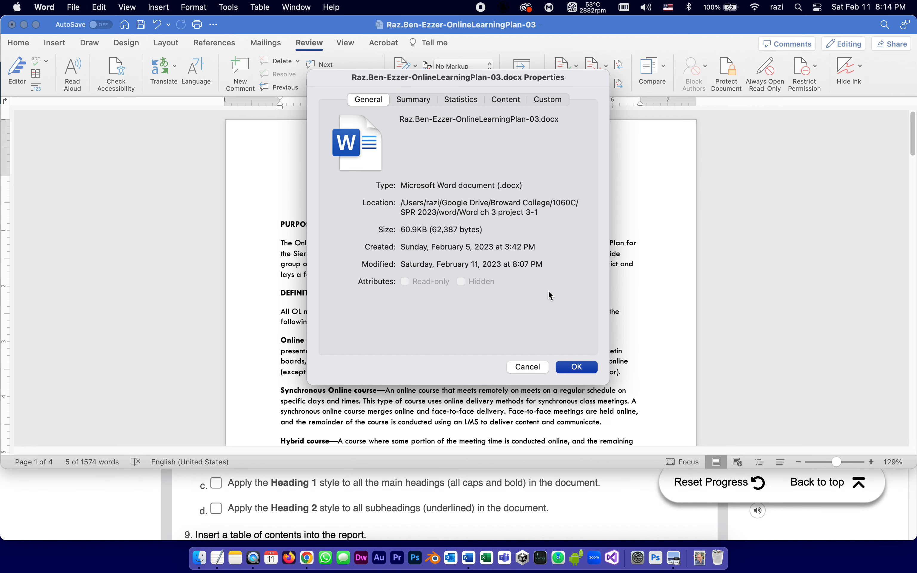
pyautogui.click(413, 99)
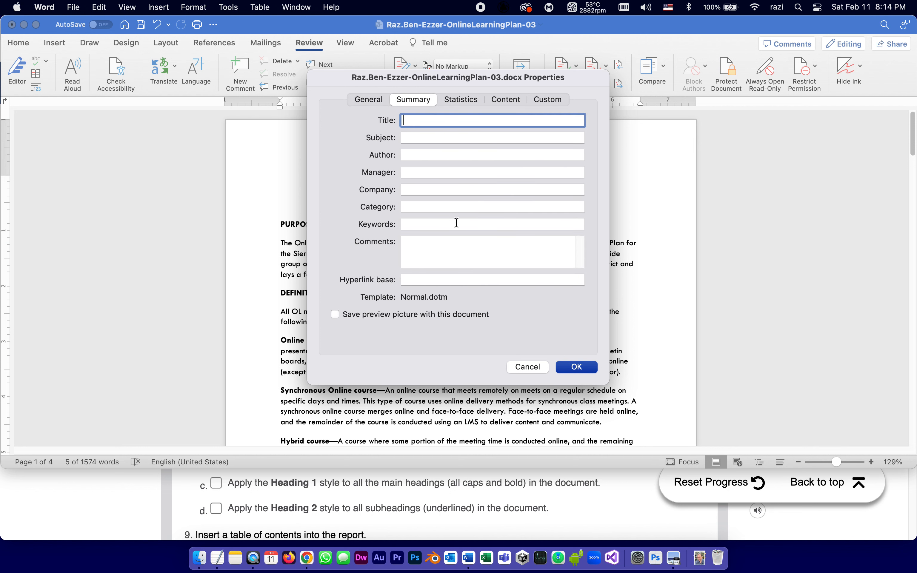
pyautogui.moveTo(103, 185)
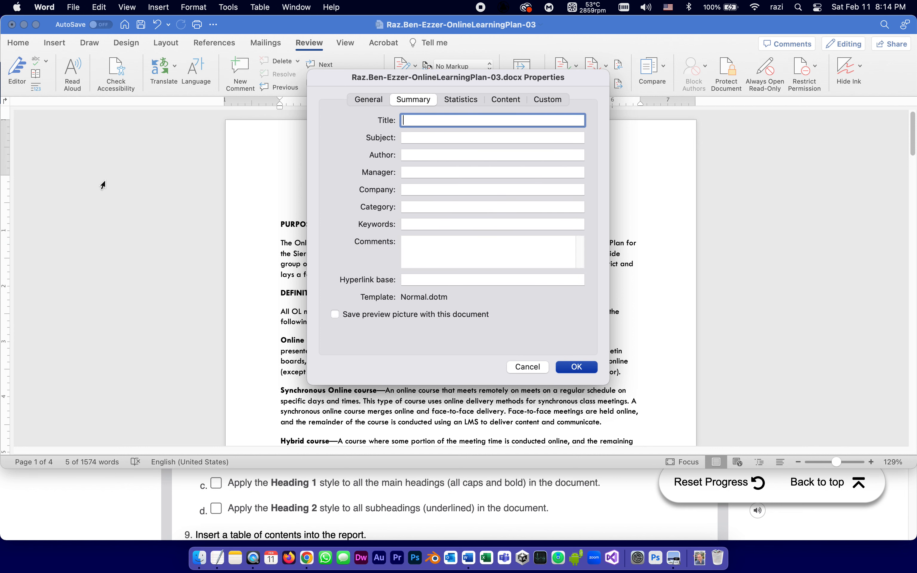
pyautogui.click(306, 558)
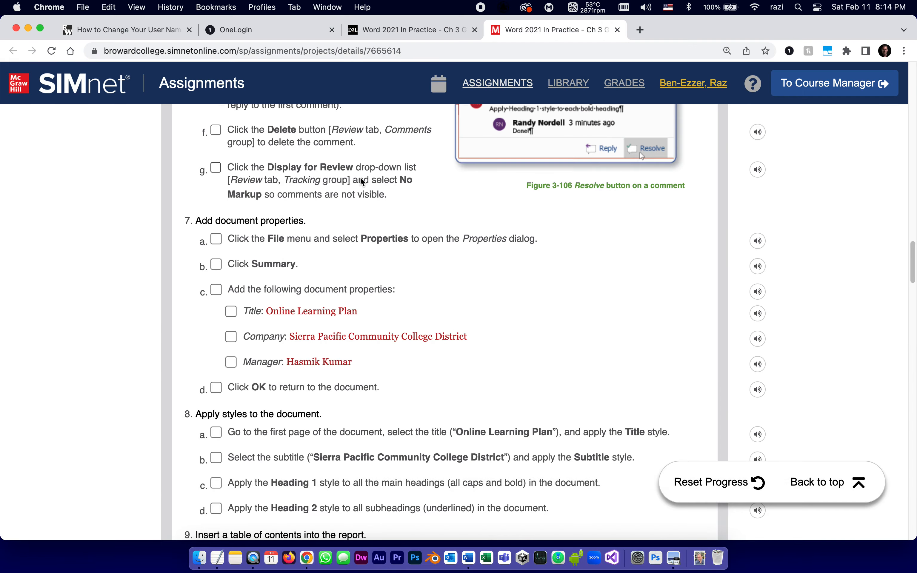
# Switch the instructions to the Mac version and scroll back down to step 7.
pyautogui.scroll(3)
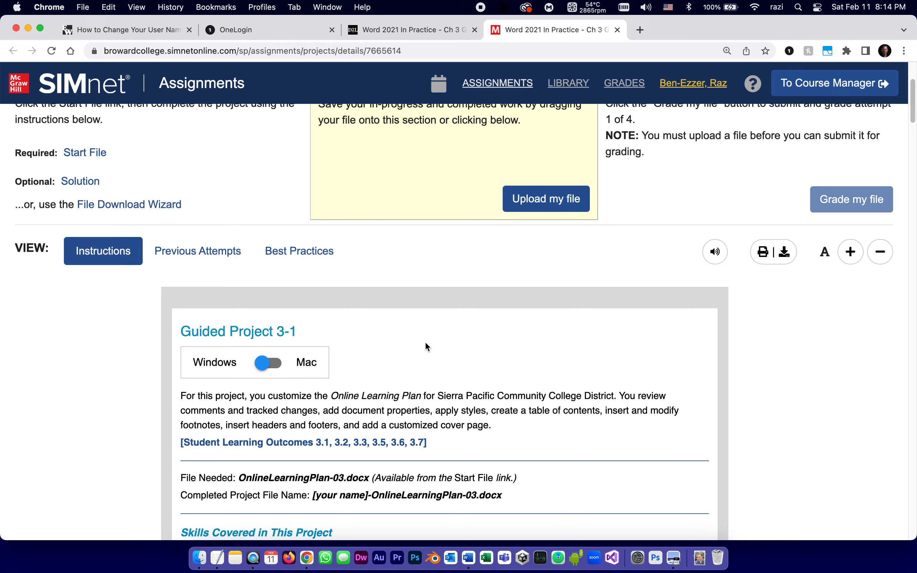
pyautogui.scroll(-3)
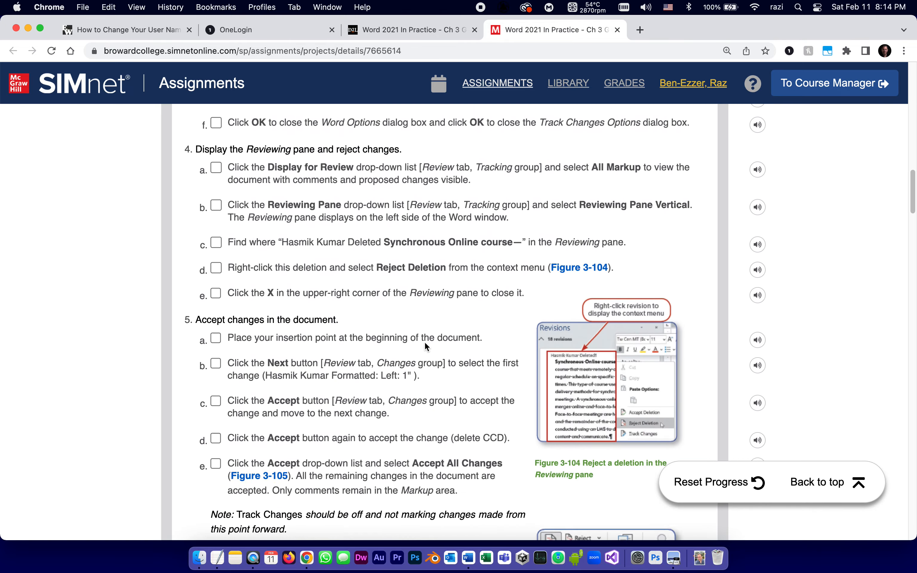
pyautogui.scroll(-3)
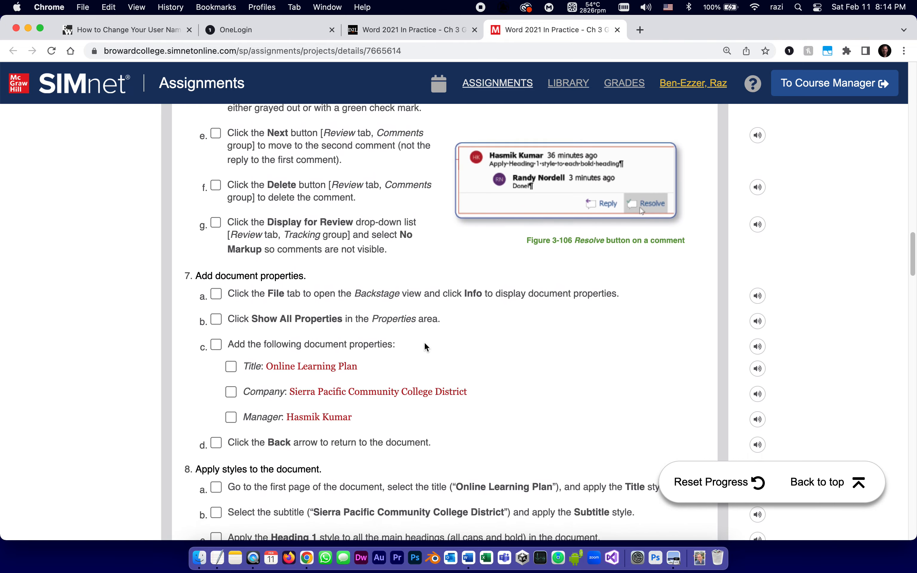
pyautogui.scroll(-3)
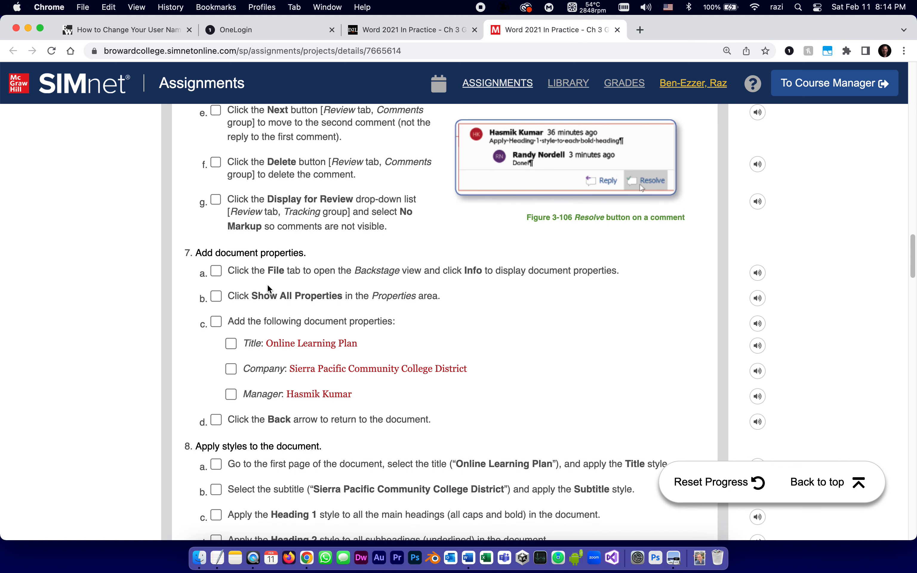
pyautogui.moveTo(278, 274)
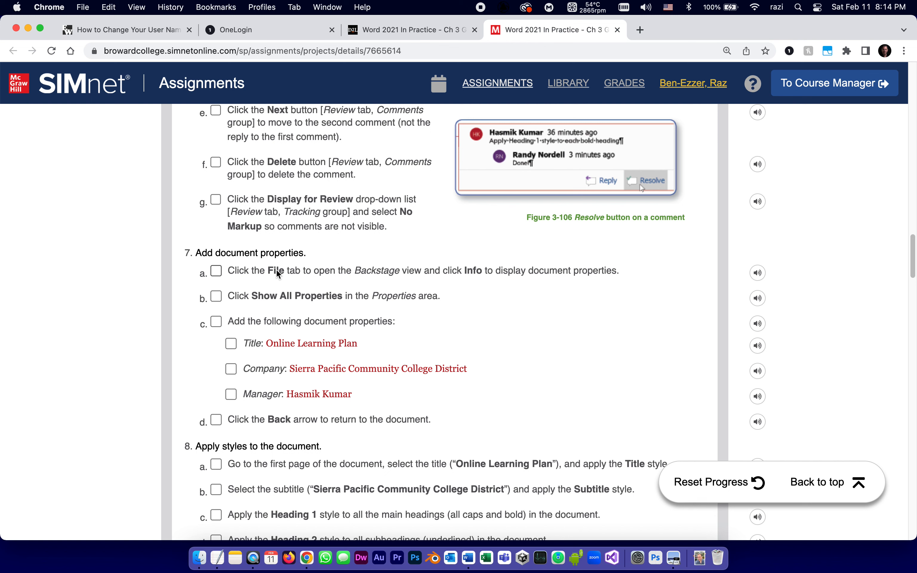
pyautogui.moveTo(395, 275)
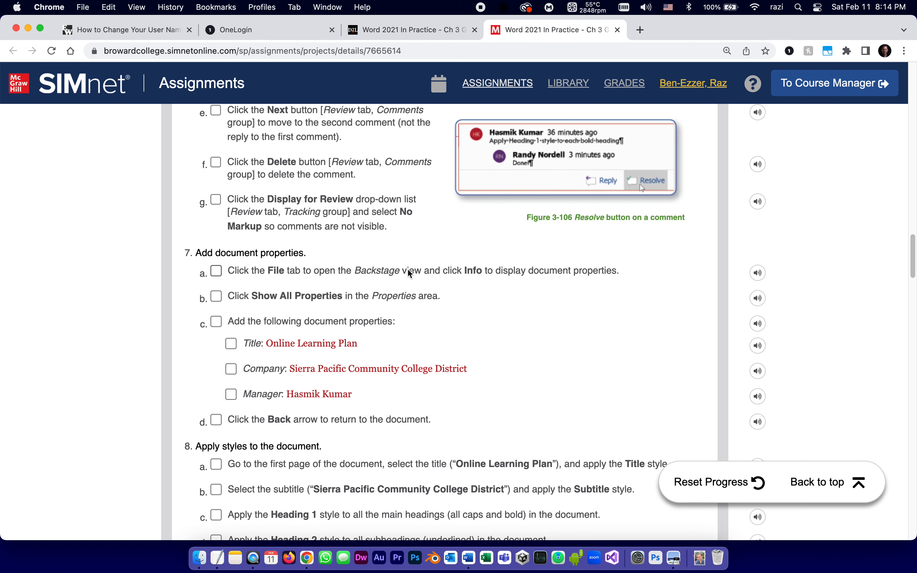
pyautogui.moveTo(471, 268)
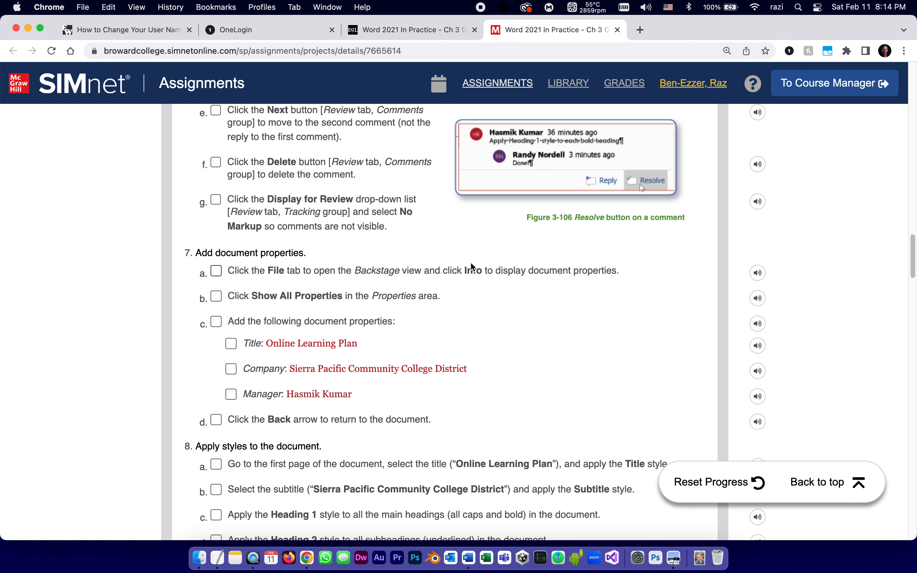
pyautogui.moveTo(489, 273)
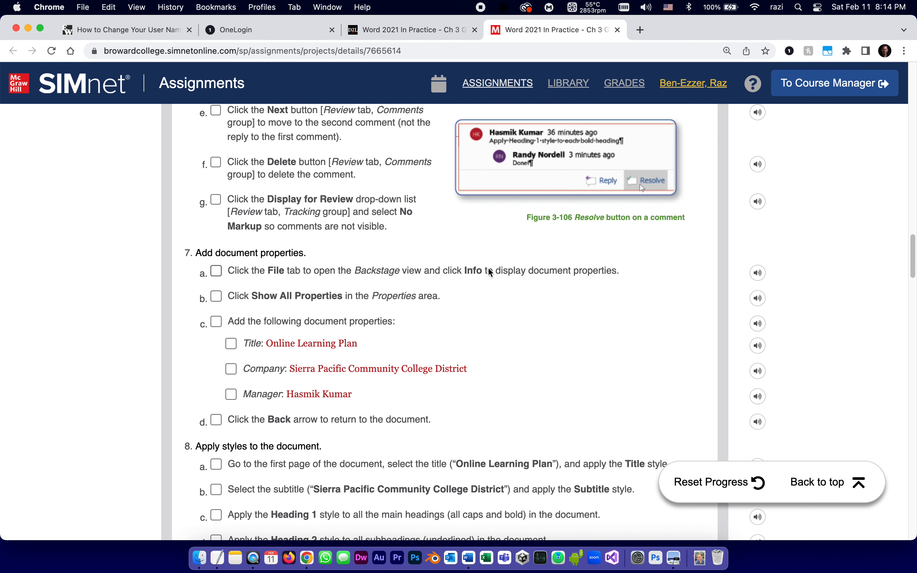
pyautogui.moveTo(279, 300)
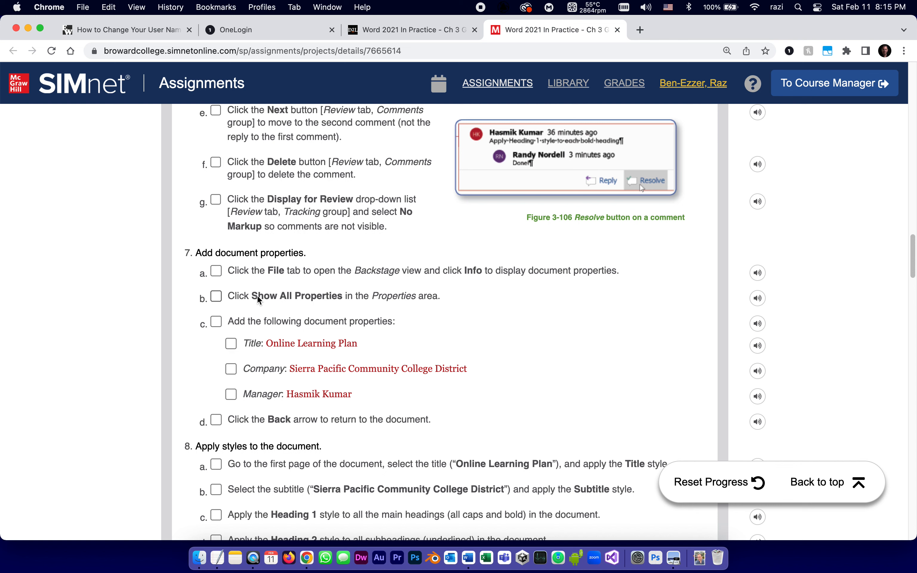
pyautogui.moveTo(318, 323)
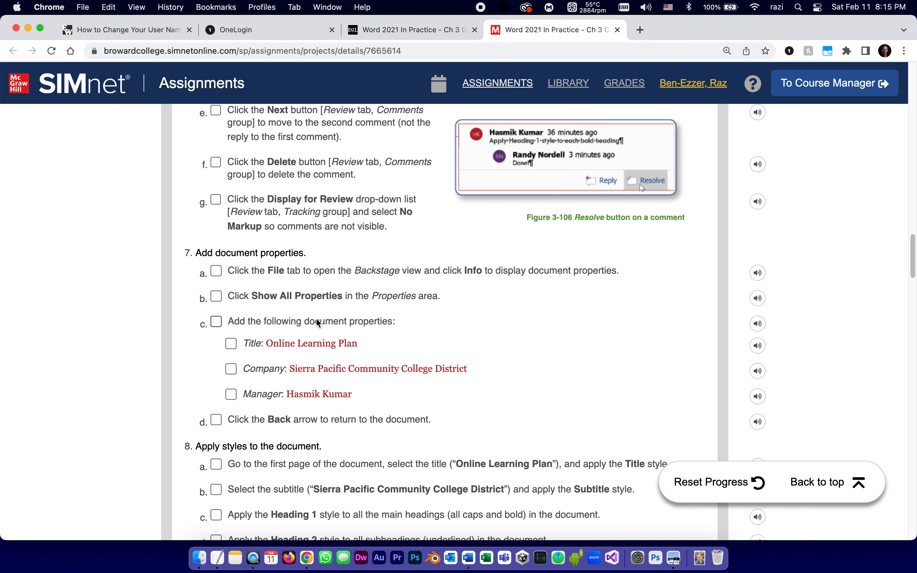
pyautogui.moveTo(298, 412)
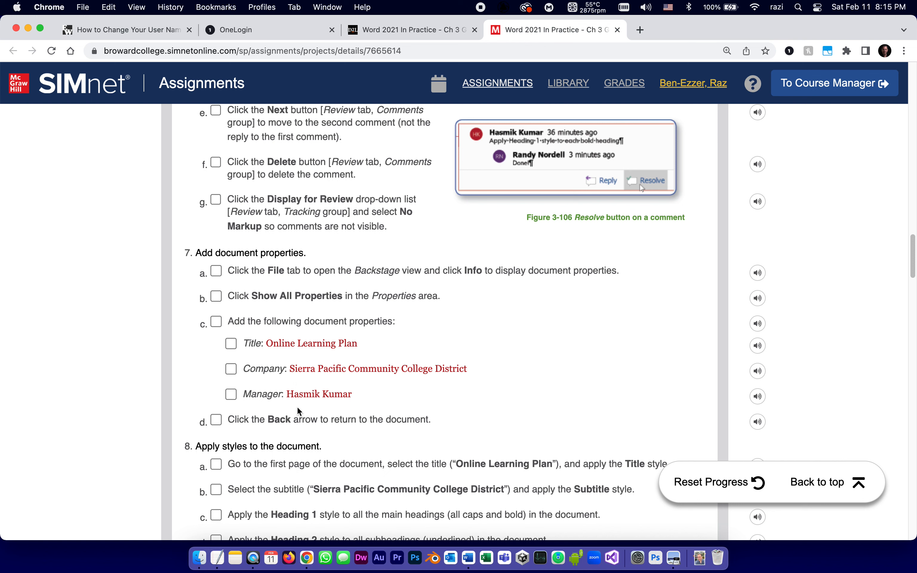
pyautogui.moveTo(313, 377)
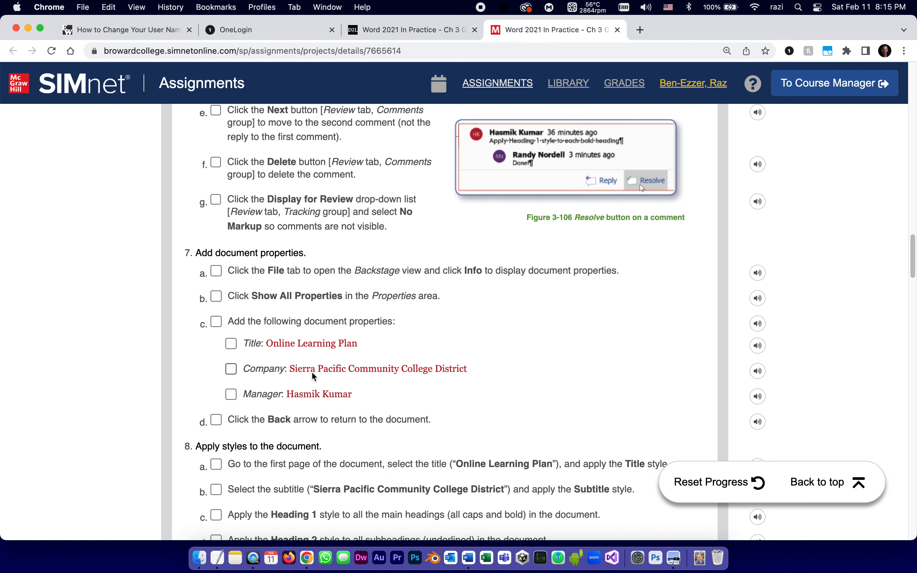
pyautogui.moveTo(319, 404)
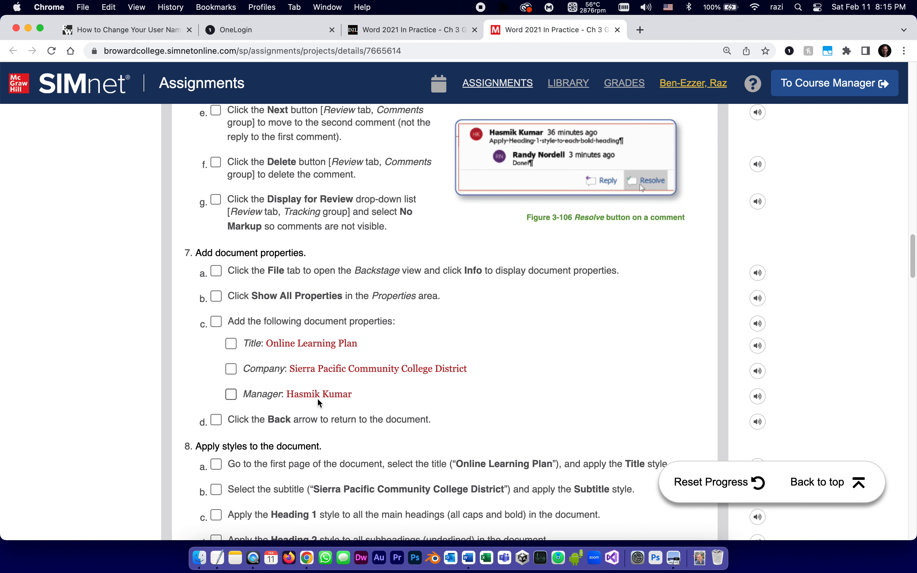
pyautogui.moveTo(216, 272)
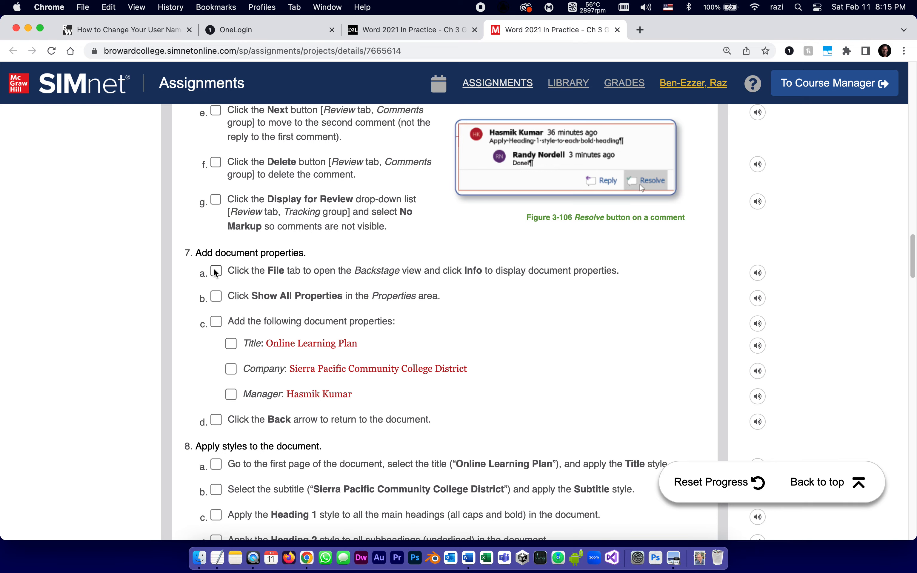
pyautogui.scroll(3)
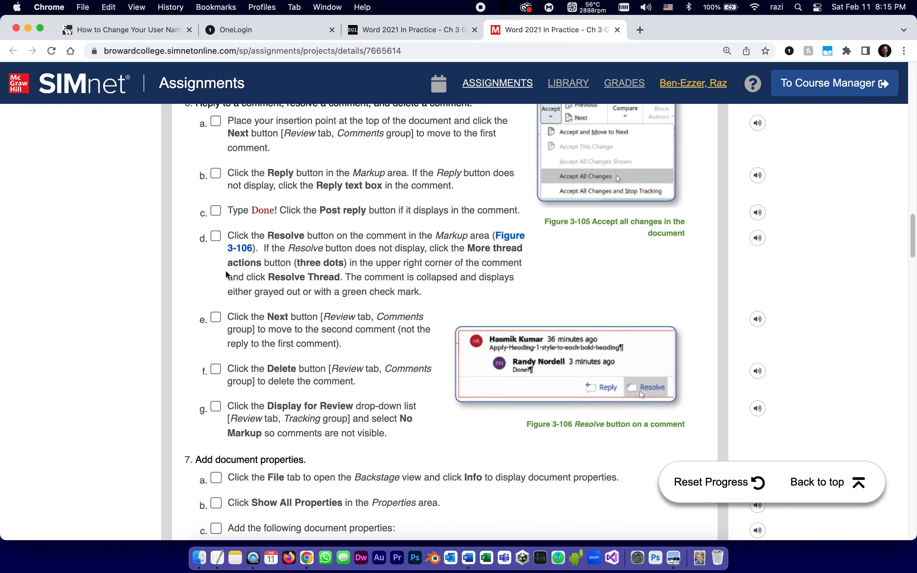
pyautogui.scroll(3)
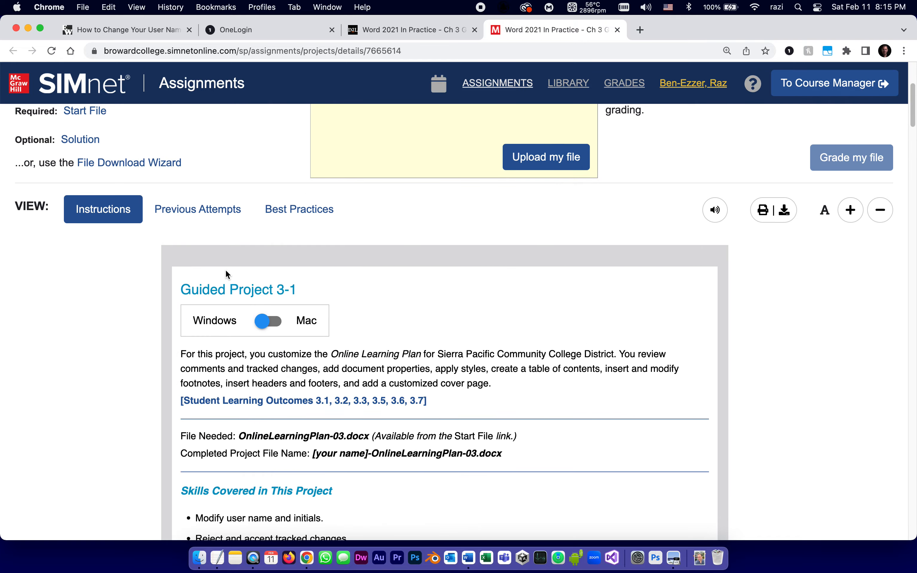
pyautogui.scroll(-3)
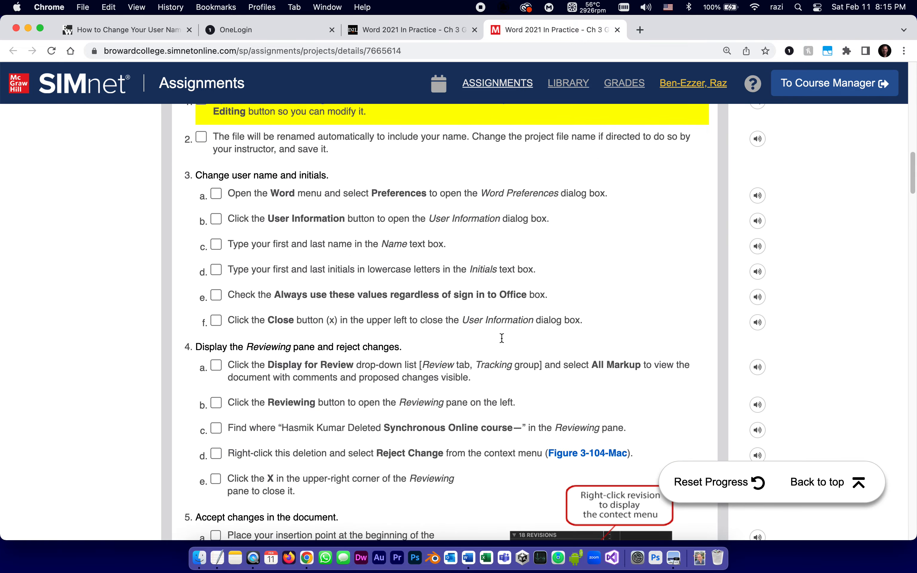
pyautogui.scroll(-3)
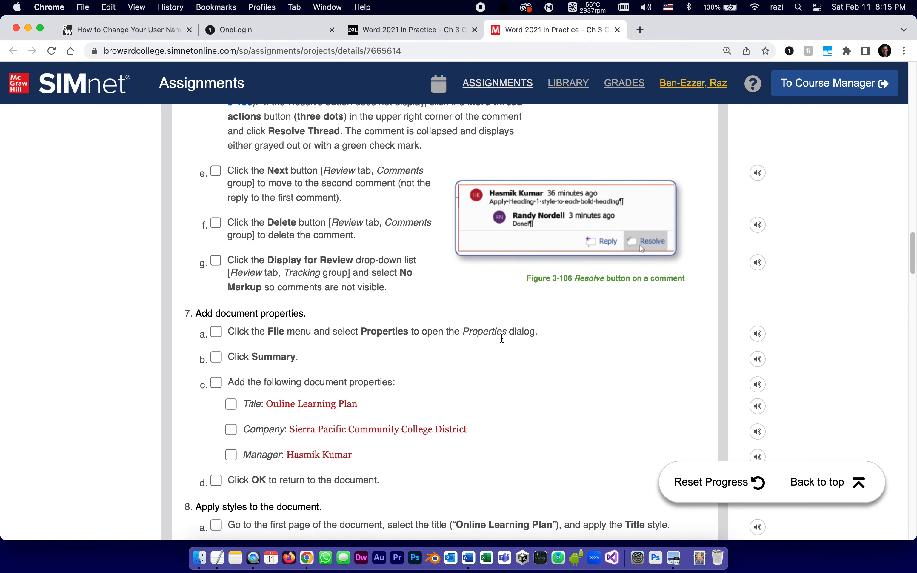
pyautogui.scroll(-3)
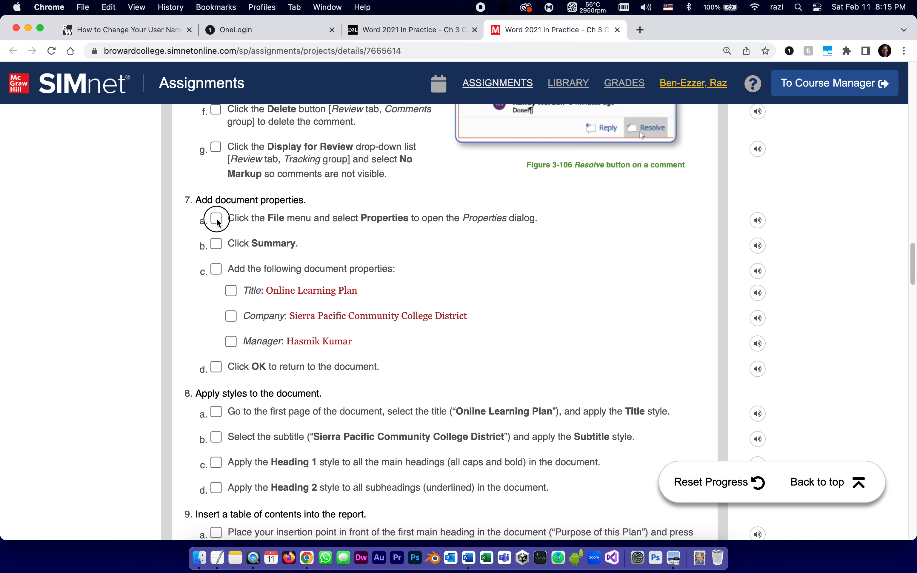
# Check off steps 7a and 7b of the document properties task.
pyautogui.click(215, 218)
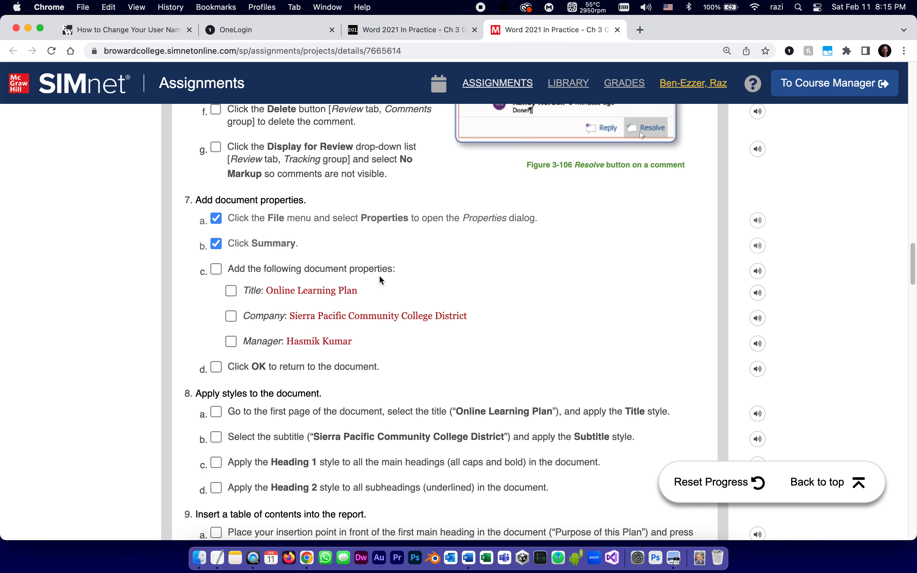
pyautogui.click(268, 291)
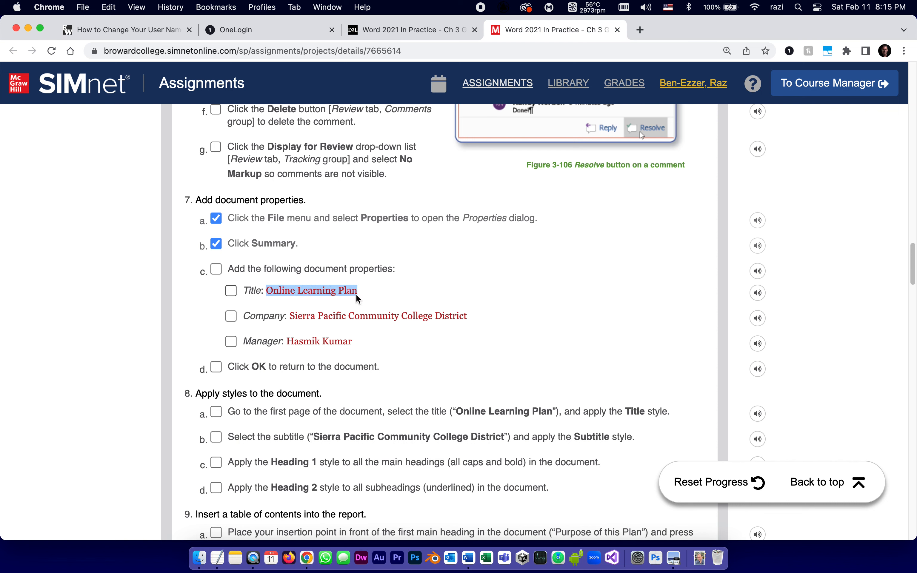
pyautogui.moveTo(102, 13)
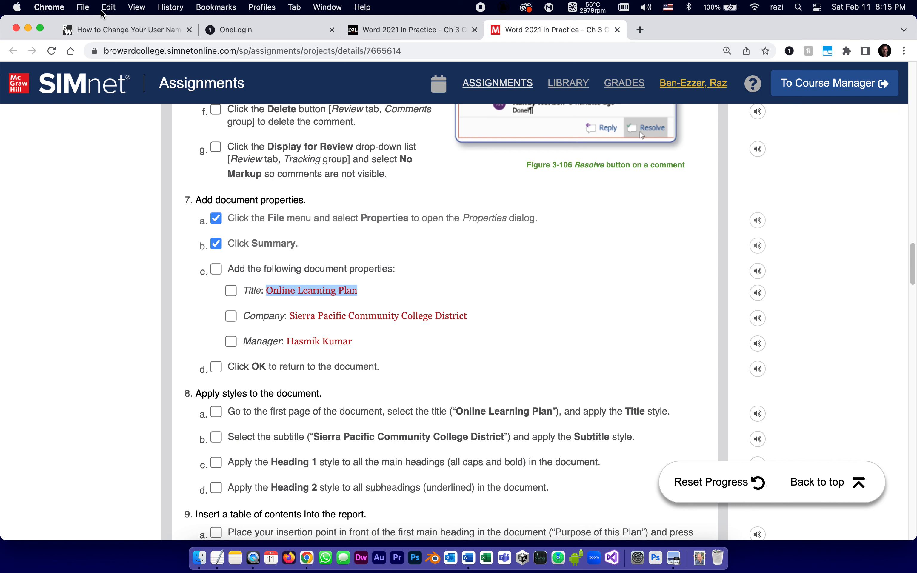
pyautogui.moveTo(386, 329)
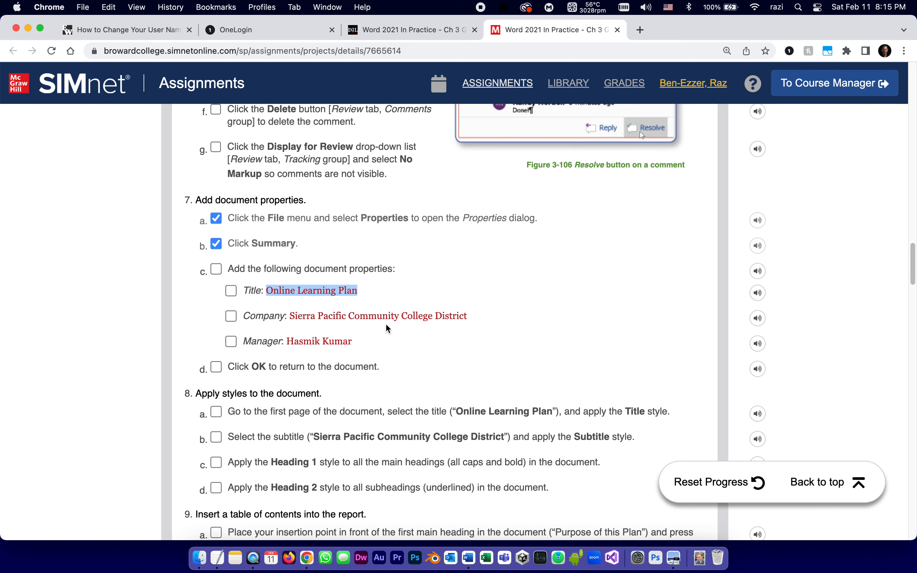
# Fill the Title property with Online Learning Plan and copy the Company name from the instructions.
pyautogui.click(468, 557)
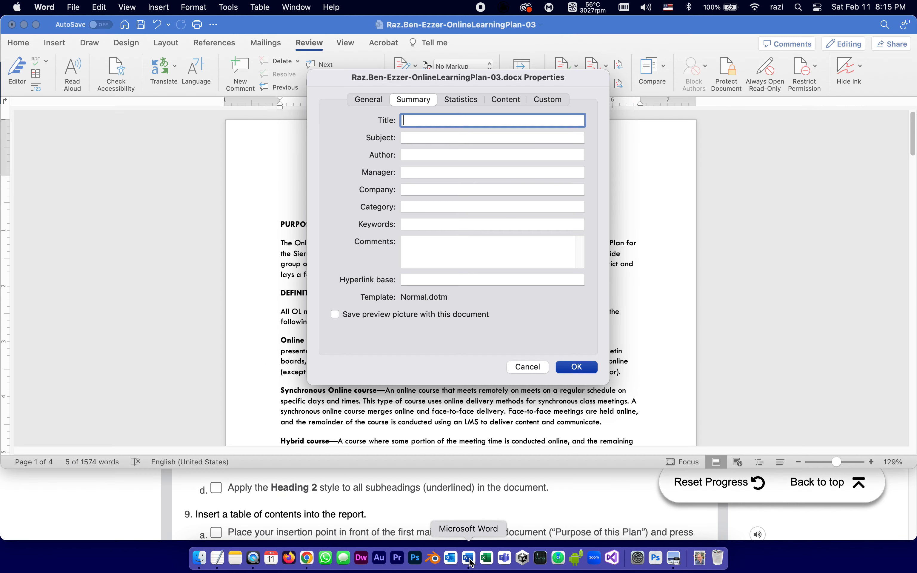
pyautogui.write('Online Learning Plan')
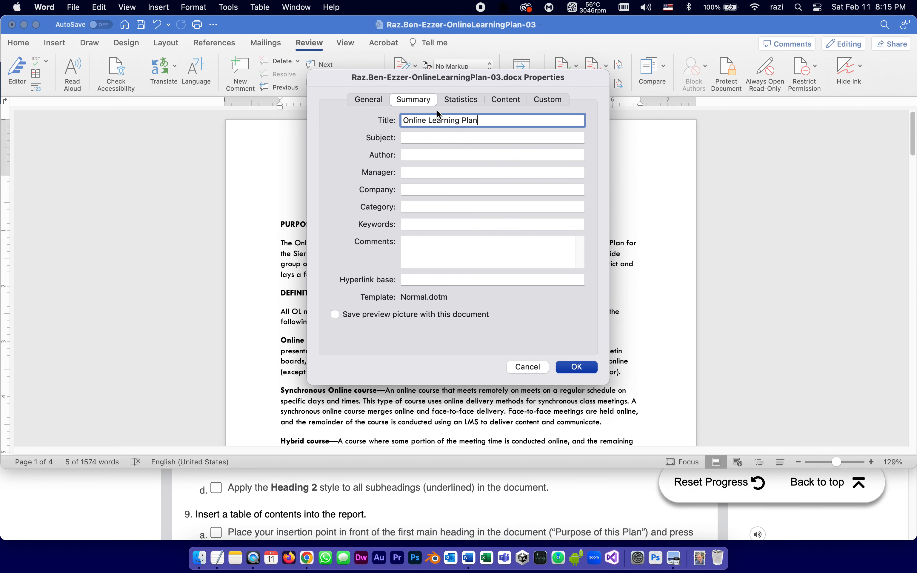
pyautogui.moveTo(464, 122)
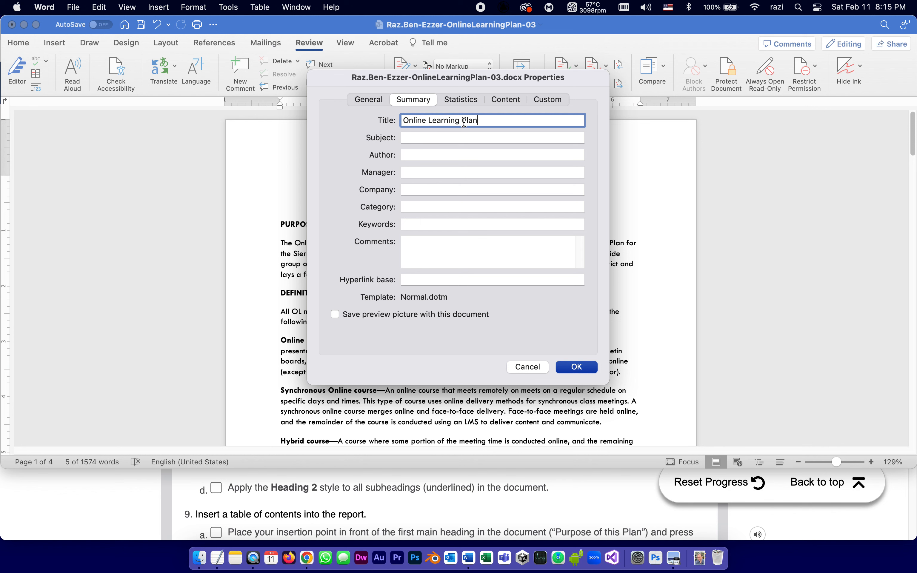
pyautogui.moveTo(459, 110)
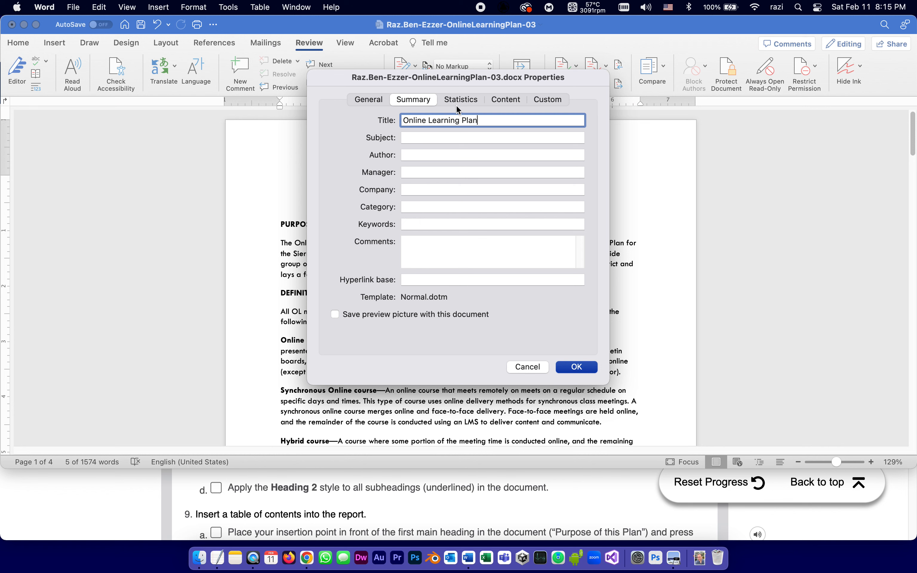
pyautogui.rightClick(492, 120)
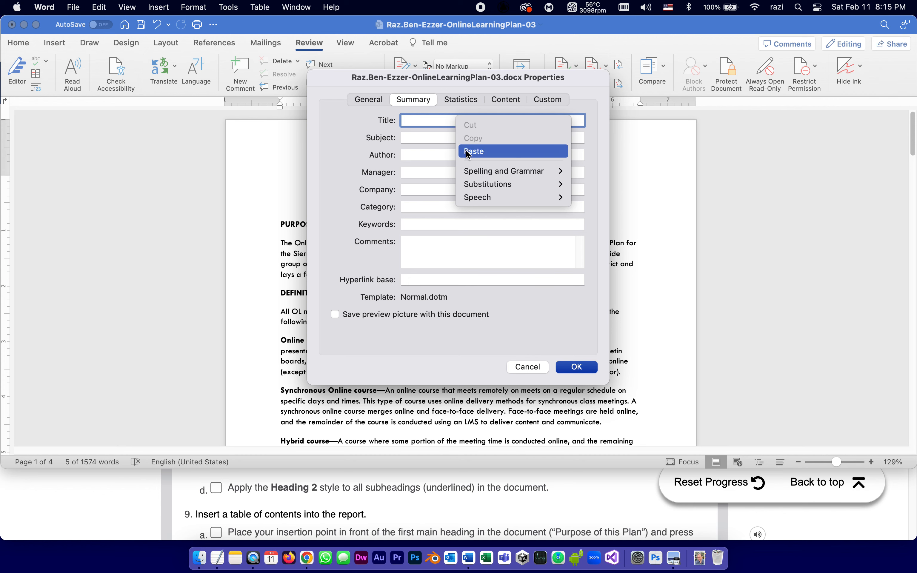
pyautogui.click(473, 151)
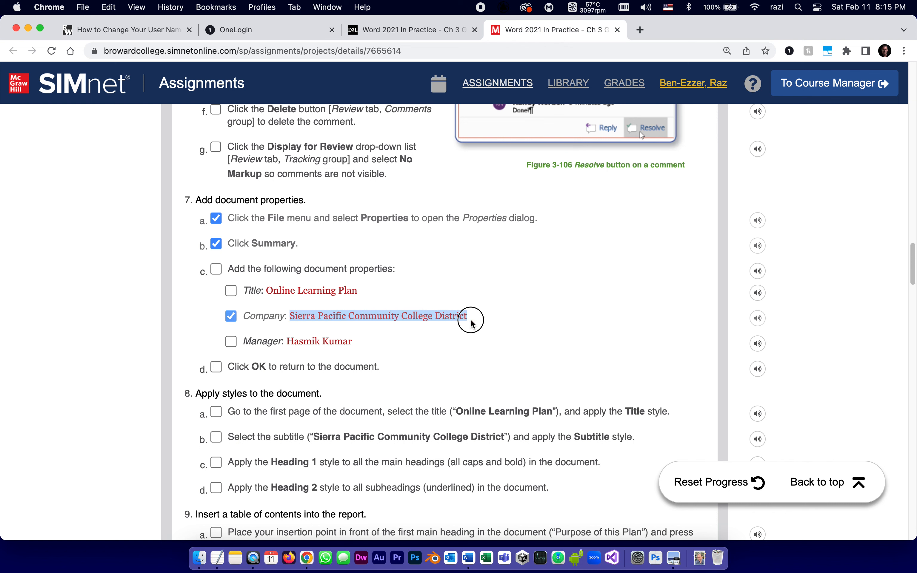
pyautogui.rightClick(450, 319)
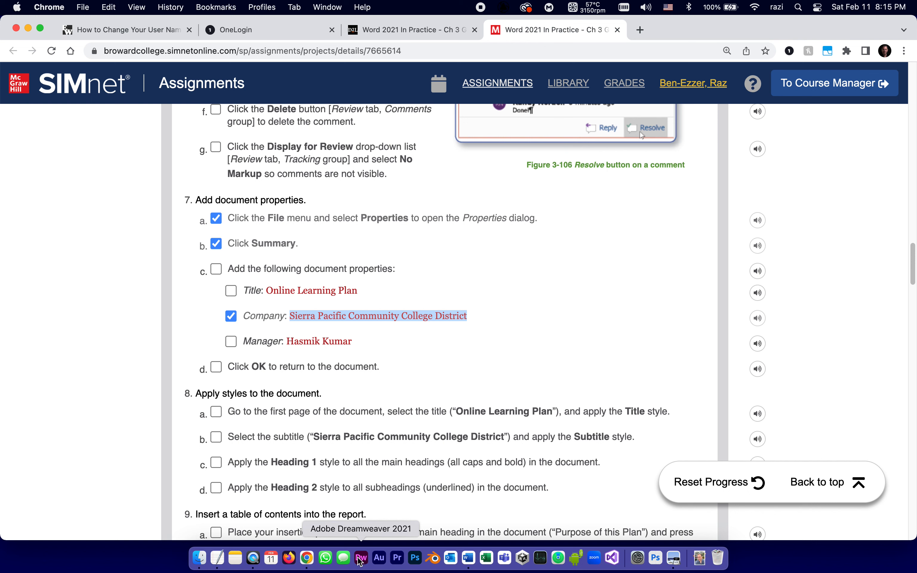
pyautogui.moveTo(305, 559)
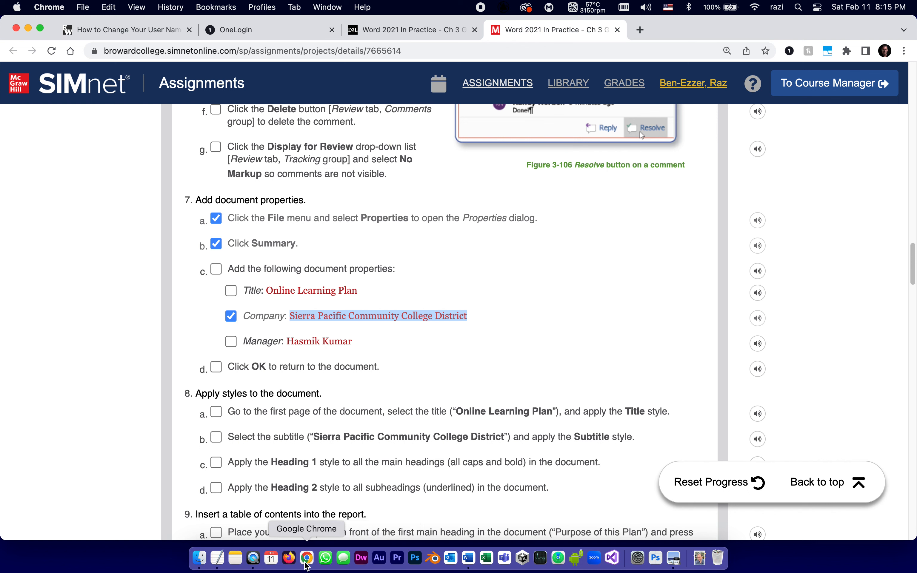
pyautogui.moveTo(450, 559)
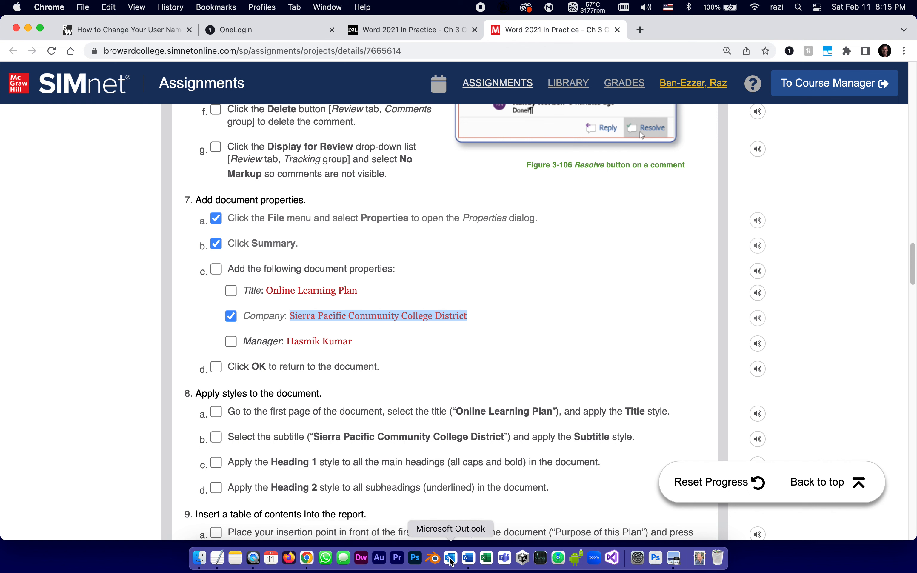
pyautogui.moveTo(467, 557)
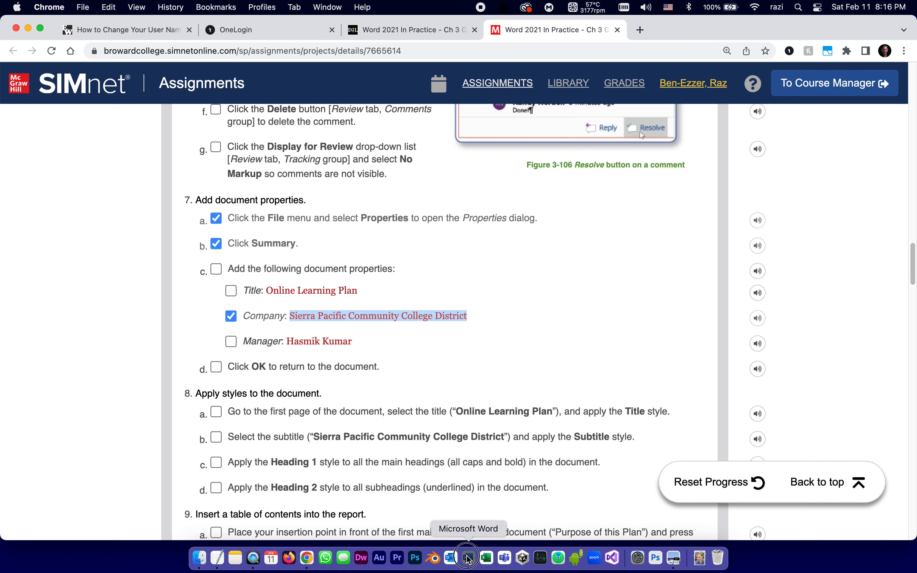
pyautogui.click(467, 558)
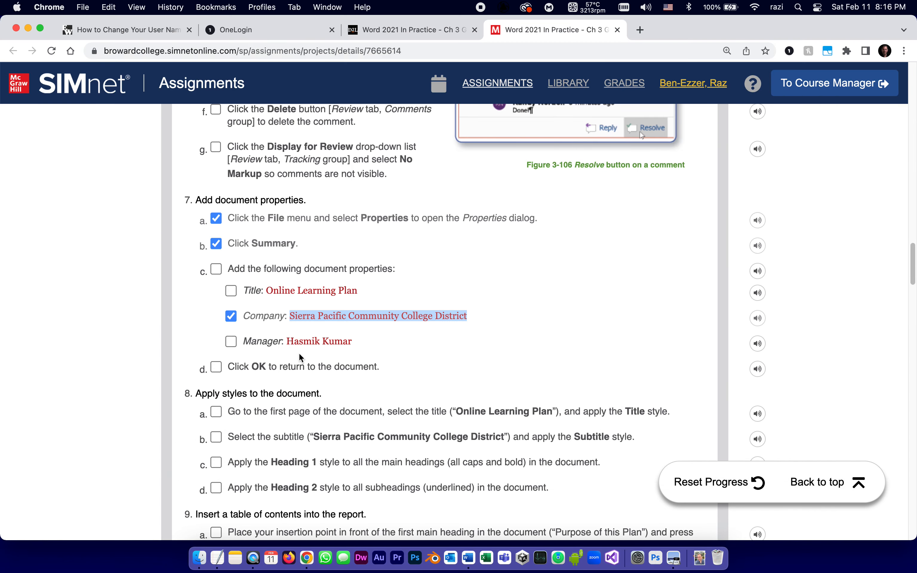
pyautogui.click(231, 341)
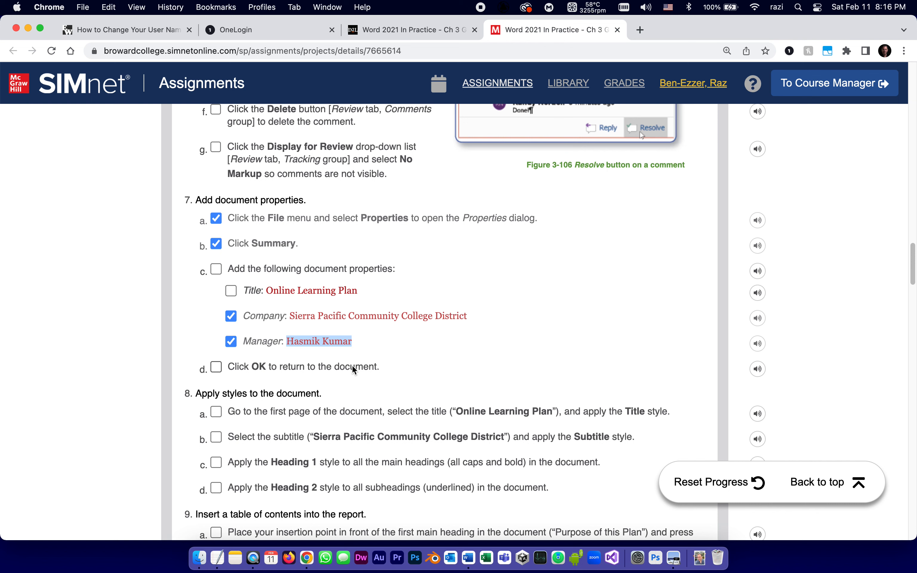
pyautogui.rightClick(330, 341)
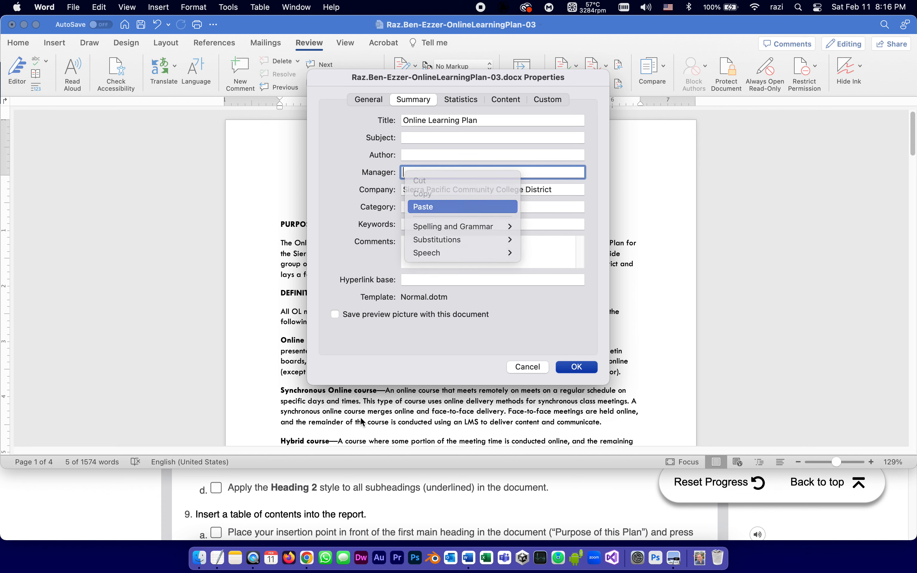
pyautogui.click(423, 206)
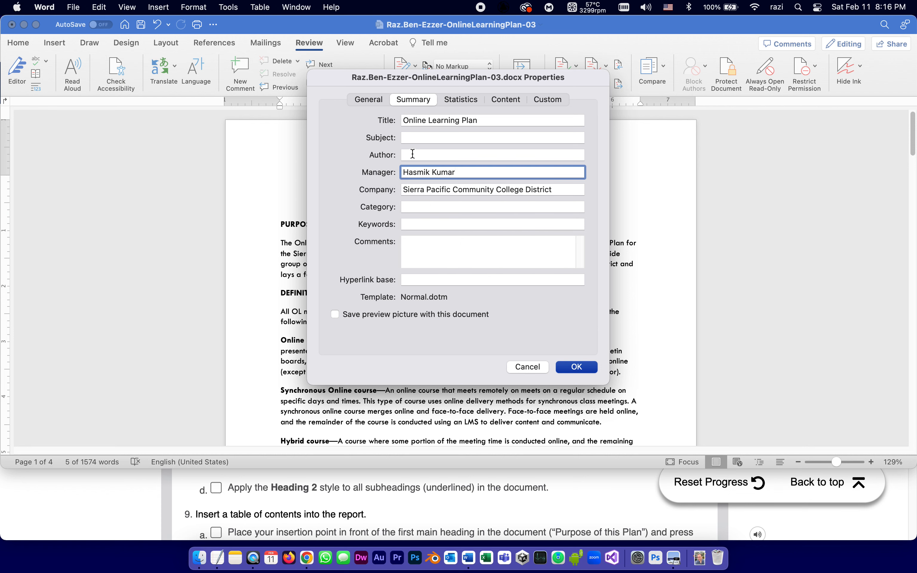
pyautogui.moveTo(405, 200)
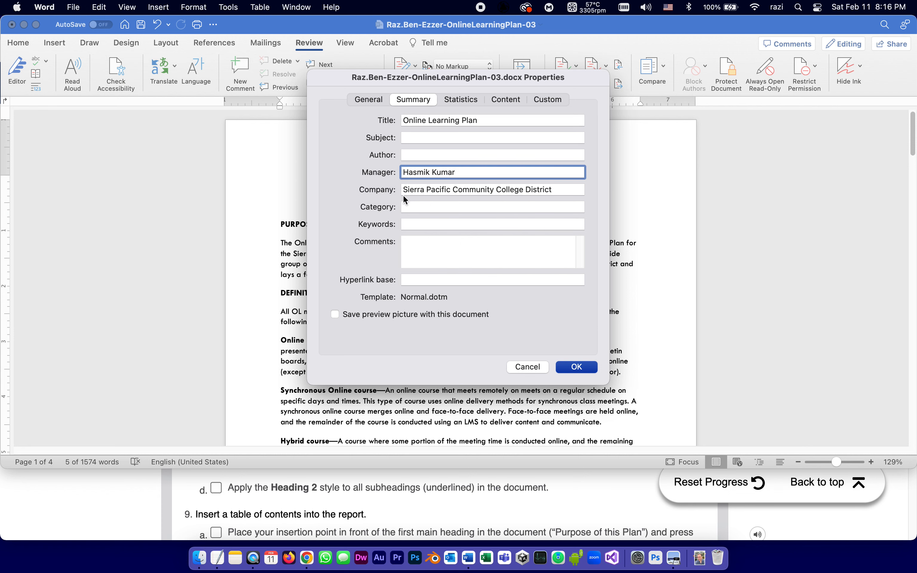
pyautogui.moveTo(400, 224)
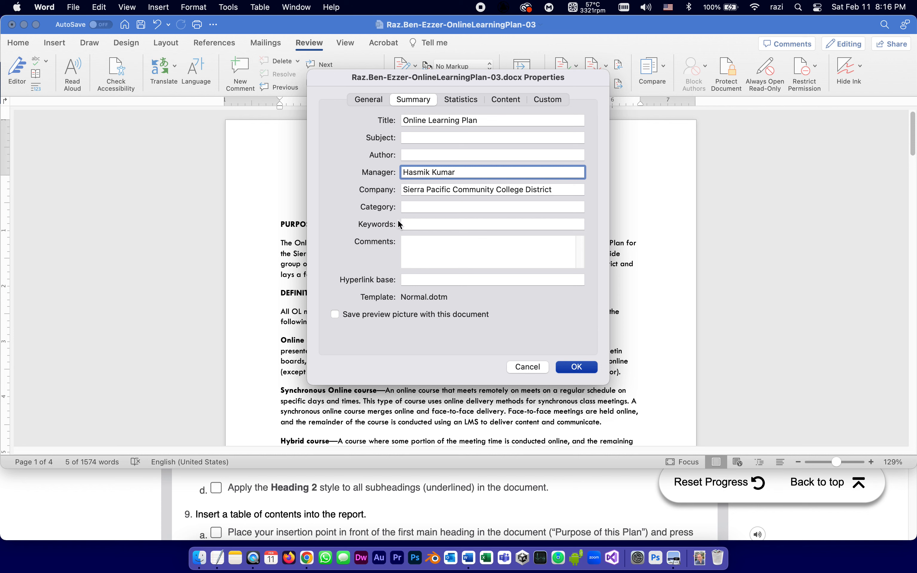
pyautogui.moveTo(414, 392)
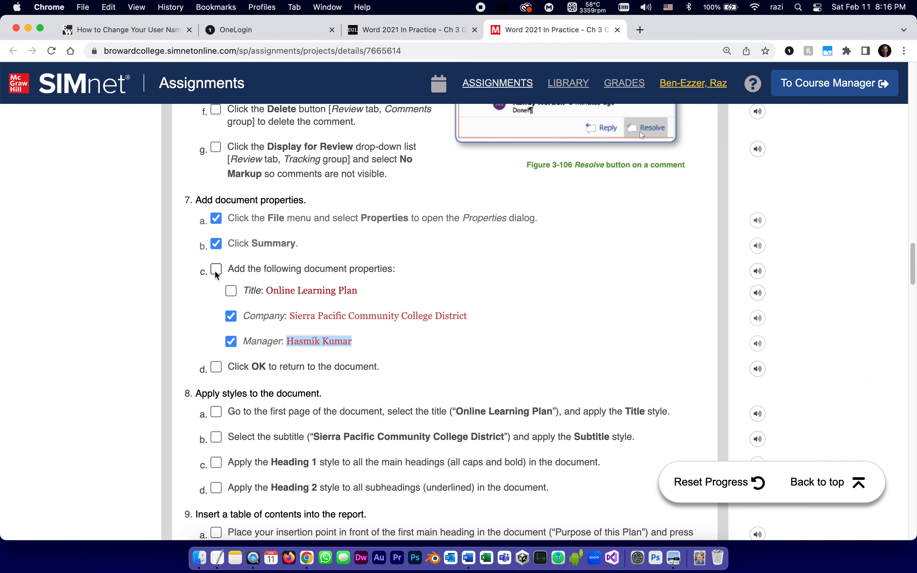
# Check off steps 7c, Title and 7d, then bring step 8 into view.
pyautogui.click(216, 270)
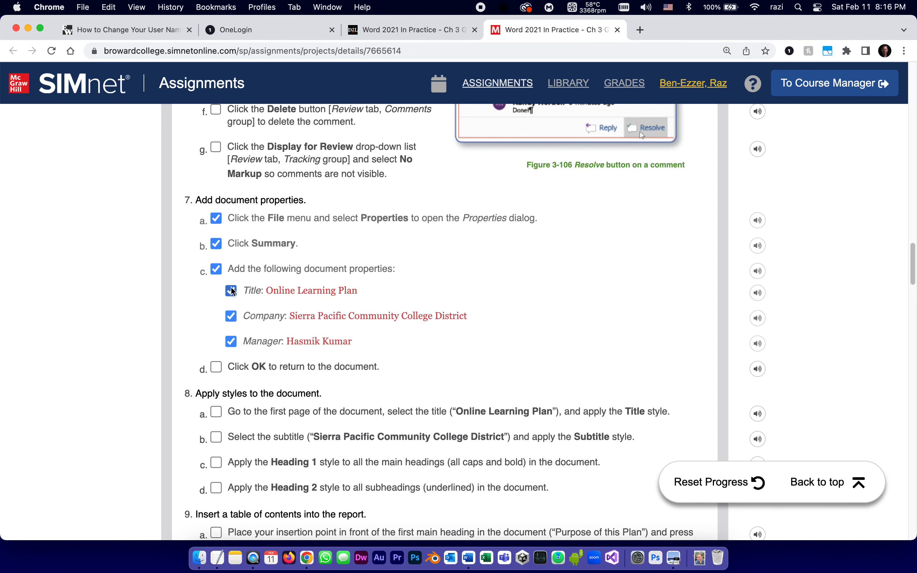
pyautogui.click(230, 291)
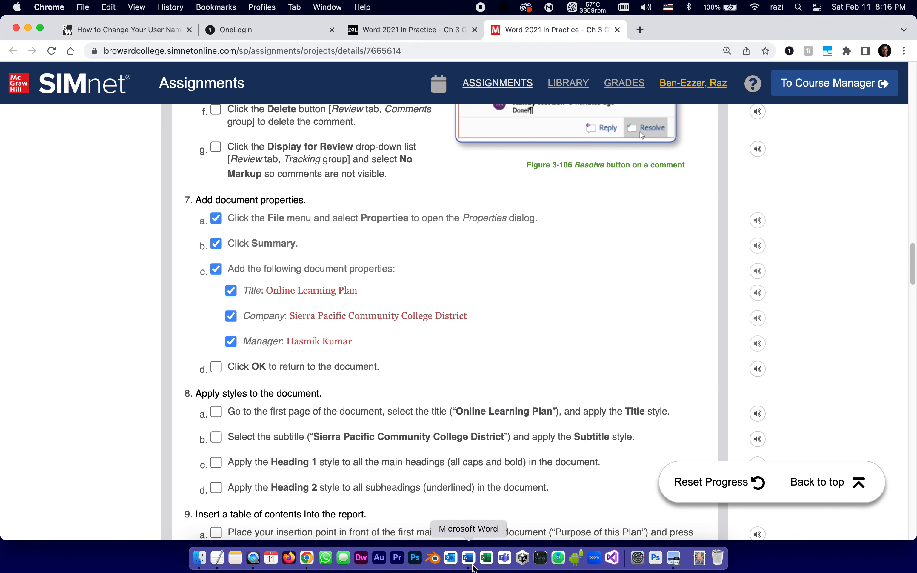
pyautogui.click(468, 558)
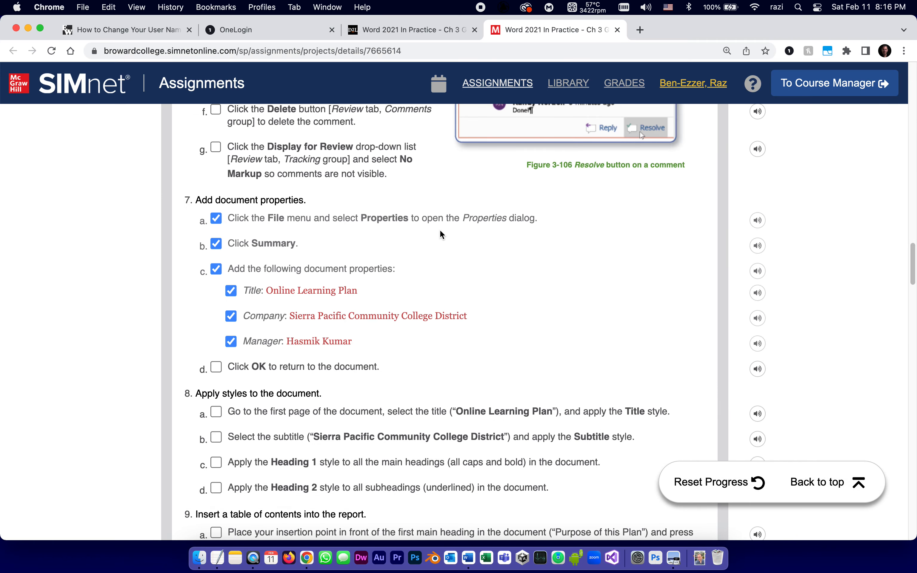
pyautogui.moveTo(509, 196)
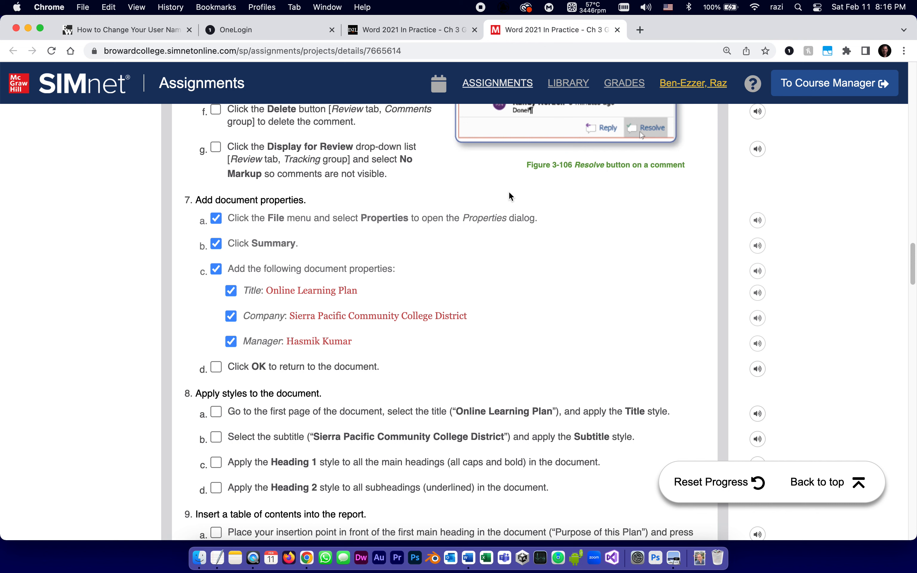
pyautogui.moveTo(442, 210)
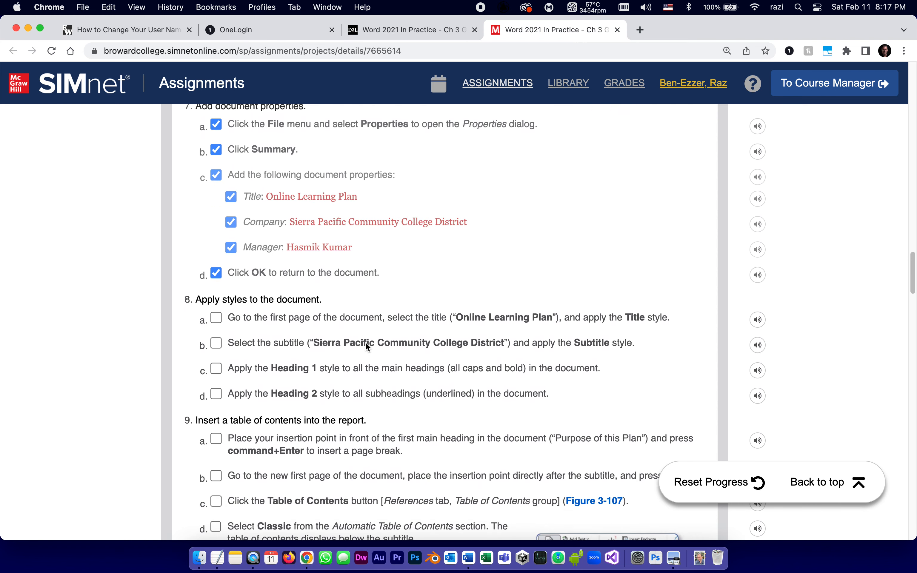
pyautogui.scroll(-3)
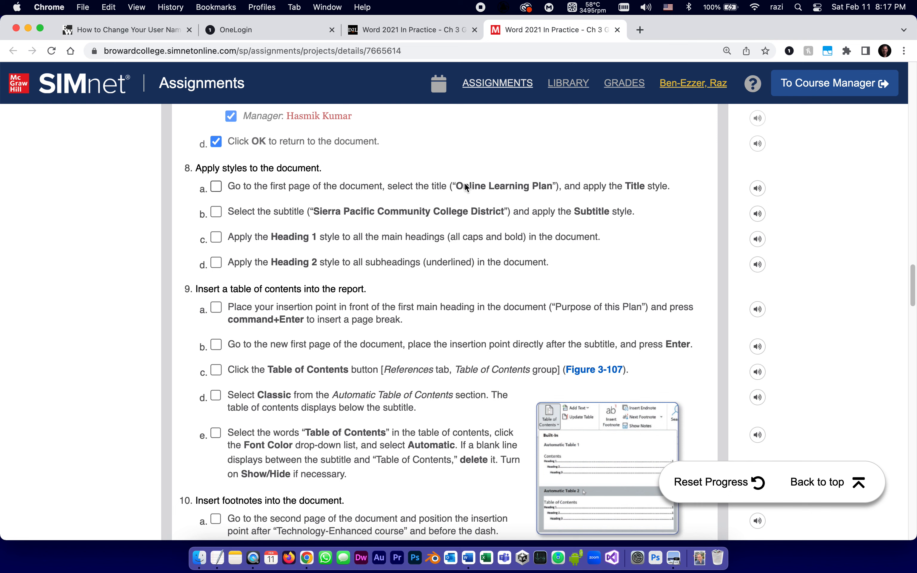
pyautogui.moveTo(532, 189)
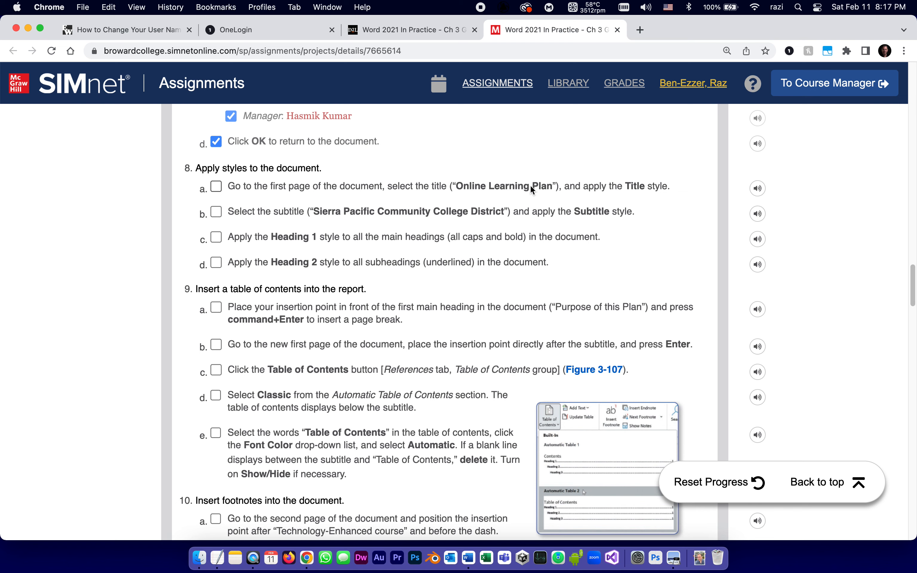
pyautogui.moveTo(653, 188)
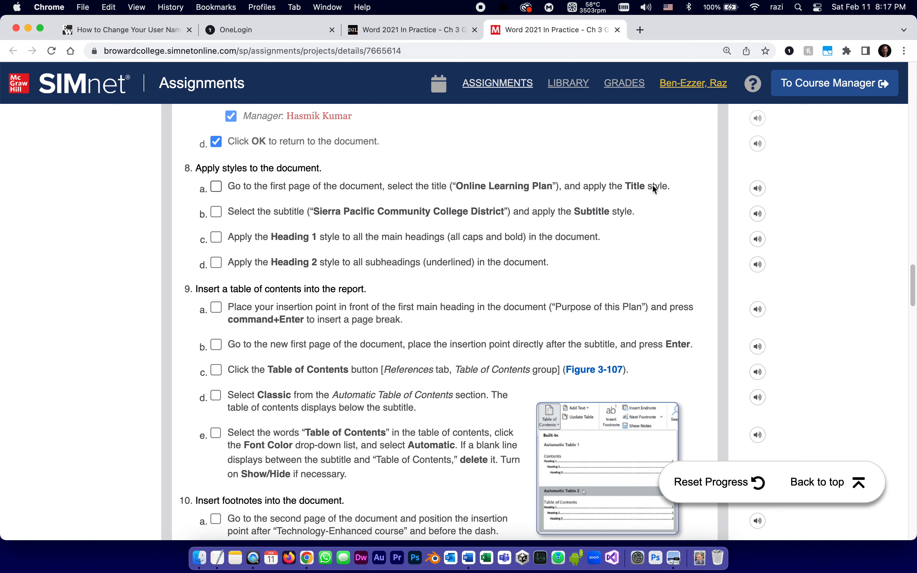
pyautogui.moveTo(433, 557)
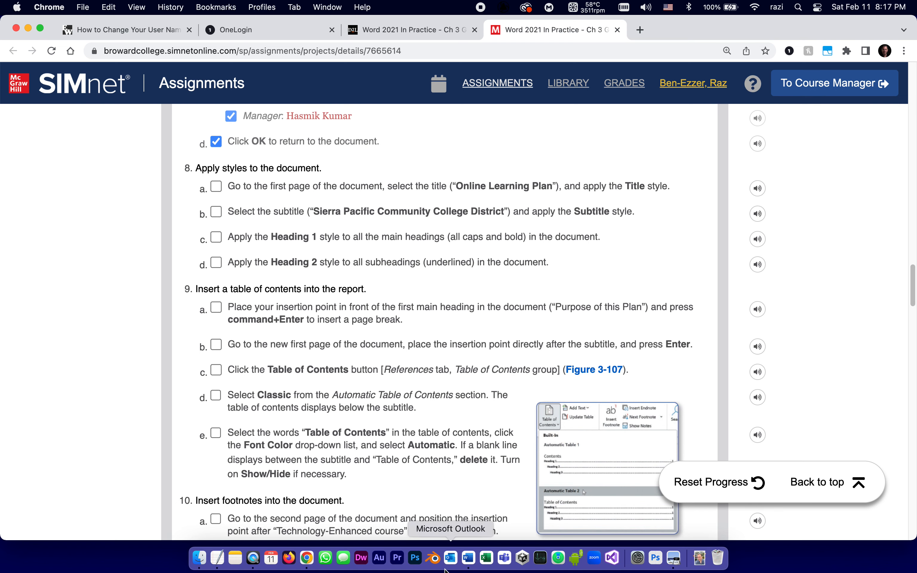
# Apply the Title style to the heading Online Learning Plan from the Styles gallery.
pyautogui.click(465, 558)
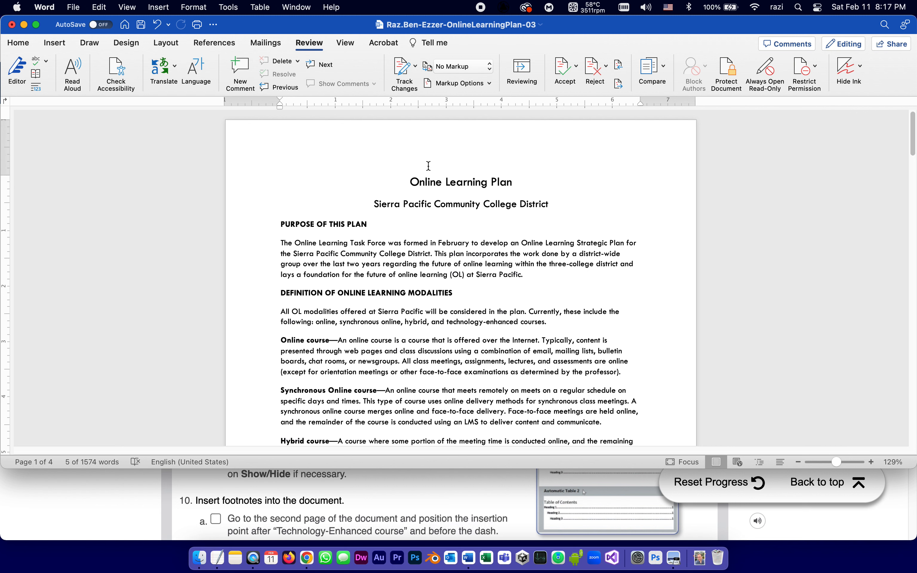
pyautogui.tripleClick(461, 182)
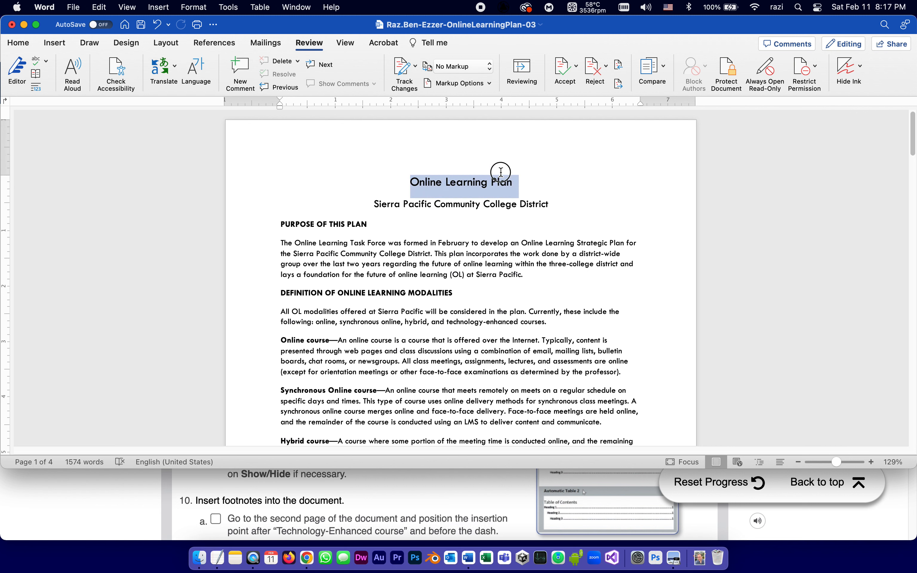
pyautogui.moveTo(523, 183)
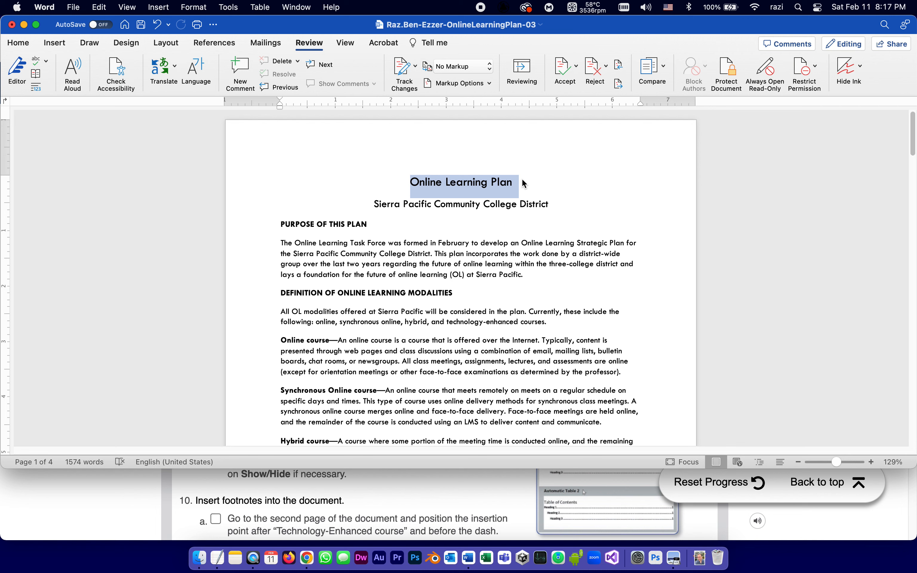
pyautogui.click(17, 43)
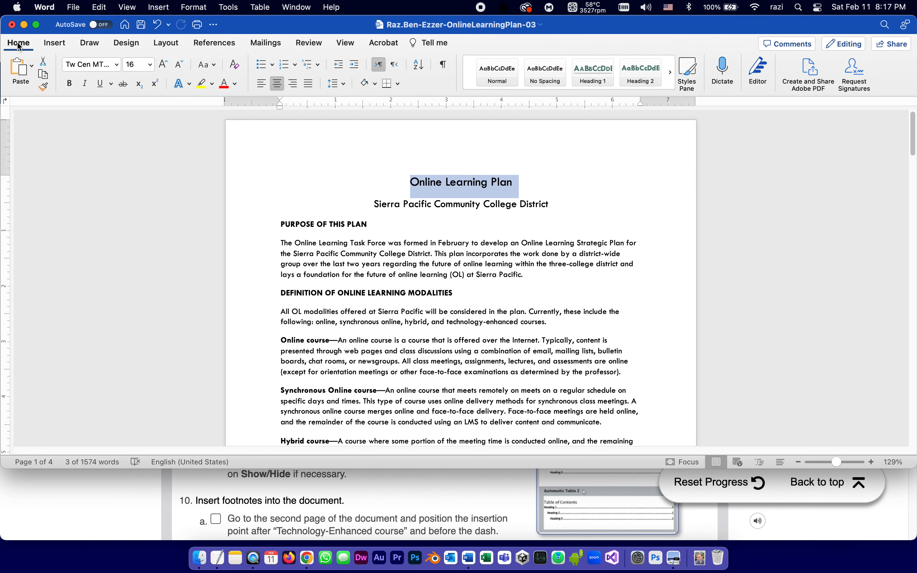
pyautogui.moveTo(497, 94)
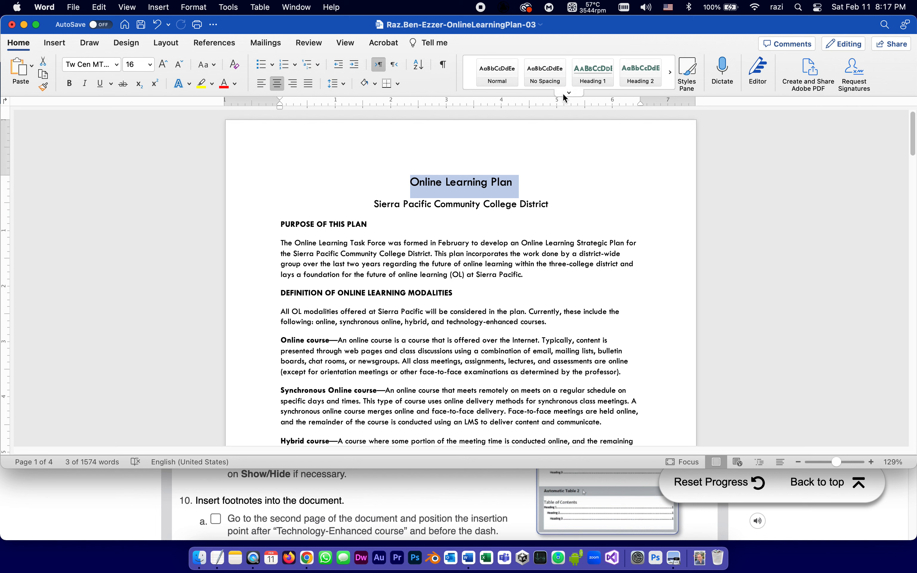
pyautogui.click(567, 93)
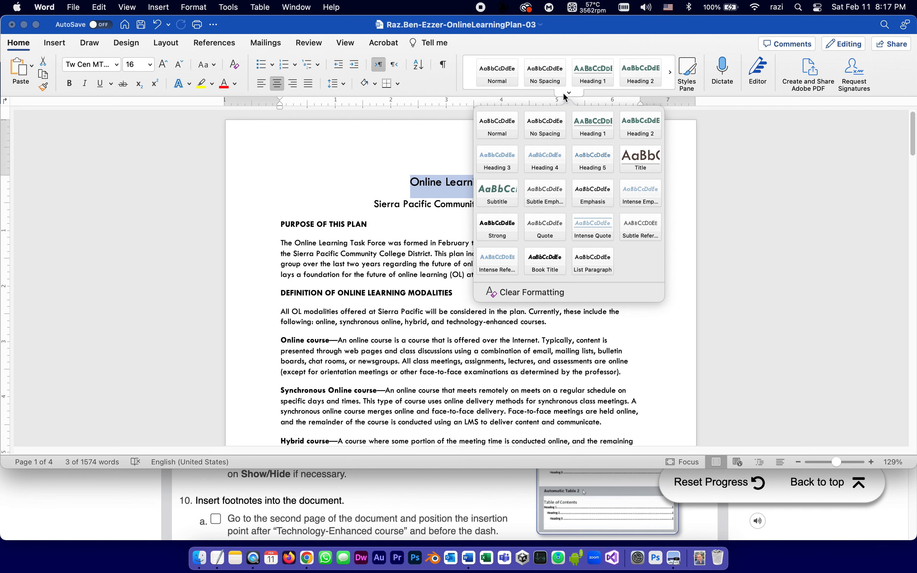
pyautogui.moveTo(640, 158)
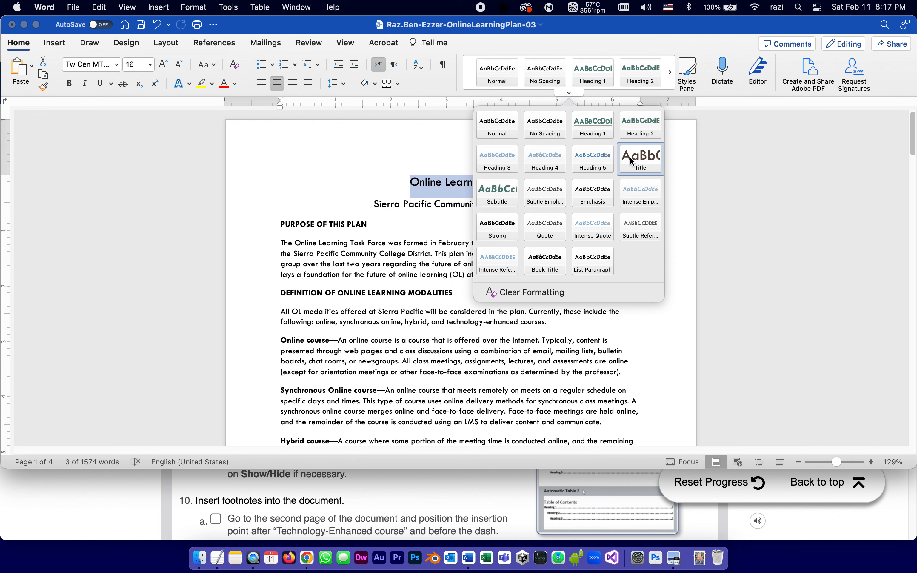
pyautogui.click(640, 158)
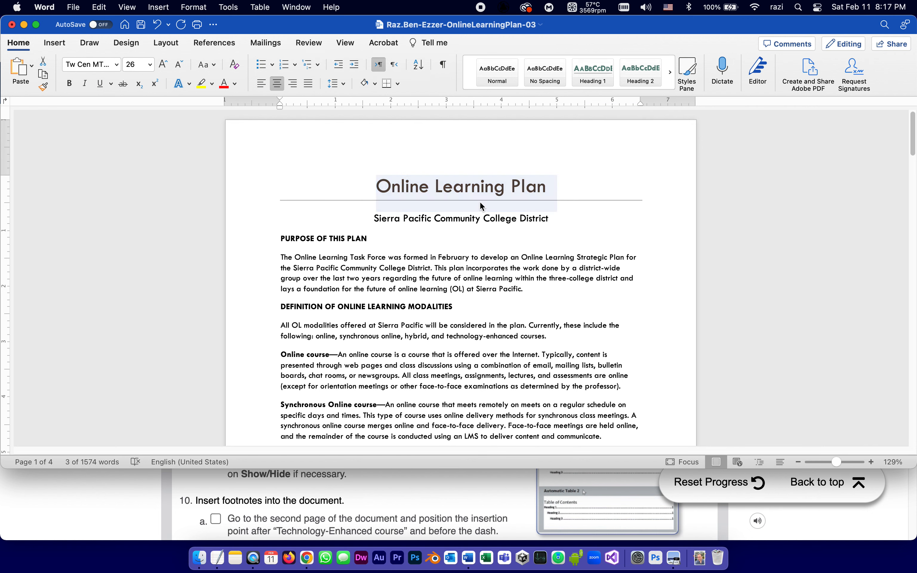
pyautogui.moveTo(571, 329)
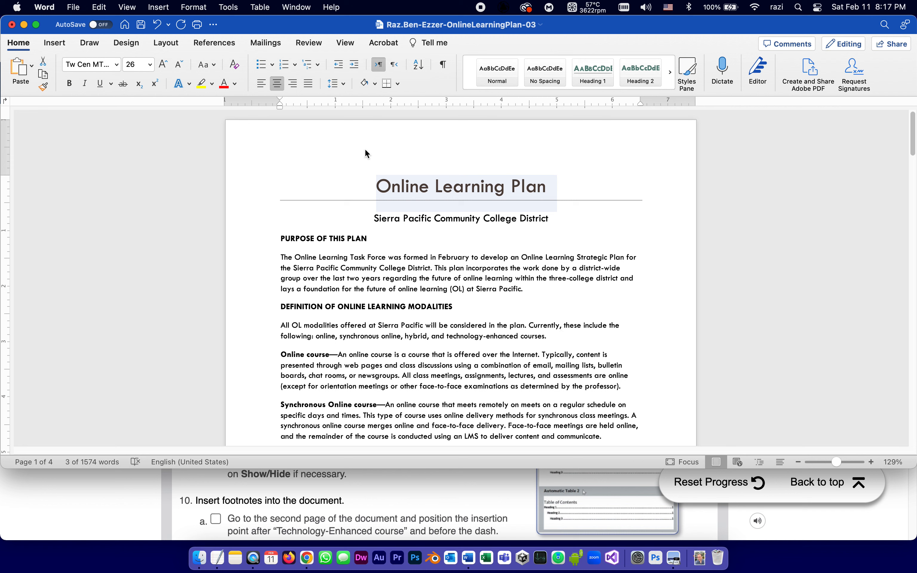
pyautogui.moveTo(434, 179)
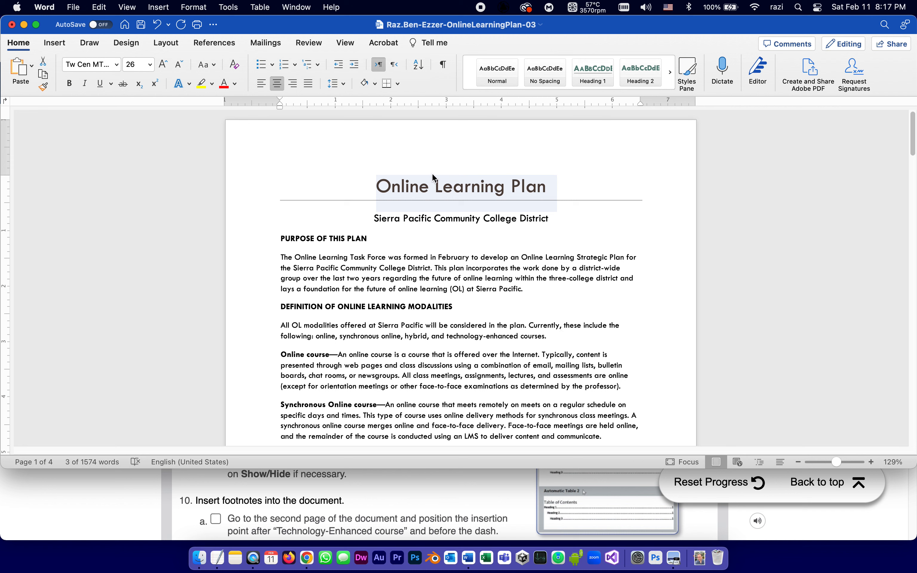
pyautogui.moveTo(450, 558)
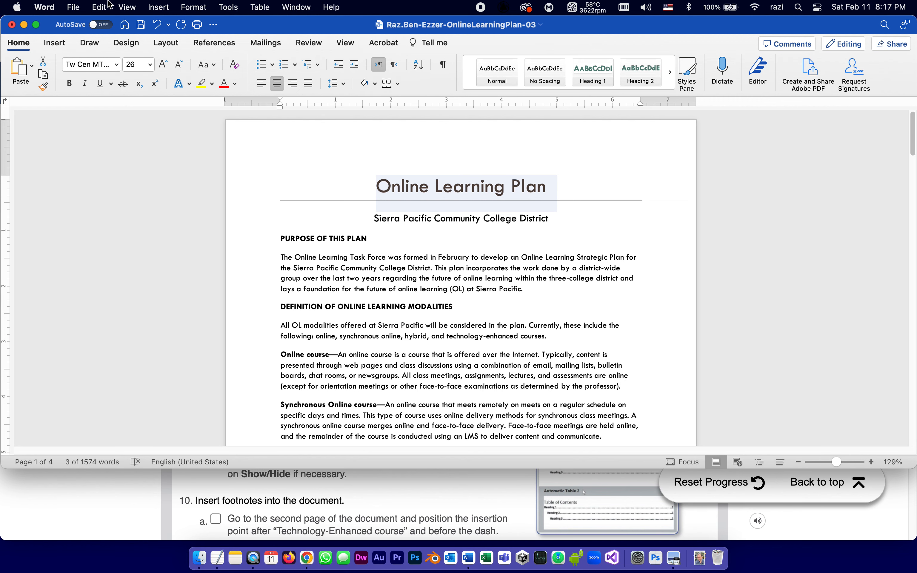
# Check off step 8a for the Title style in the SIMnet checklist.
pyautogui.click(306, 558)
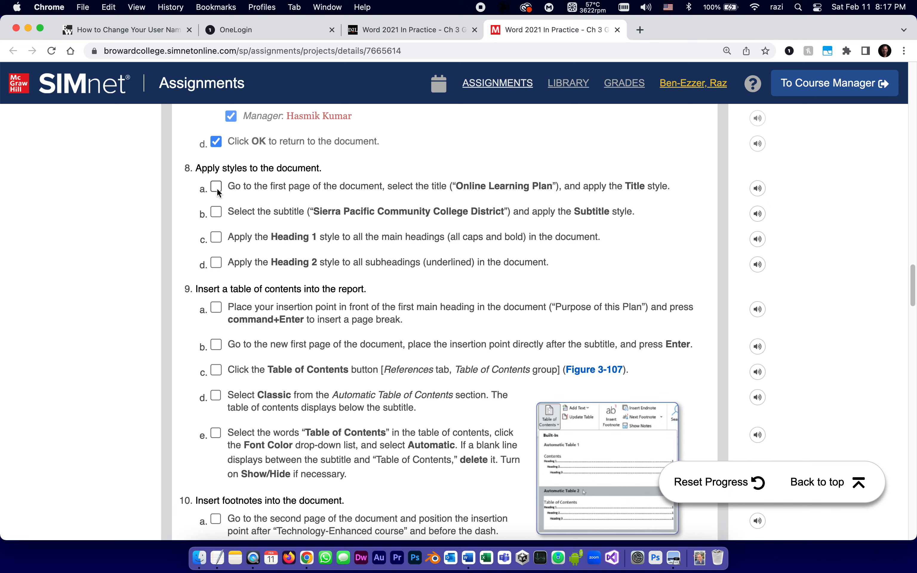
pyautogui.click(215, 186)
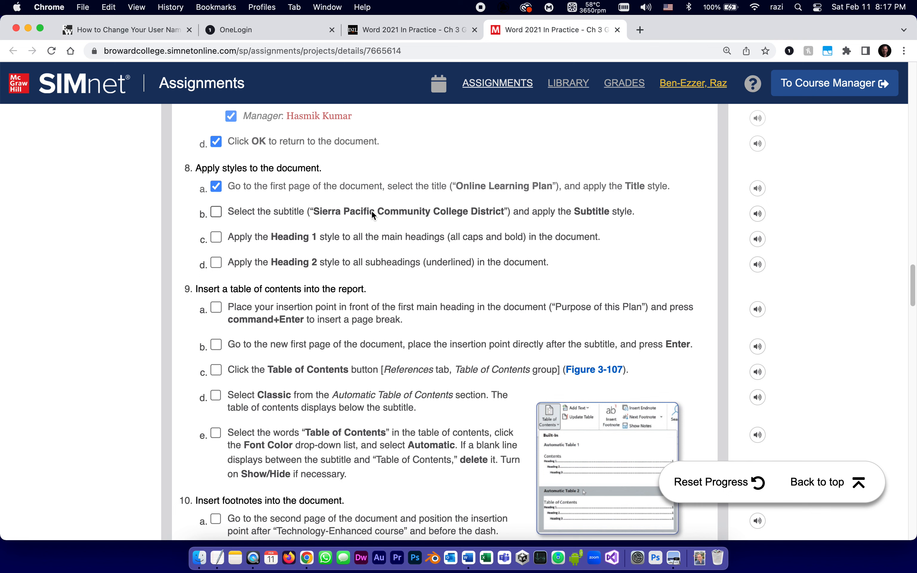
pyautogui.moveTo(467, 566)
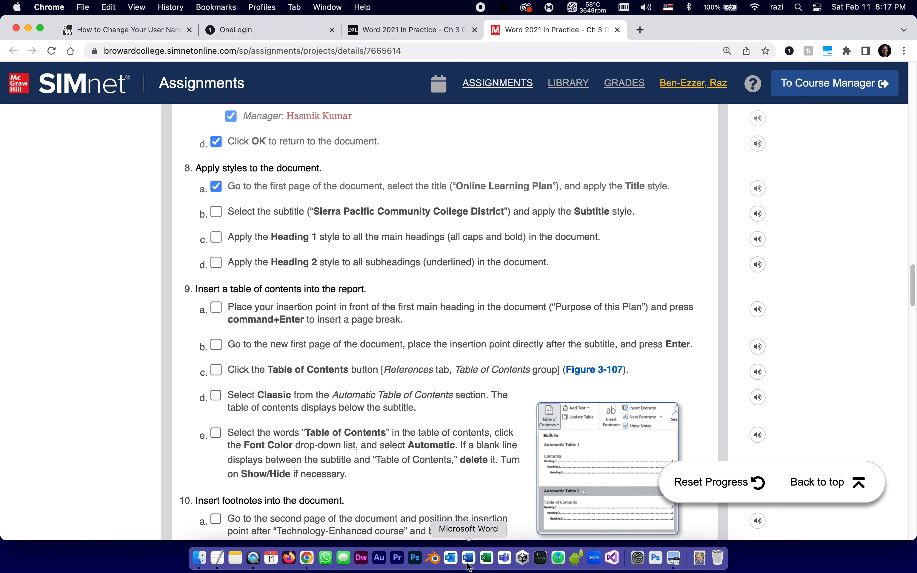
# Apply the Subtitle style to Sierra Pacific Community College District.
pyautogui.click(467, 558)
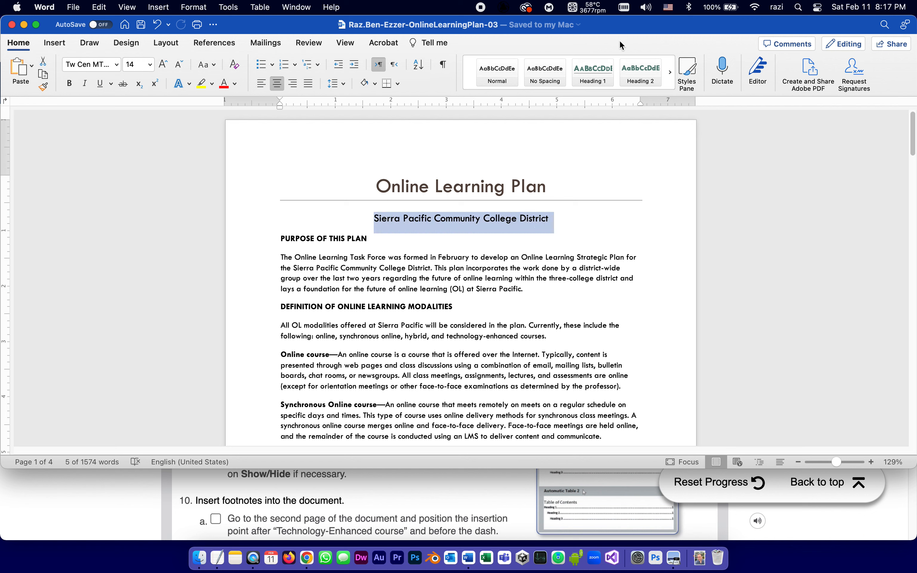
pyautogui.click(669, 72)
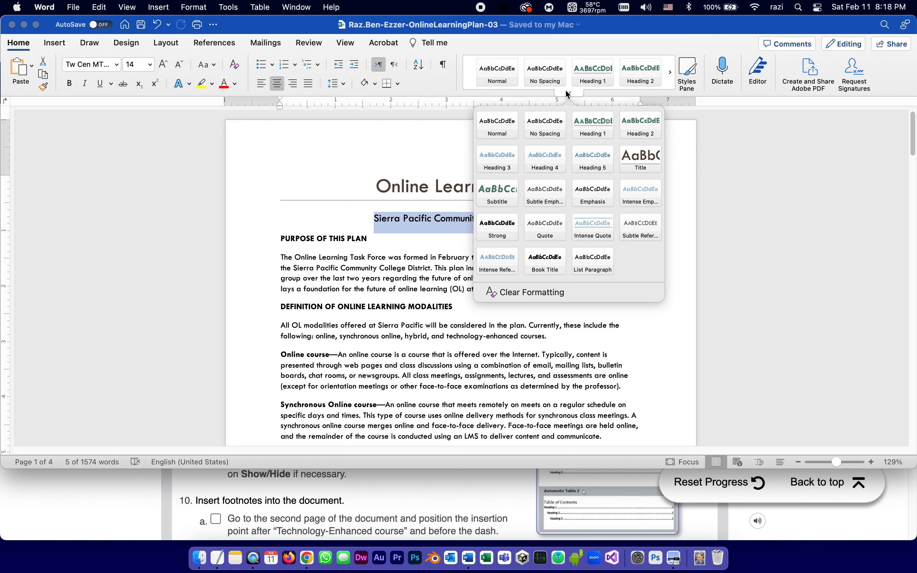
pyautogui.moveTo(497, 193)
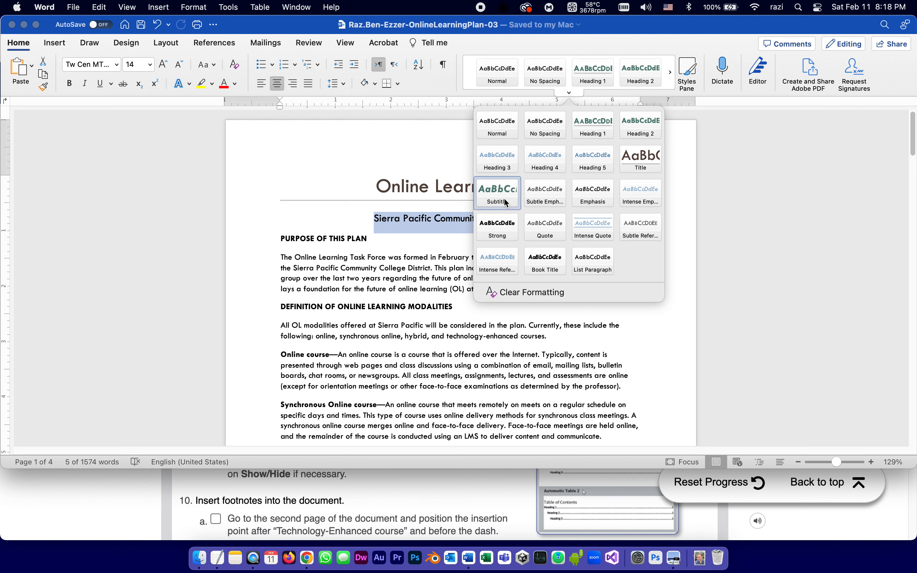
pyautogui.click(497, 194)
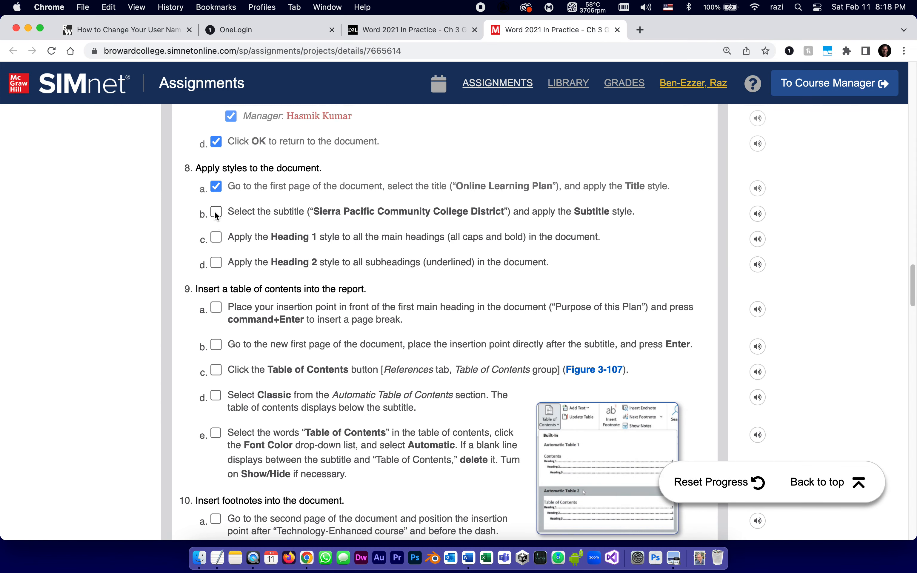
# Check off step 8b for the Subtitle style and return to Word.
pyautogui.click(216, 212)
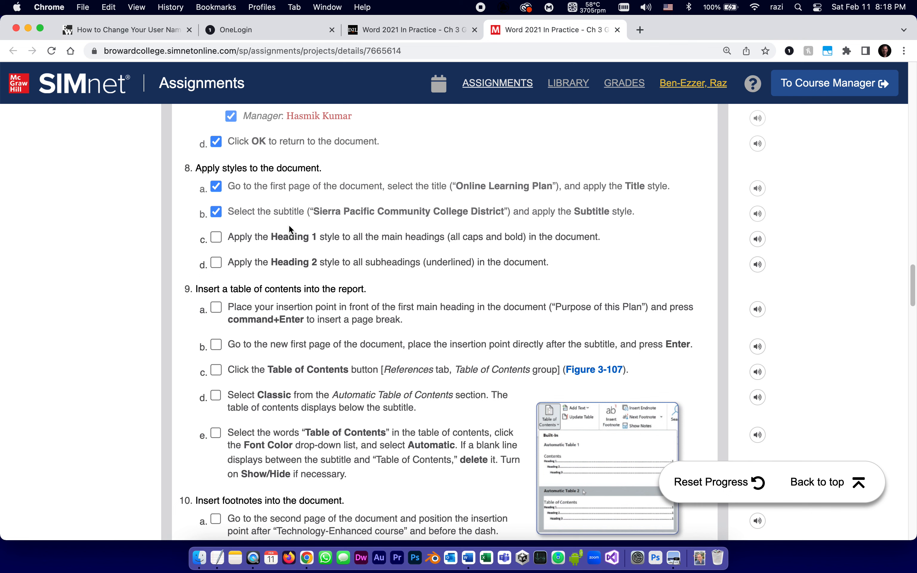
pyautogui.moveTo(360, 241)
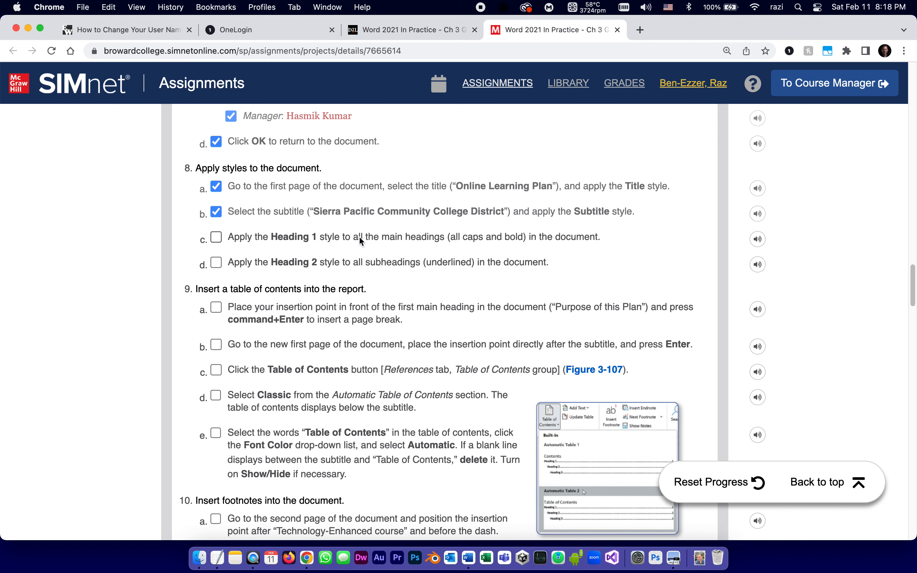
pyautogui.moveTo(512, 242)
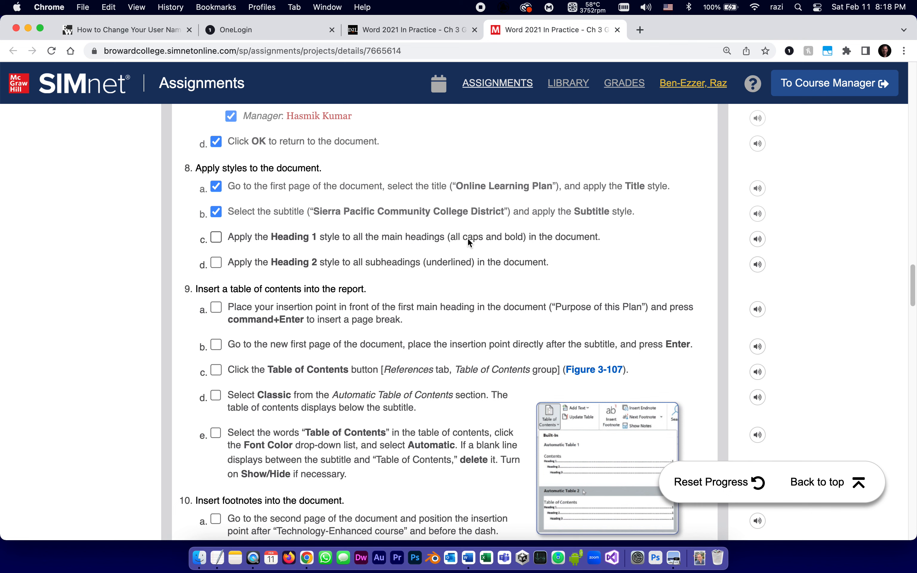
pyautogui.moveTo(314, 241)
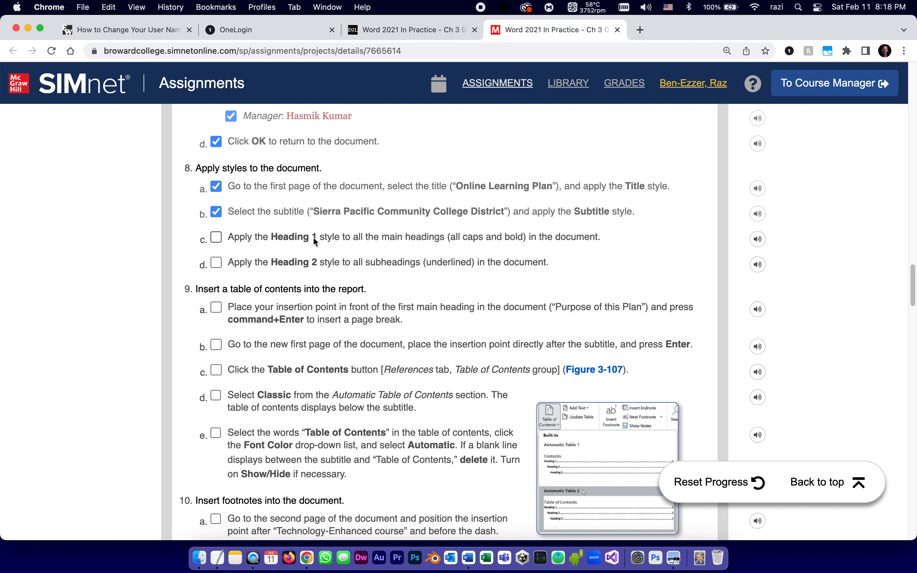
pyautogui.moveTo(281, 238)
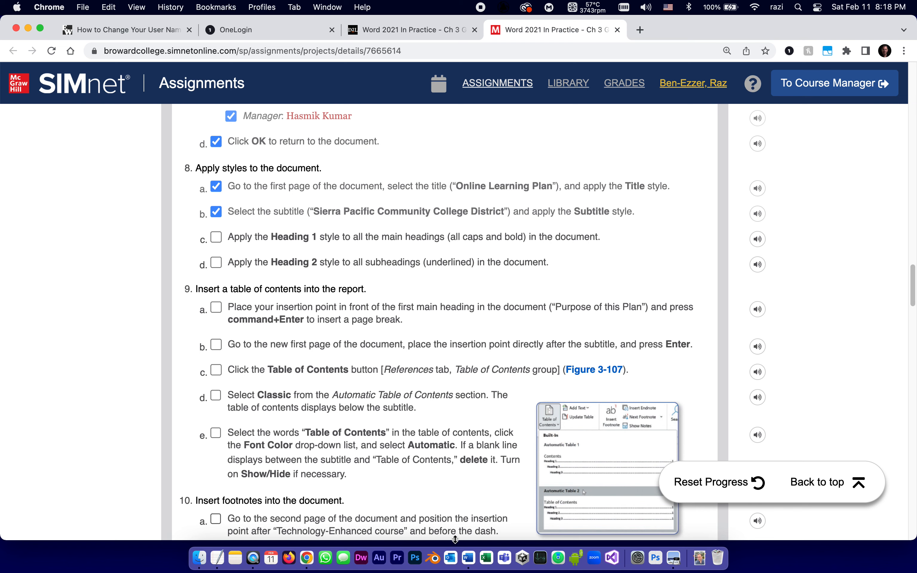
pyautogui.click(465, 559)
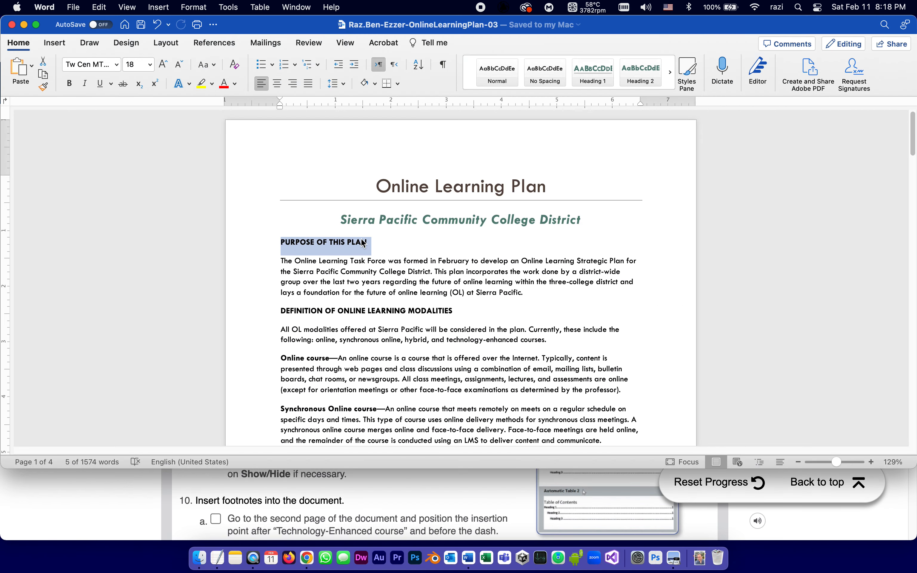
# Apply Heading 1 to the PURPOSE OF THIS PLAN heading and move down to the next main heading.
pyautogui.click(592, 72)
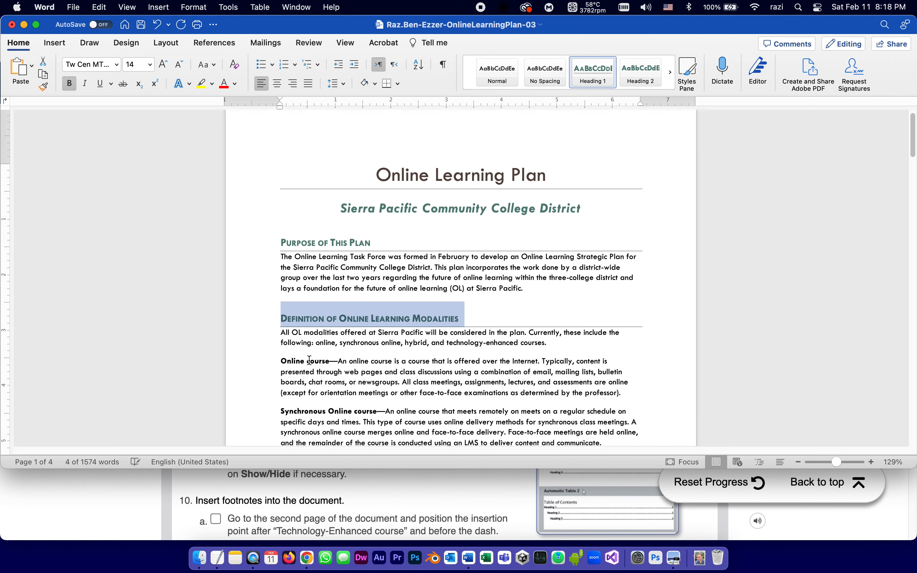
pyautogui.scroll(-3)
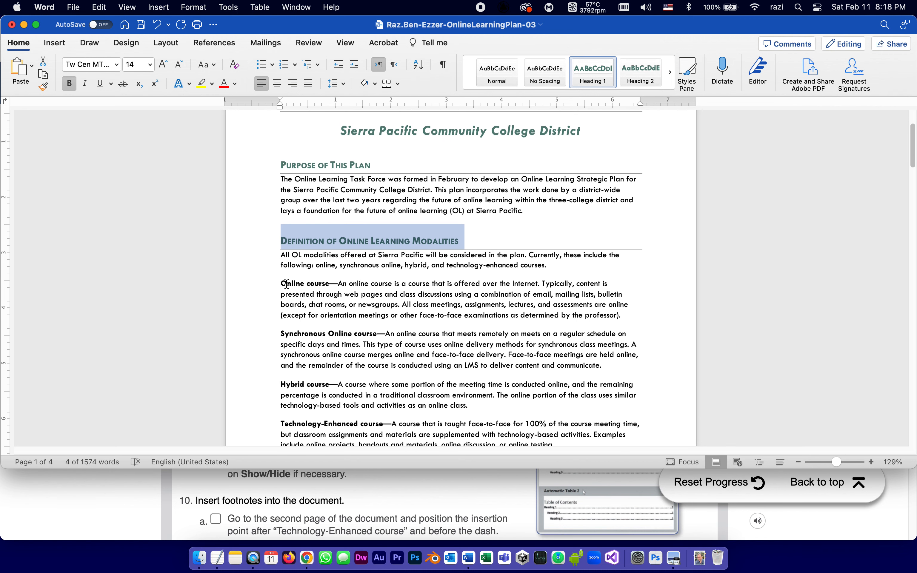
pyautogui.moveTo(354, 284)
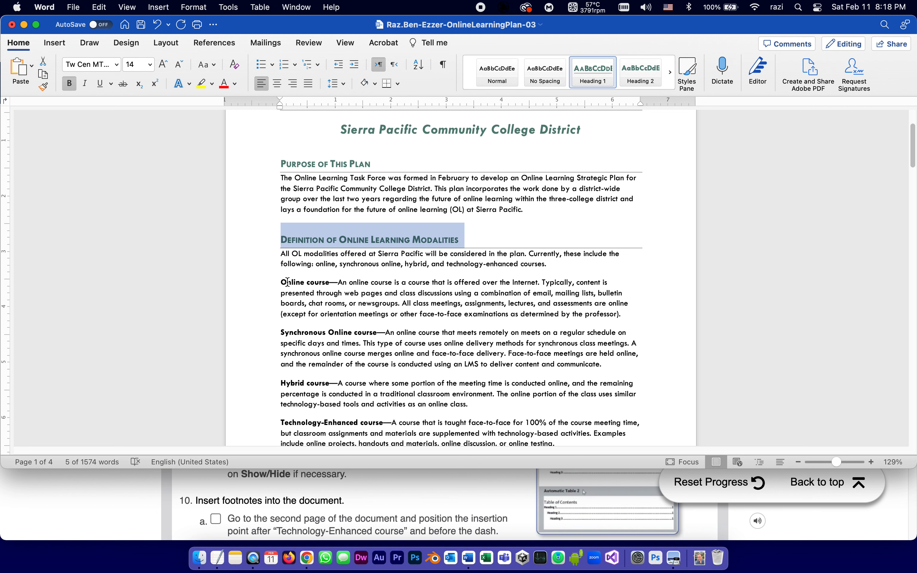
pyautogui.moveTo(294, 283)
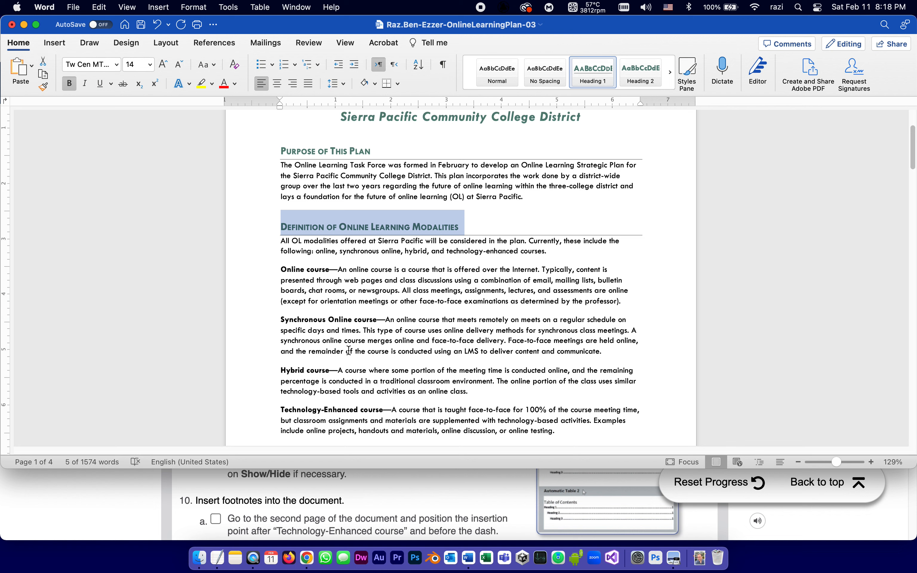
pyautogui.scroll(-3)
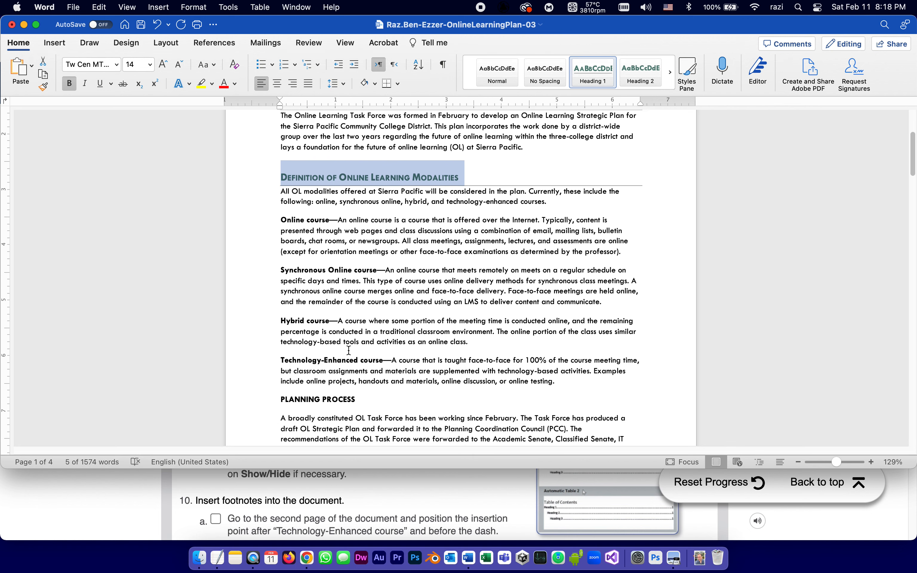
pyautogui.scroll(-3)
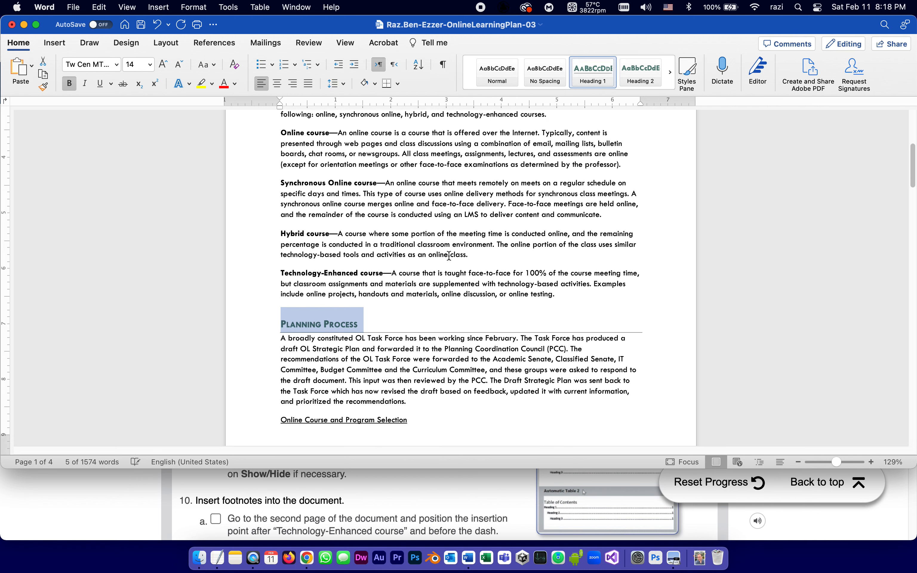
pyautogui.scroll(-3)
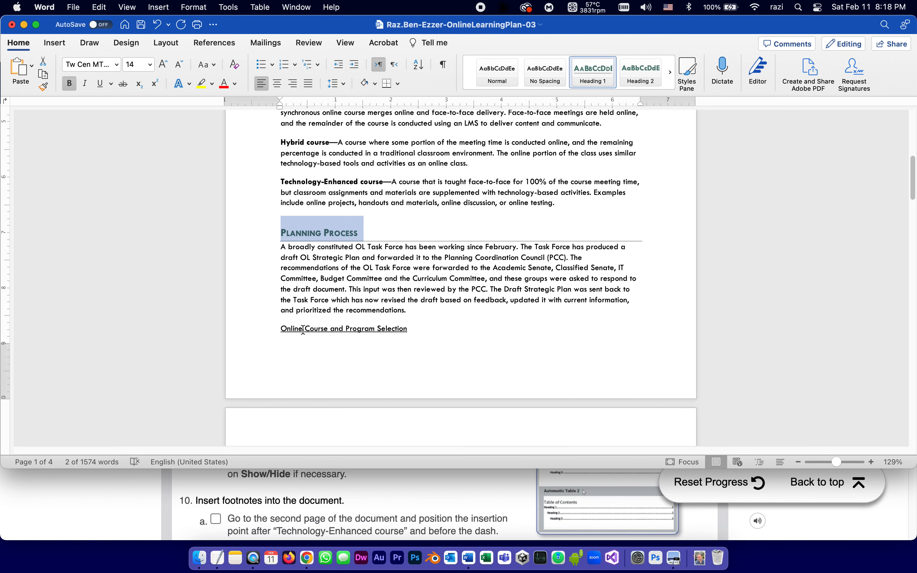
pyautogui.moveTo(381, 510)
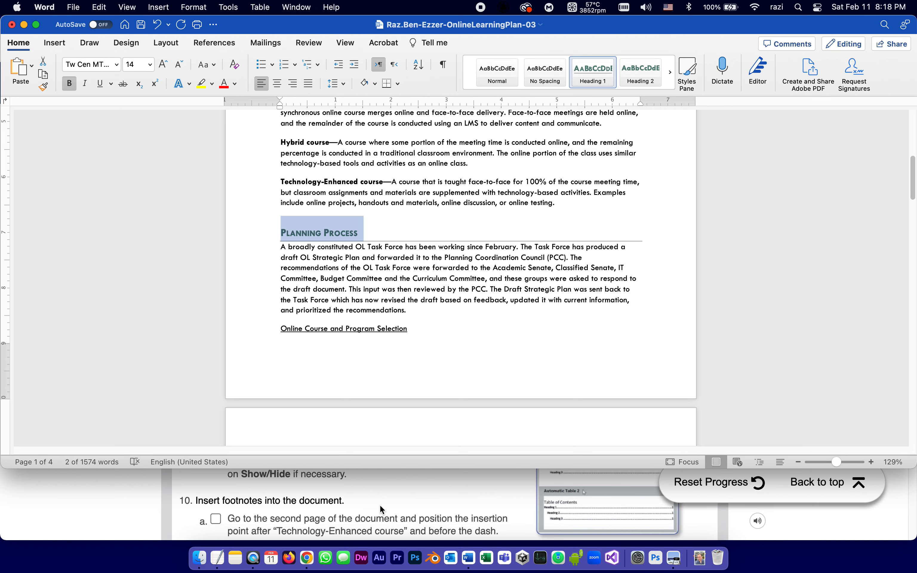
pyautogui.scroll(-3)
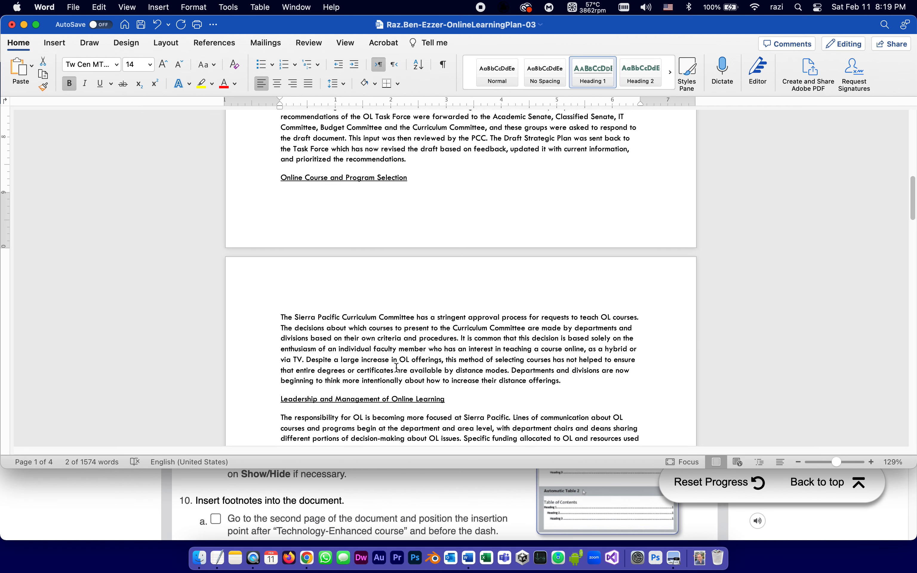
pyautogui.scroll(-3)
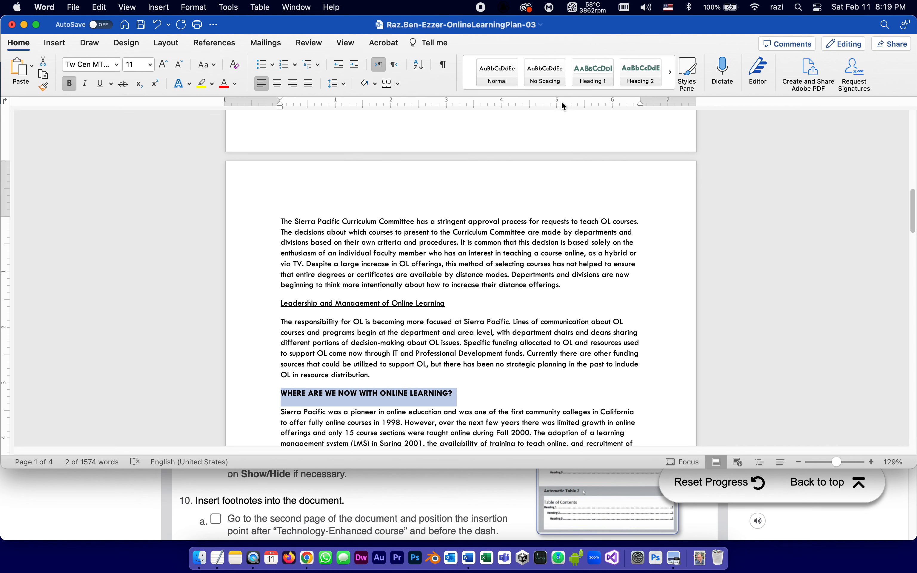
# Apply Heading 1 to WHERE ARE WE NOW WITH ONLINE LEARNING? and continue down the document.
pyautogui.click(592, 73)
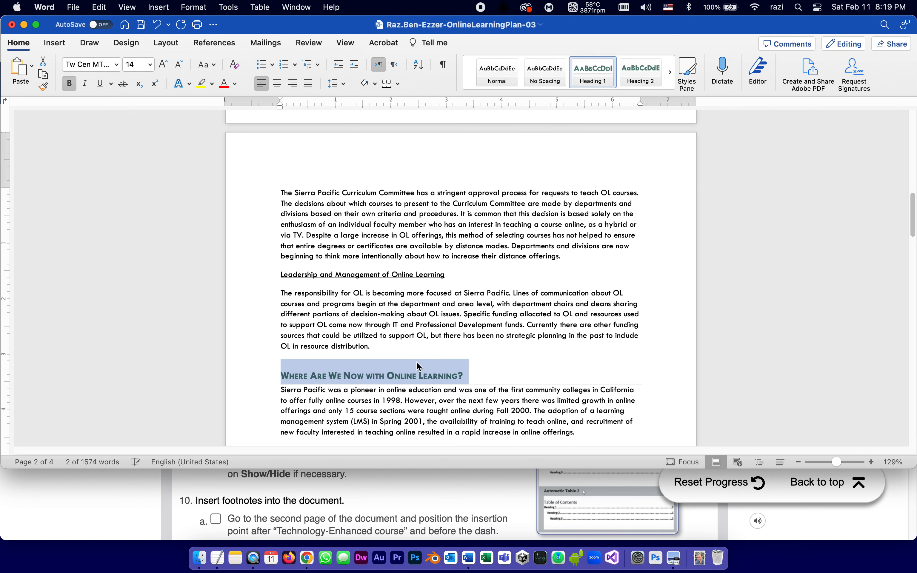
pyautogui.scroll(-3)
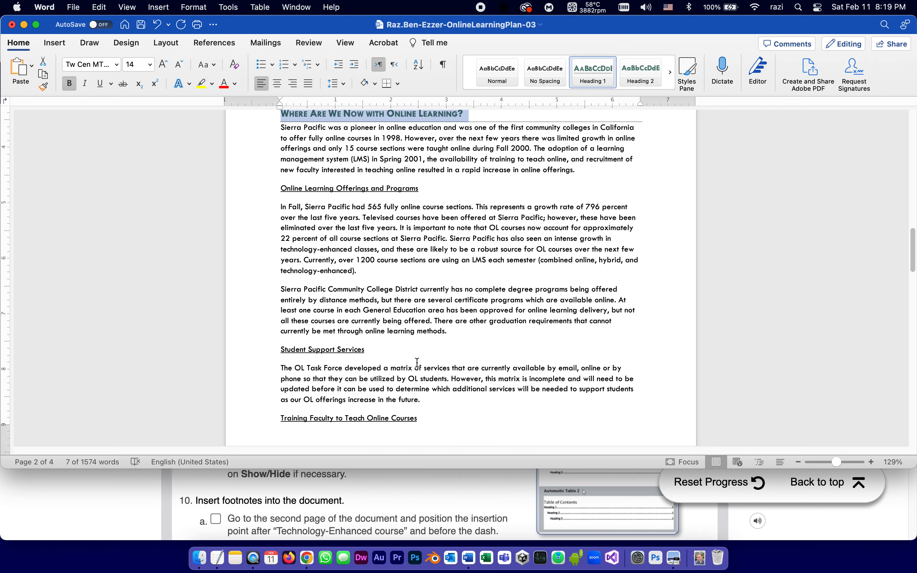
pyautogui.scroll(-3)
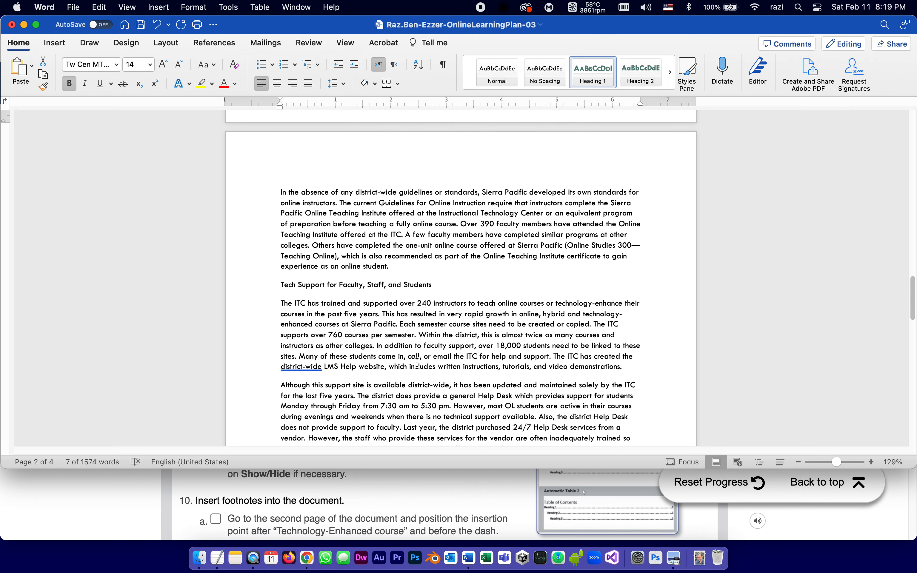
pyautogui.scroll(-3)
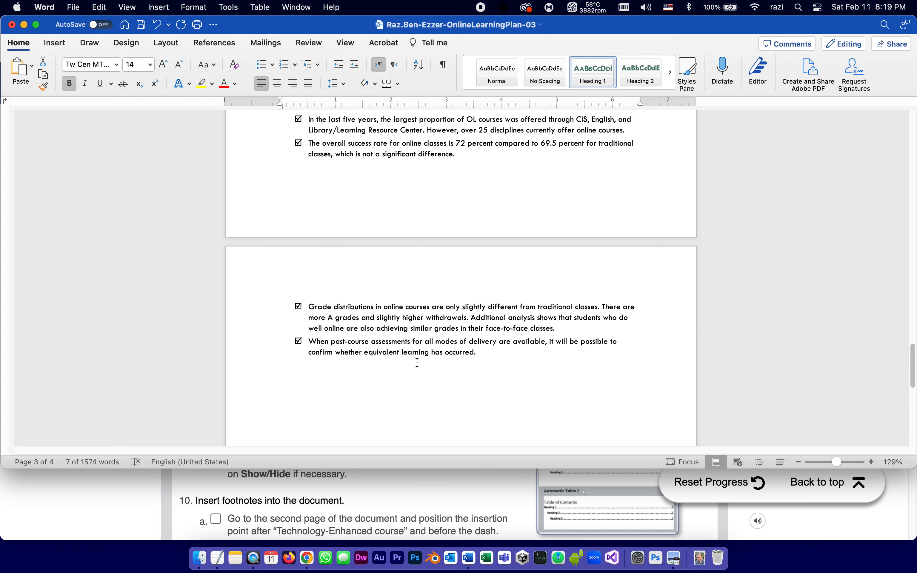
pyautogui.scroll(-3)
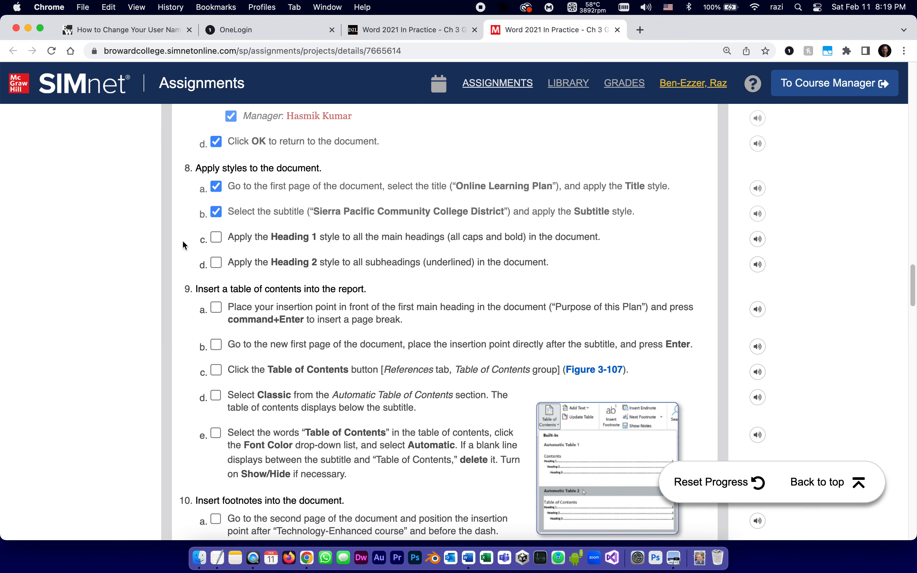
# Tick off the Heading 1 step in SIMnet and bring the Word document back to the front.
pyautogui.click(217, 237)
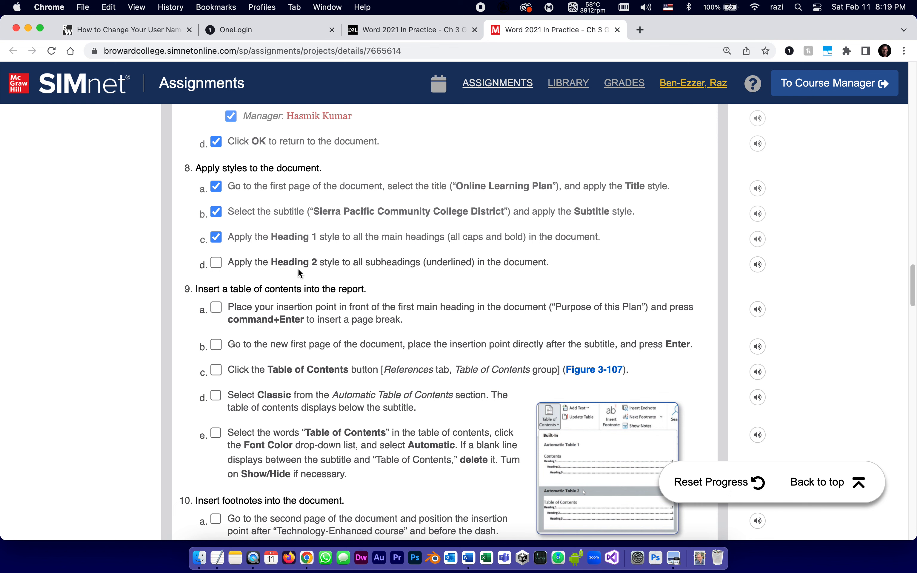
pyautogui.moveTo(418, 273)
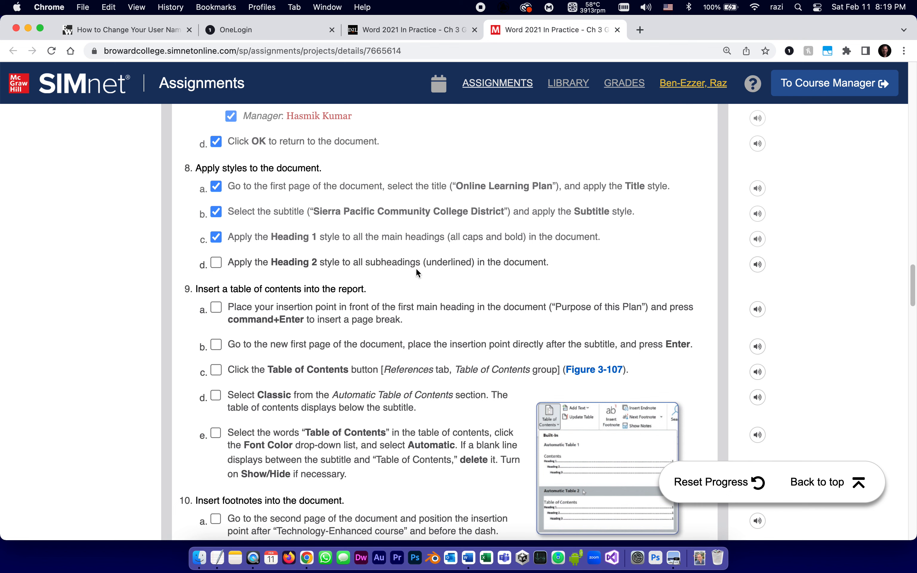
pyautogui.moveTo(468, 558)
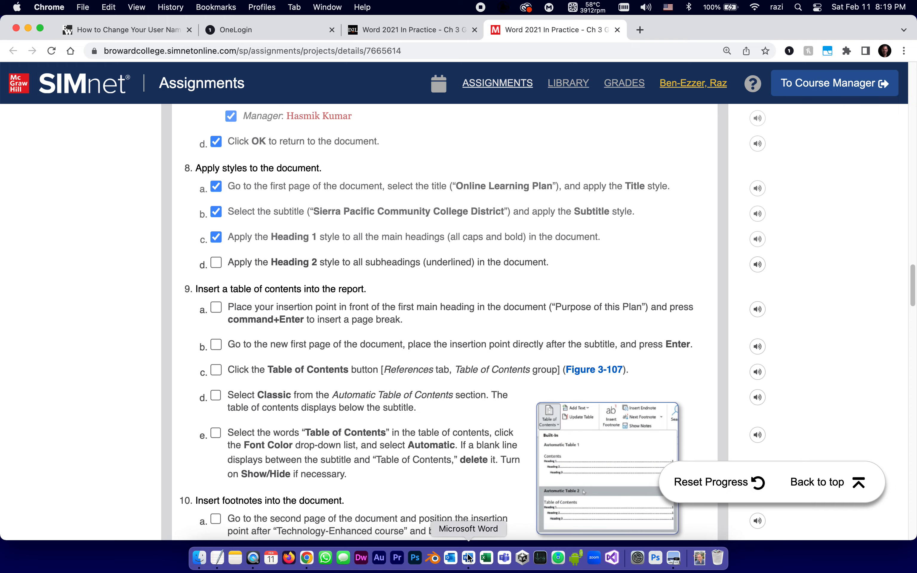
pyautogui.click(468, 558)
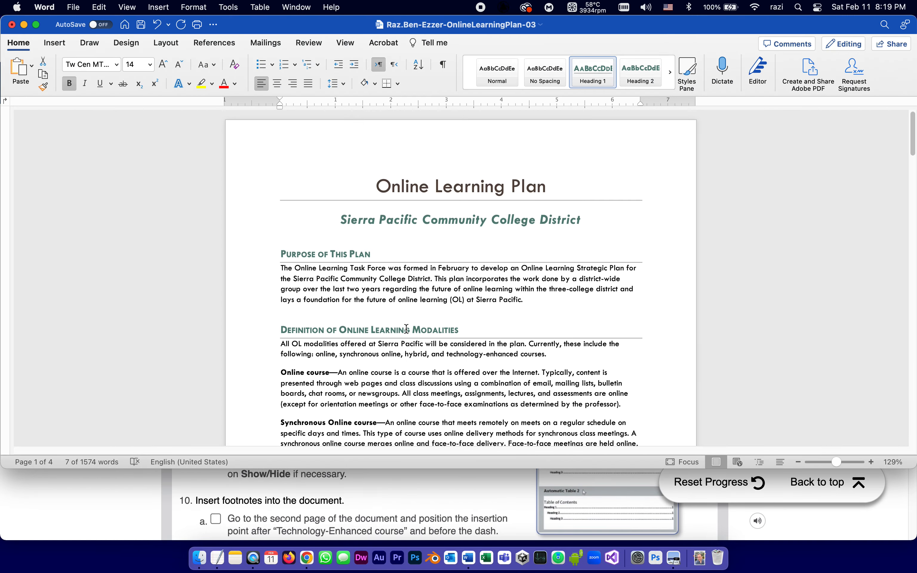
# Make the Leadership and Management of Online Learning subheading a Heading 2.
pyautogui.scroll(-3)
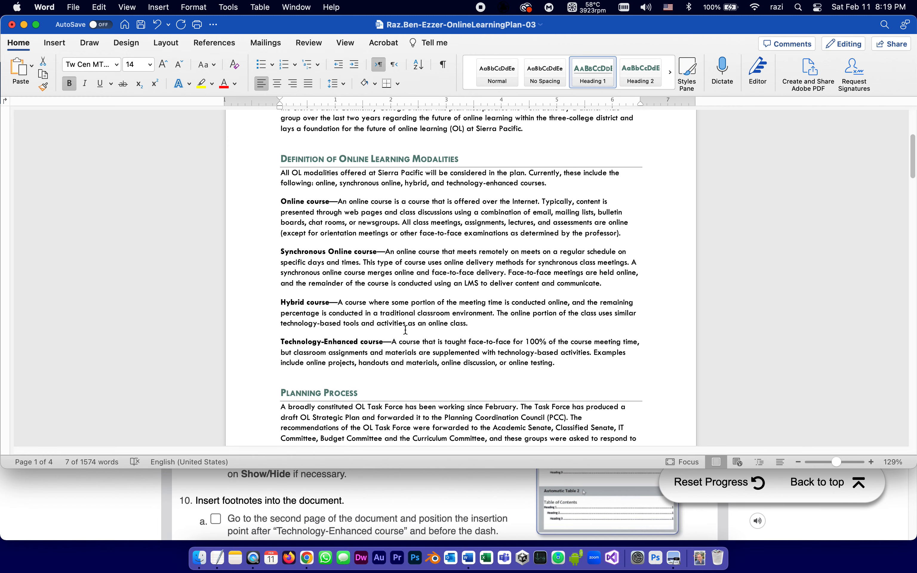
pyautogui.scroll(-3)
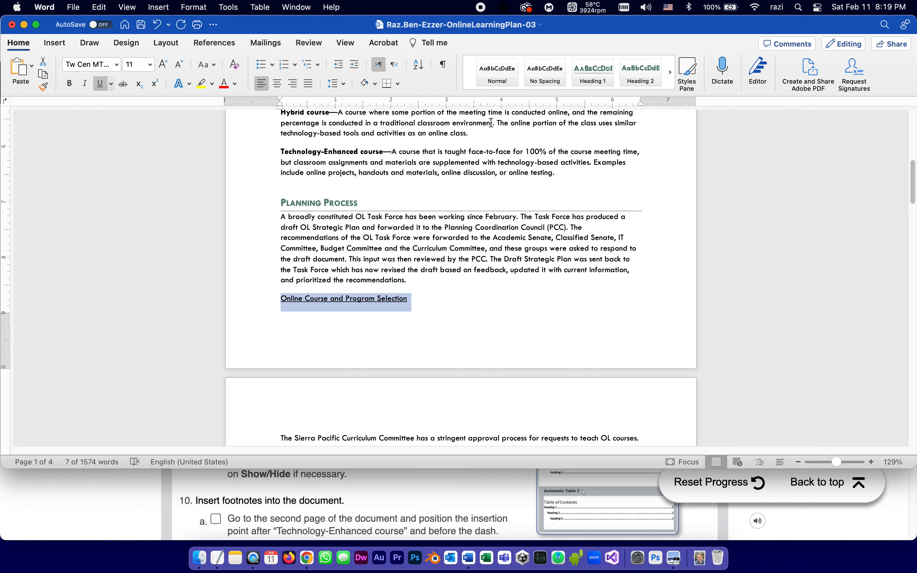
pyautogui.scroll(-3)
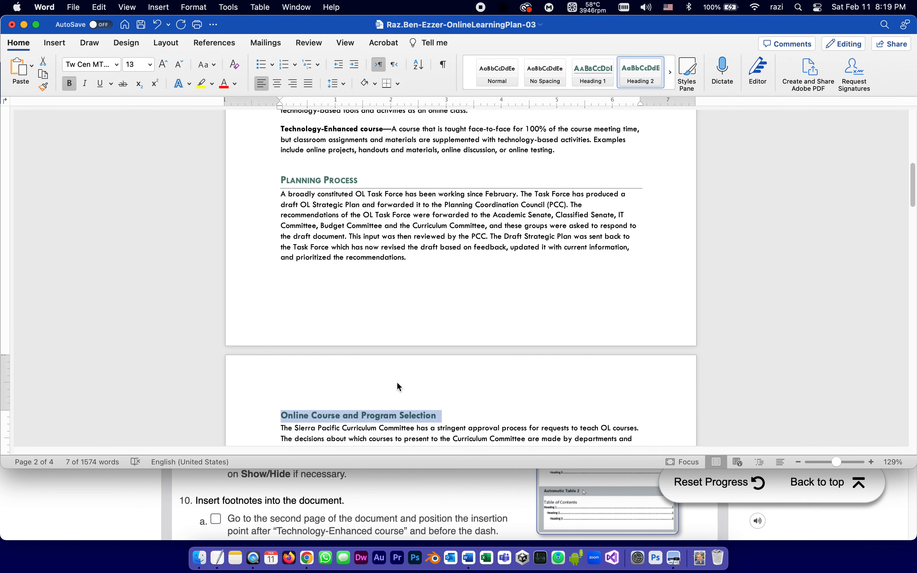
pyautogui.scroll(-3)
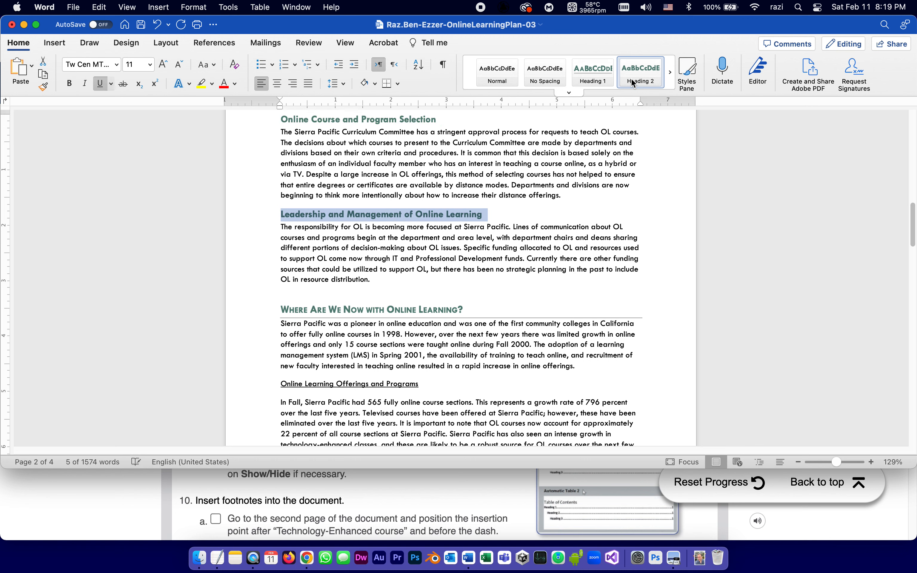
pyautogui.click(283, 385)
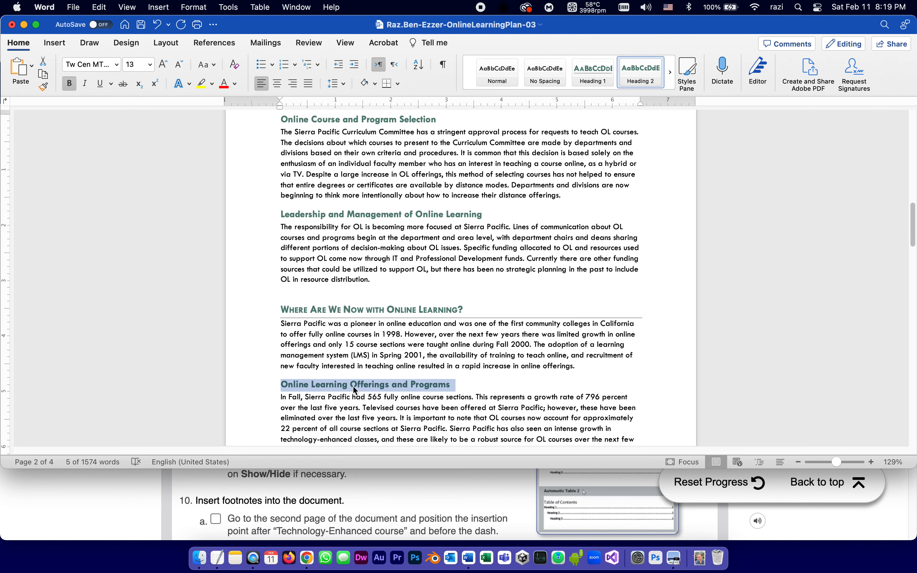
# Scroll through the remaining underlined subheadings to review their Heading 2 styling.
pyautogui.scroll(-3)
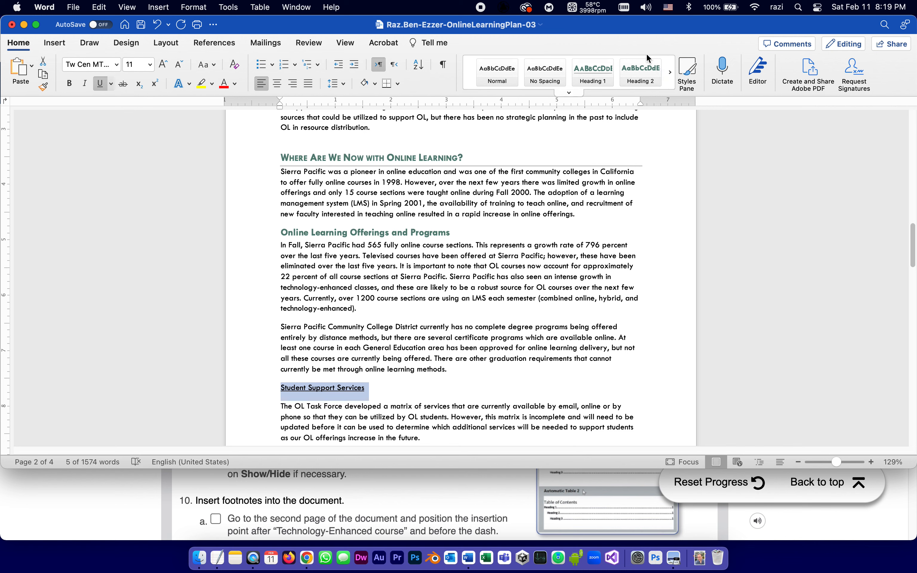
pyautogui.scroll(-3)
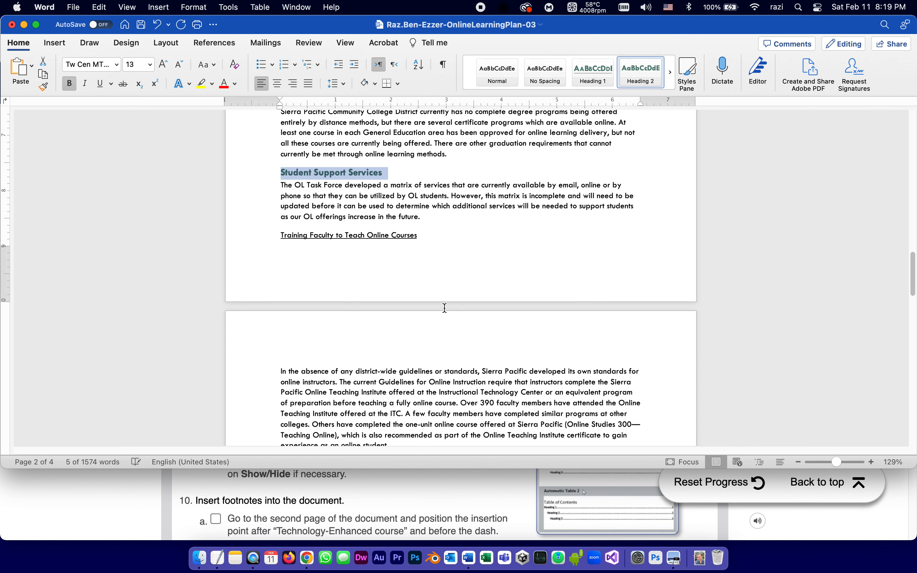
pyautogui.scroll(-3)
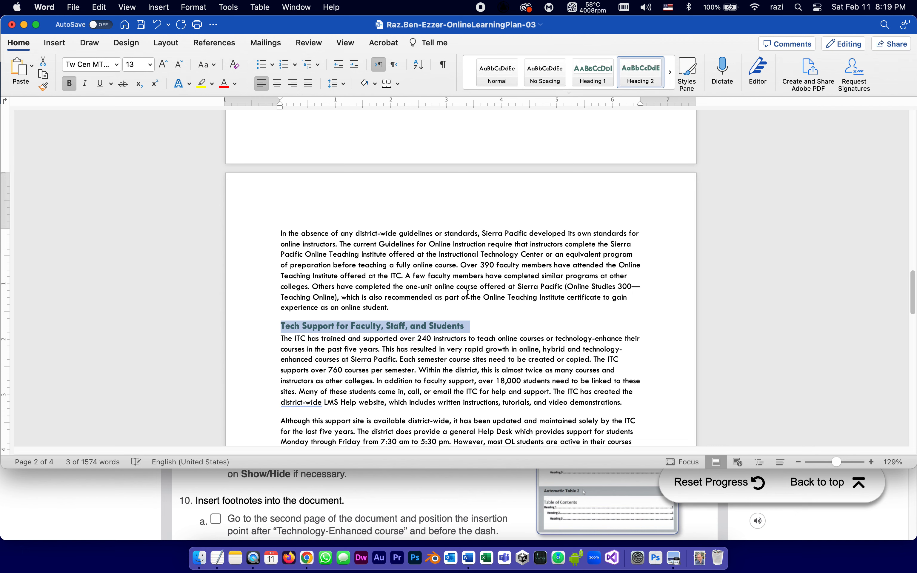
pyautogui.scroll(-3)
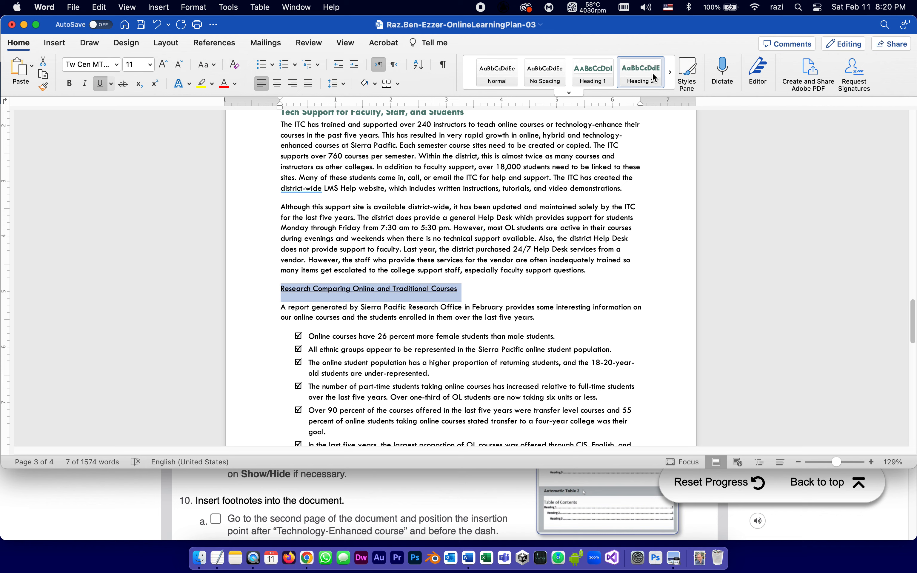
pyautogui.scroll(-3)
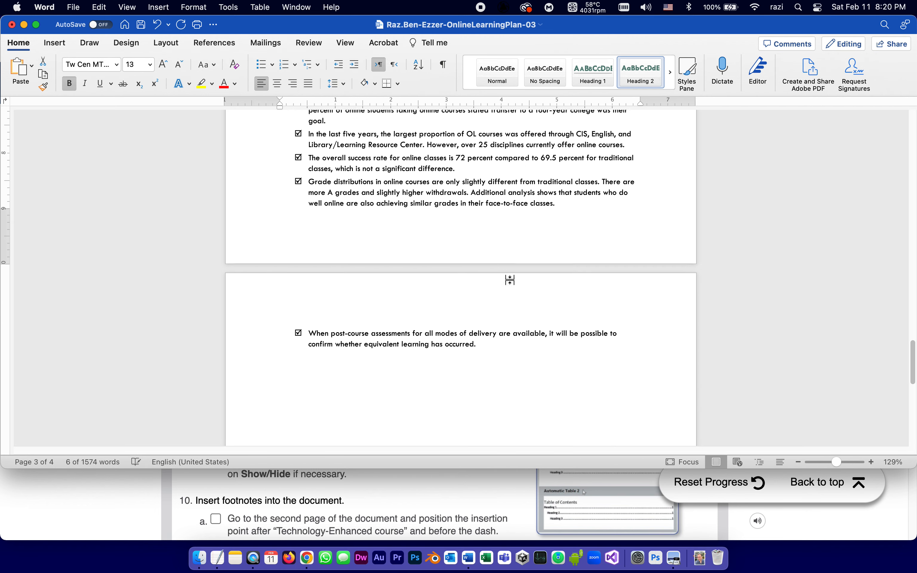
pyautogui.scroll(3)
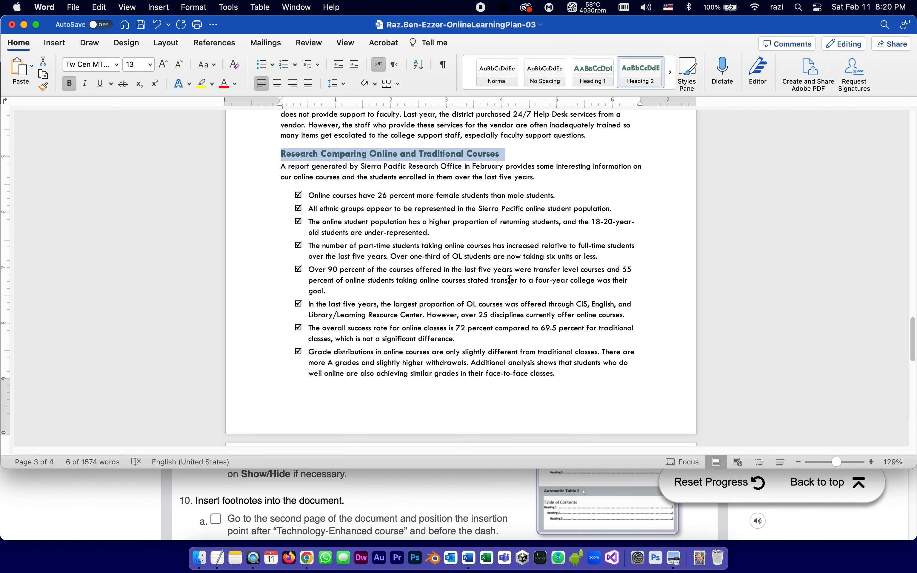
pyautogui.scroll(3)
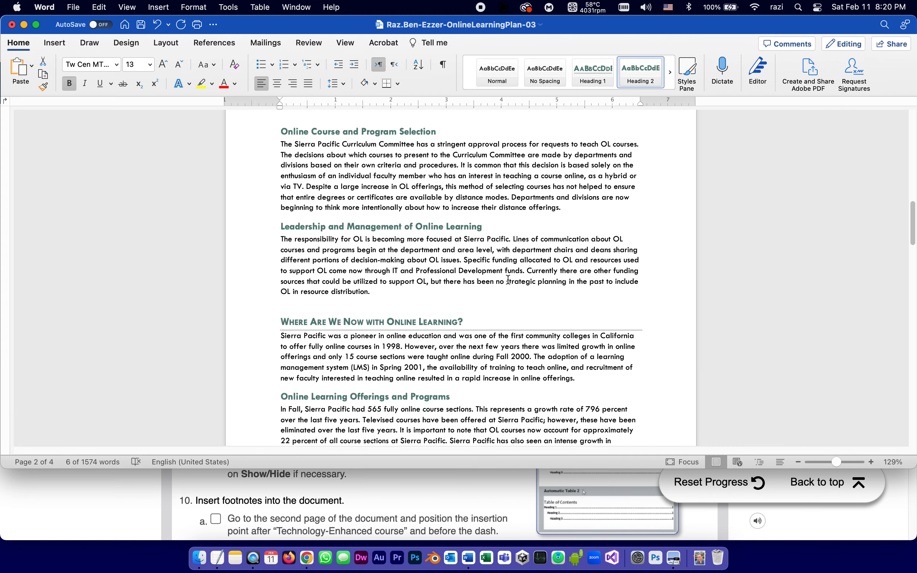
pyautogui.scroll(3)
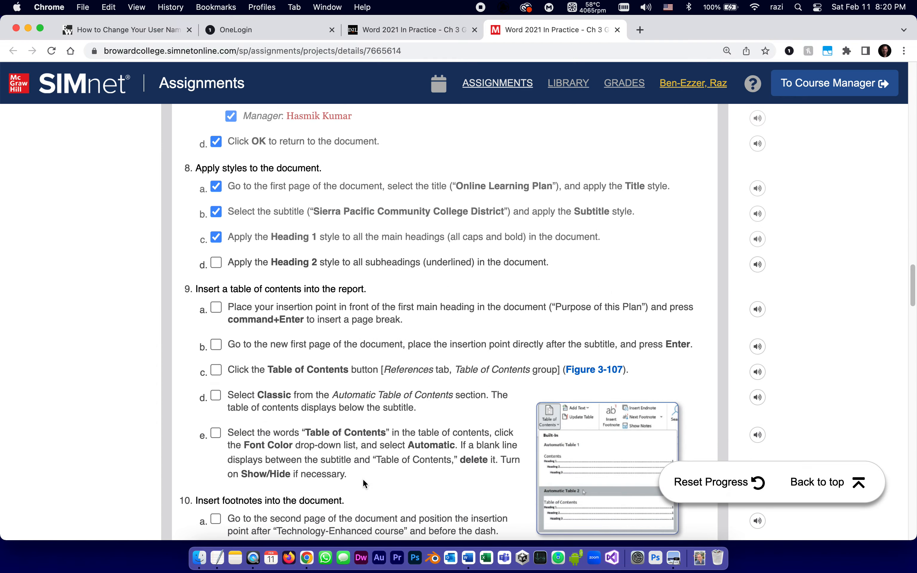
pyautogui.moveTo(177, 243)
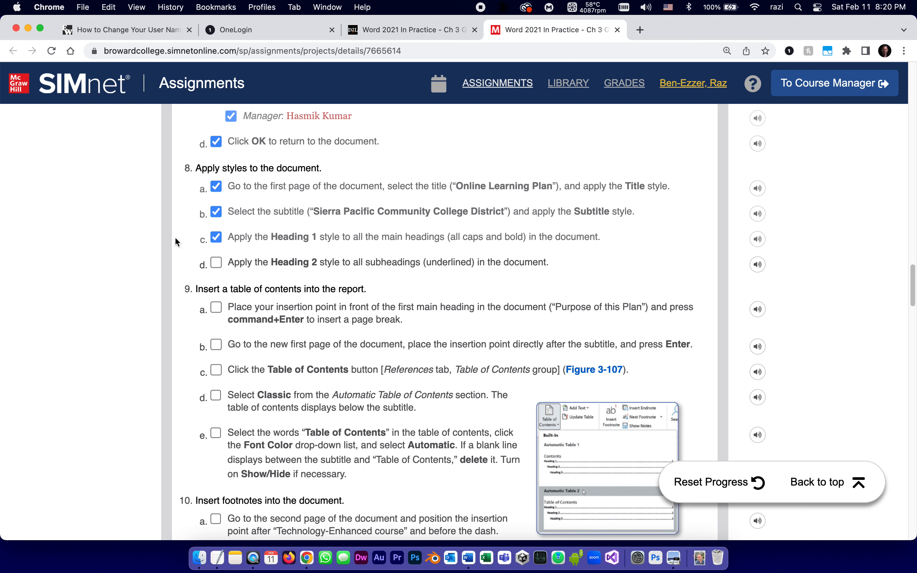
# Mark the Heading 2 step completed in SIMnet and move down to the table of contents instructions.
pyautogui.click(215, 262)
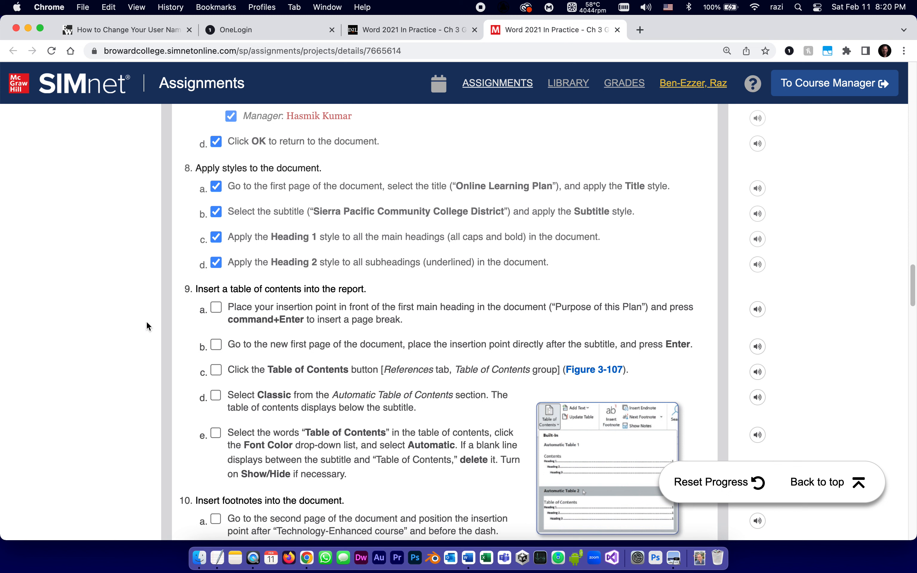
pyautogui.moveTo(194, 294)
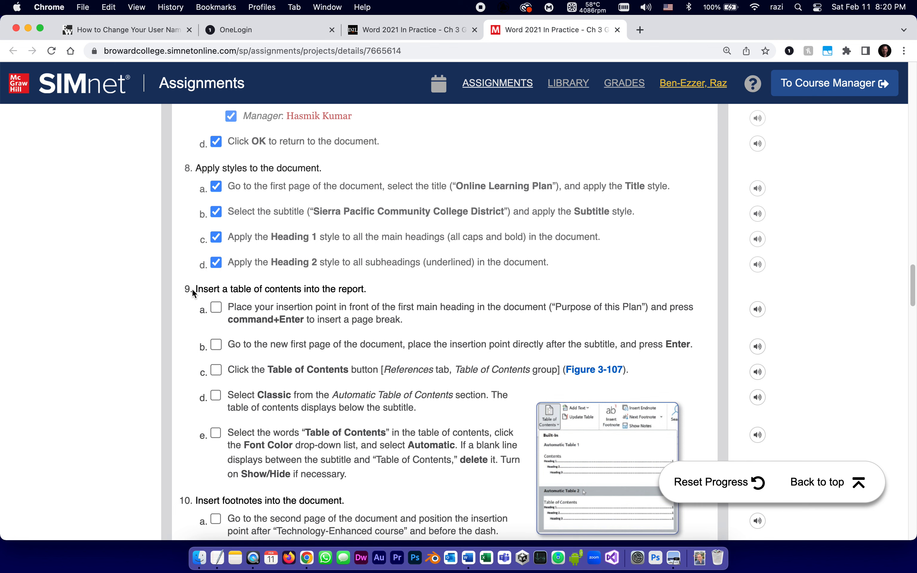
pyautogui.moveTo(270, 330)
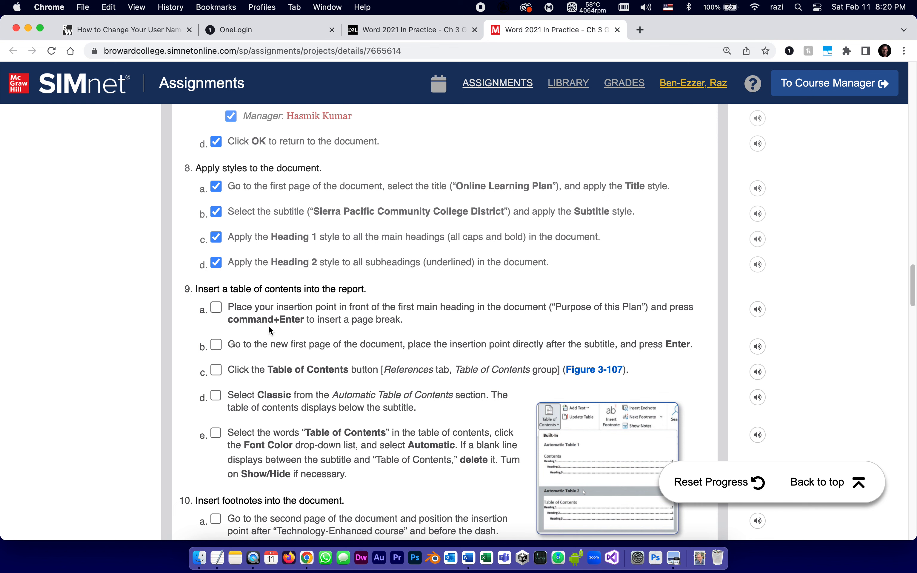
pyautogui.moveTo(362, 402)
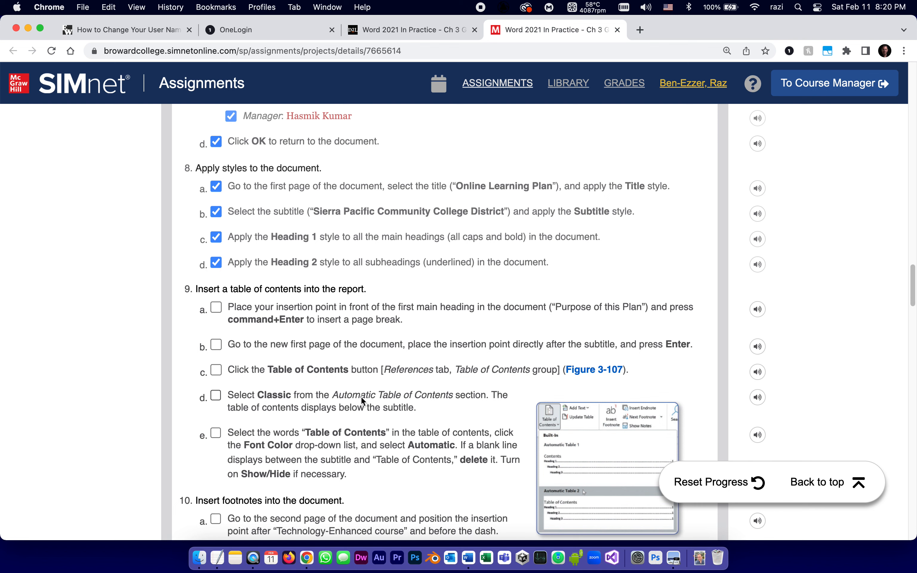
pyautogui.moveTo(381, 398)
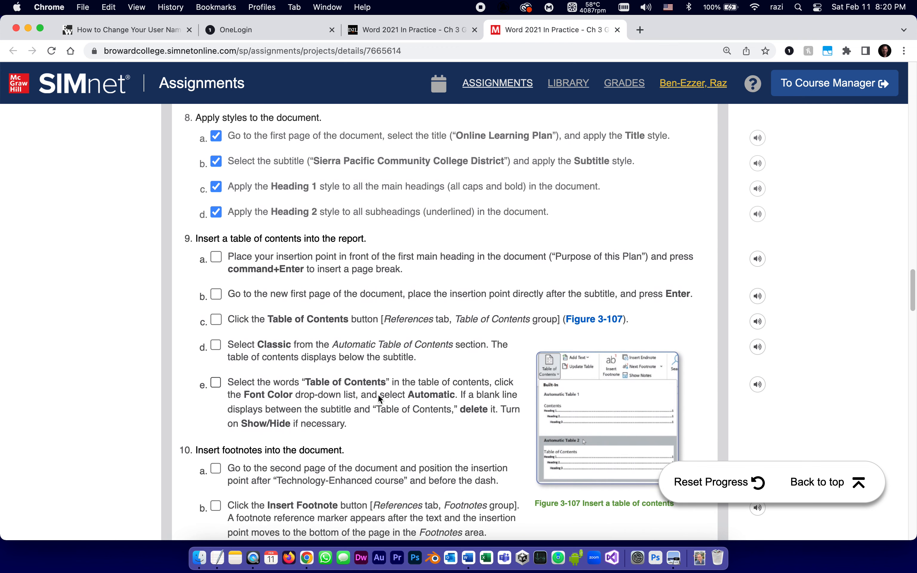
pyautogui.scroll(-3)
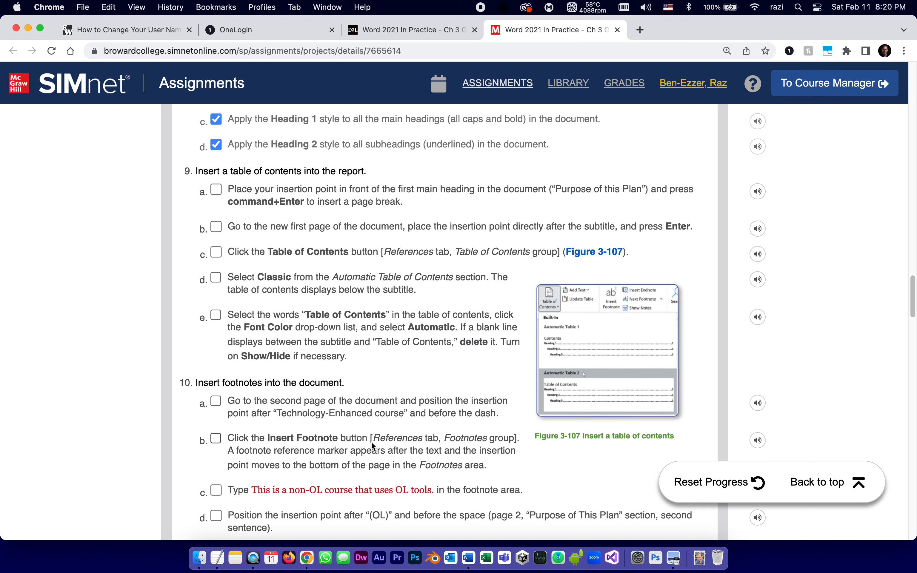